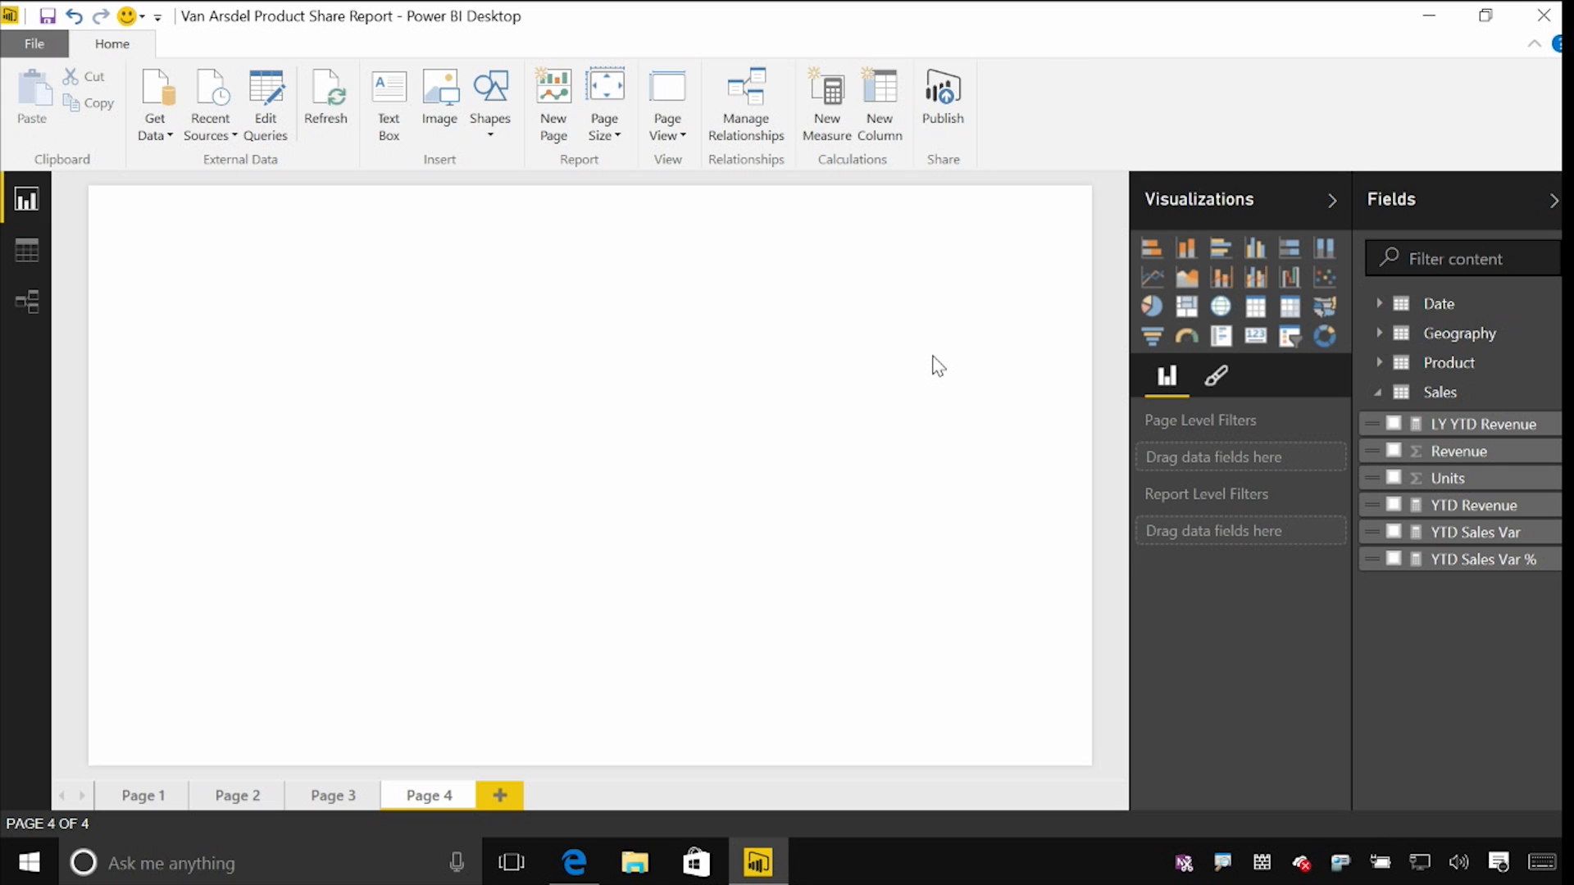
pyautogui.moveTo(1027, 315)
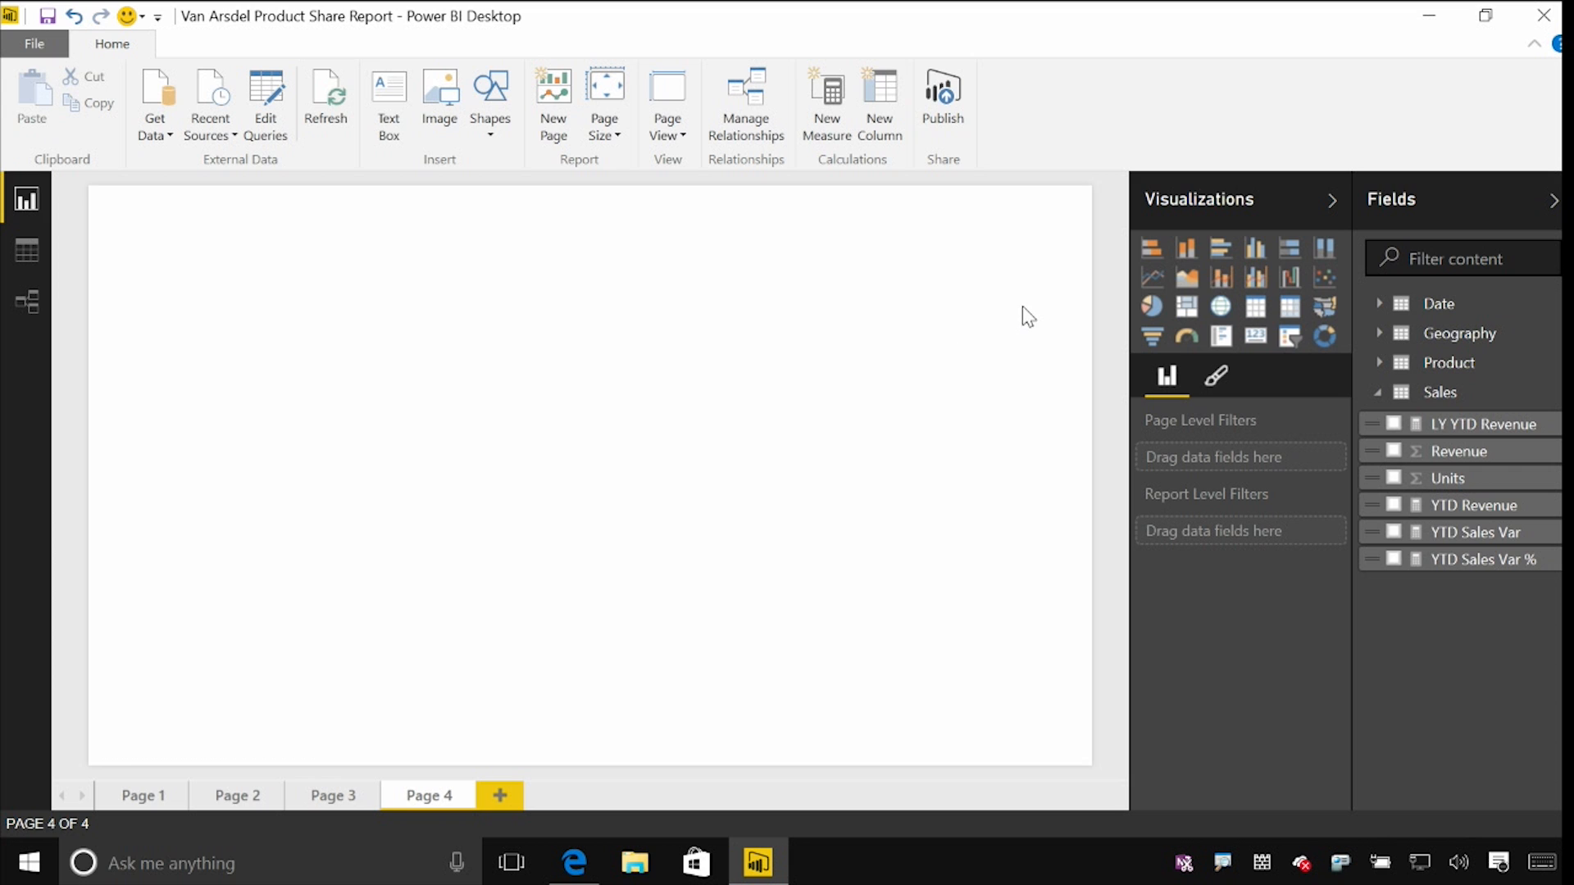
# Insert a gauge on Page 4 and feed it Revenue, showing $5.2bn.
pyautogui.click(1185, 336)
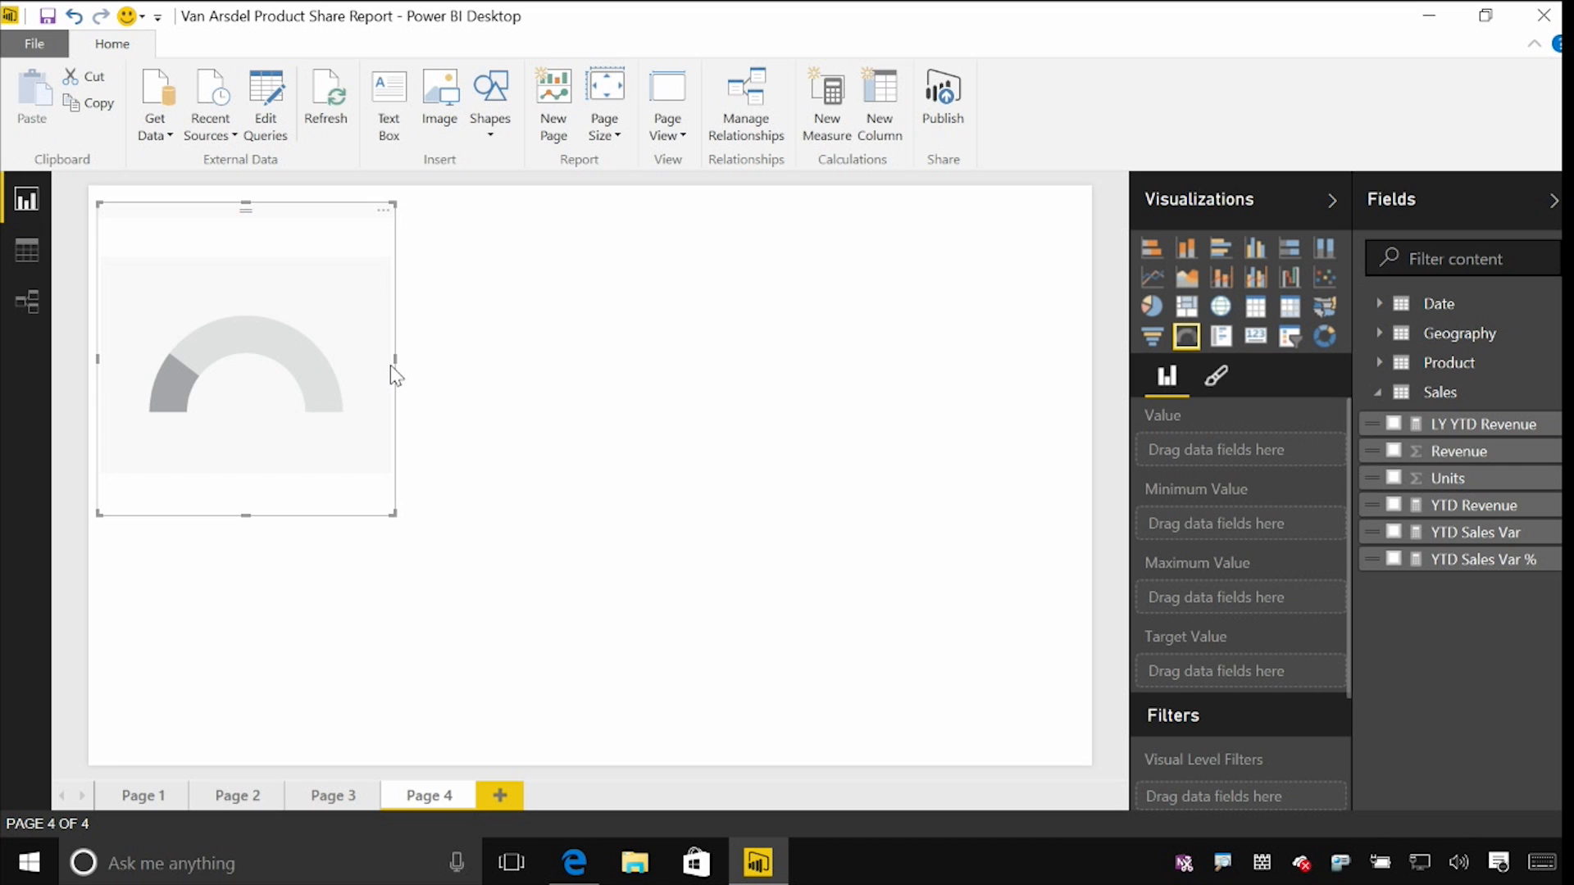
pyautogui.moveTo(907, 485)
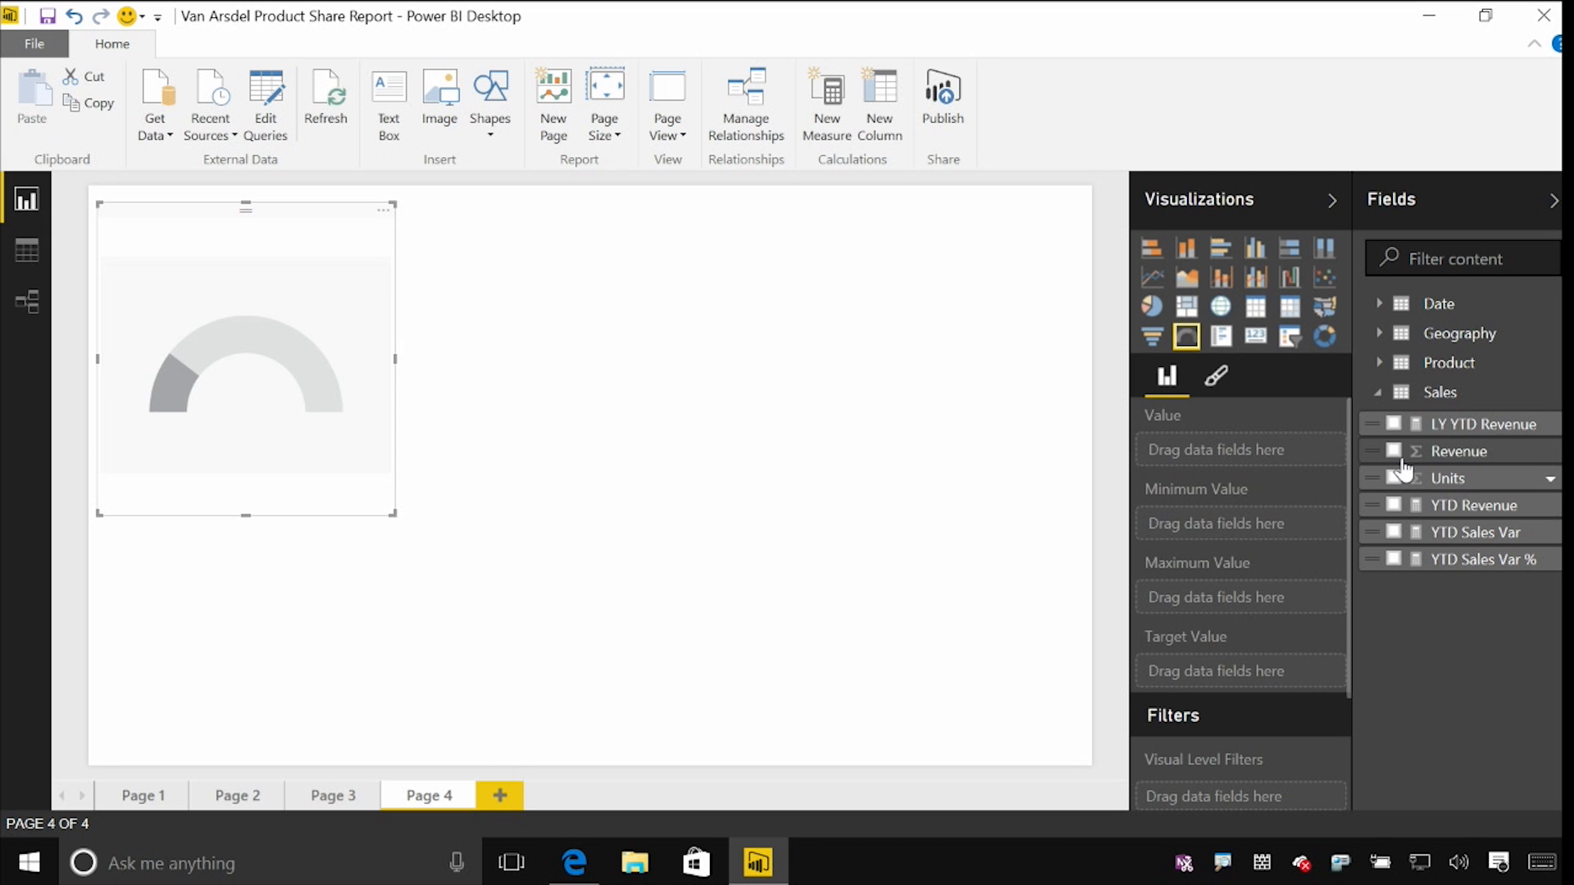
pyautogui.click(1394, 451)
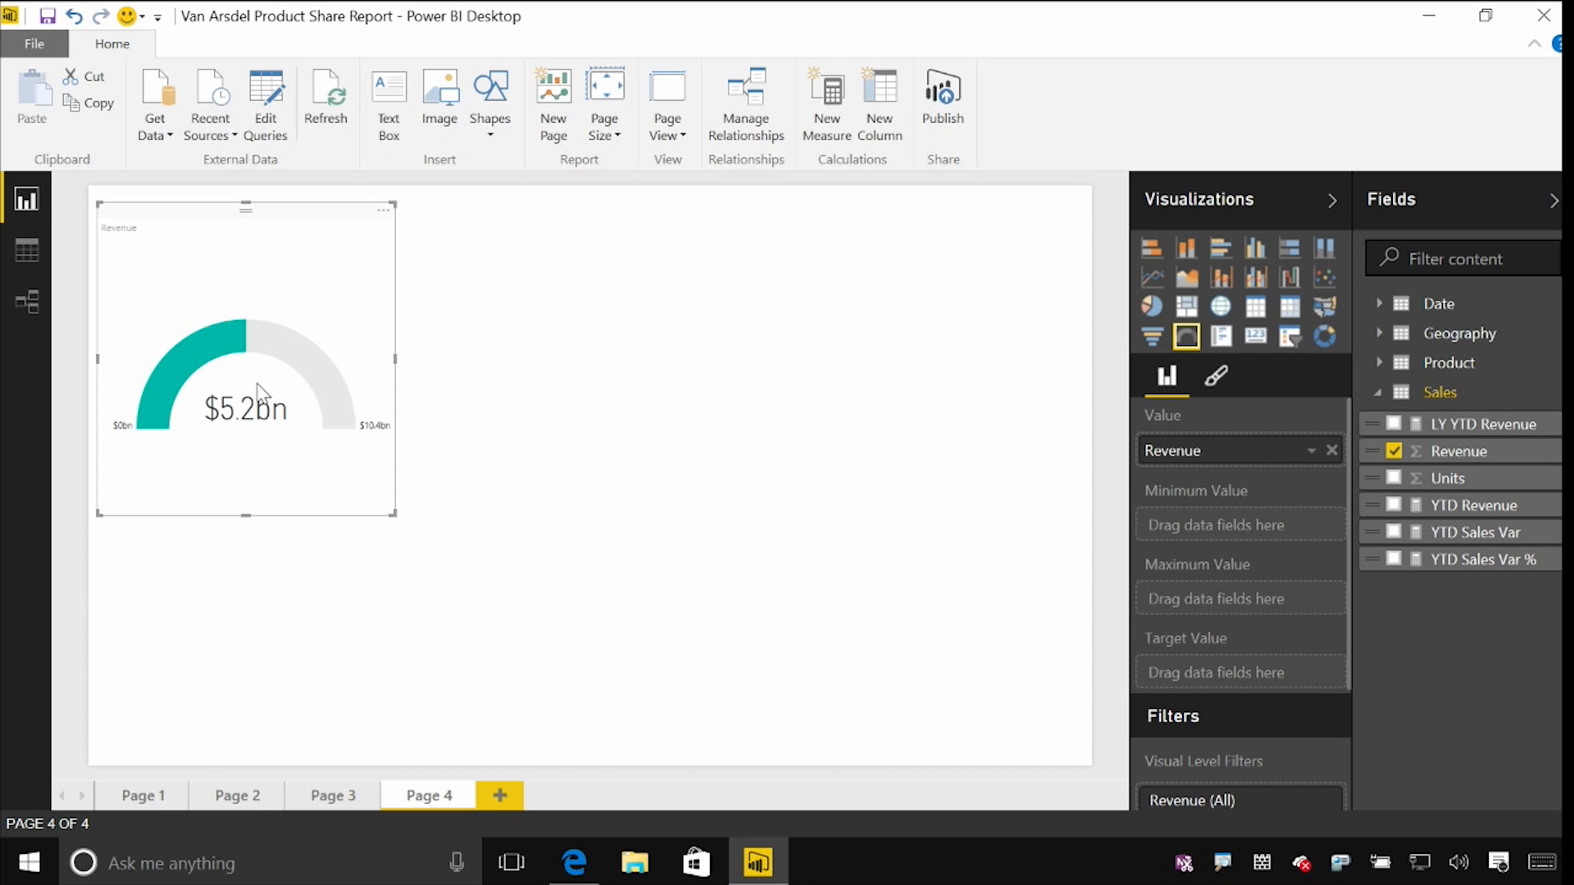
pyautogui.moveTo(241, 432)
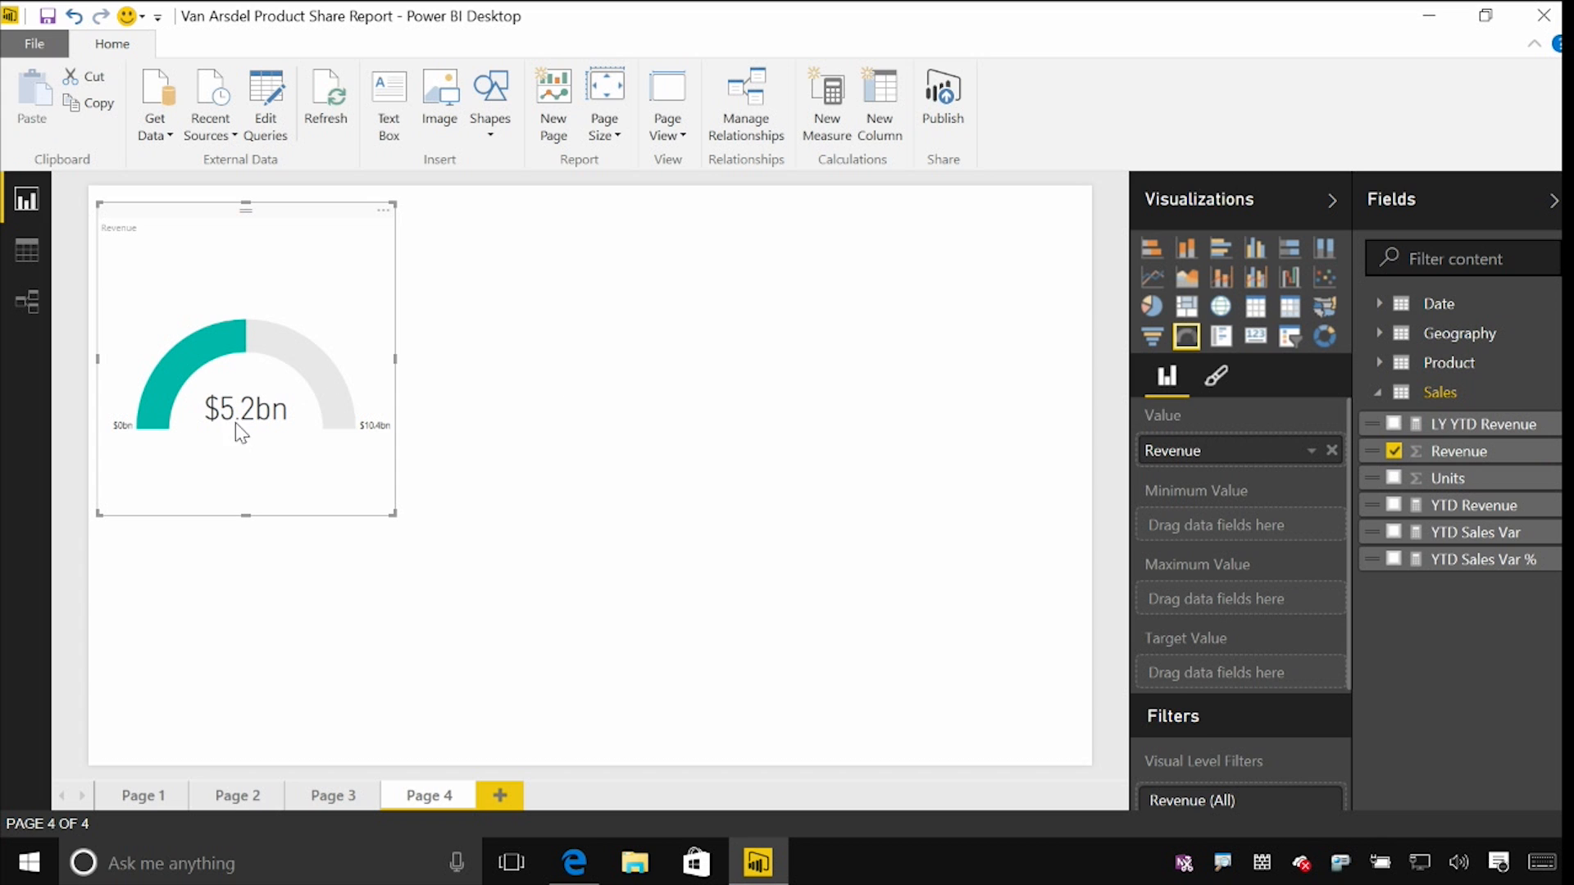
pyautogui.moveTo(245, 341)
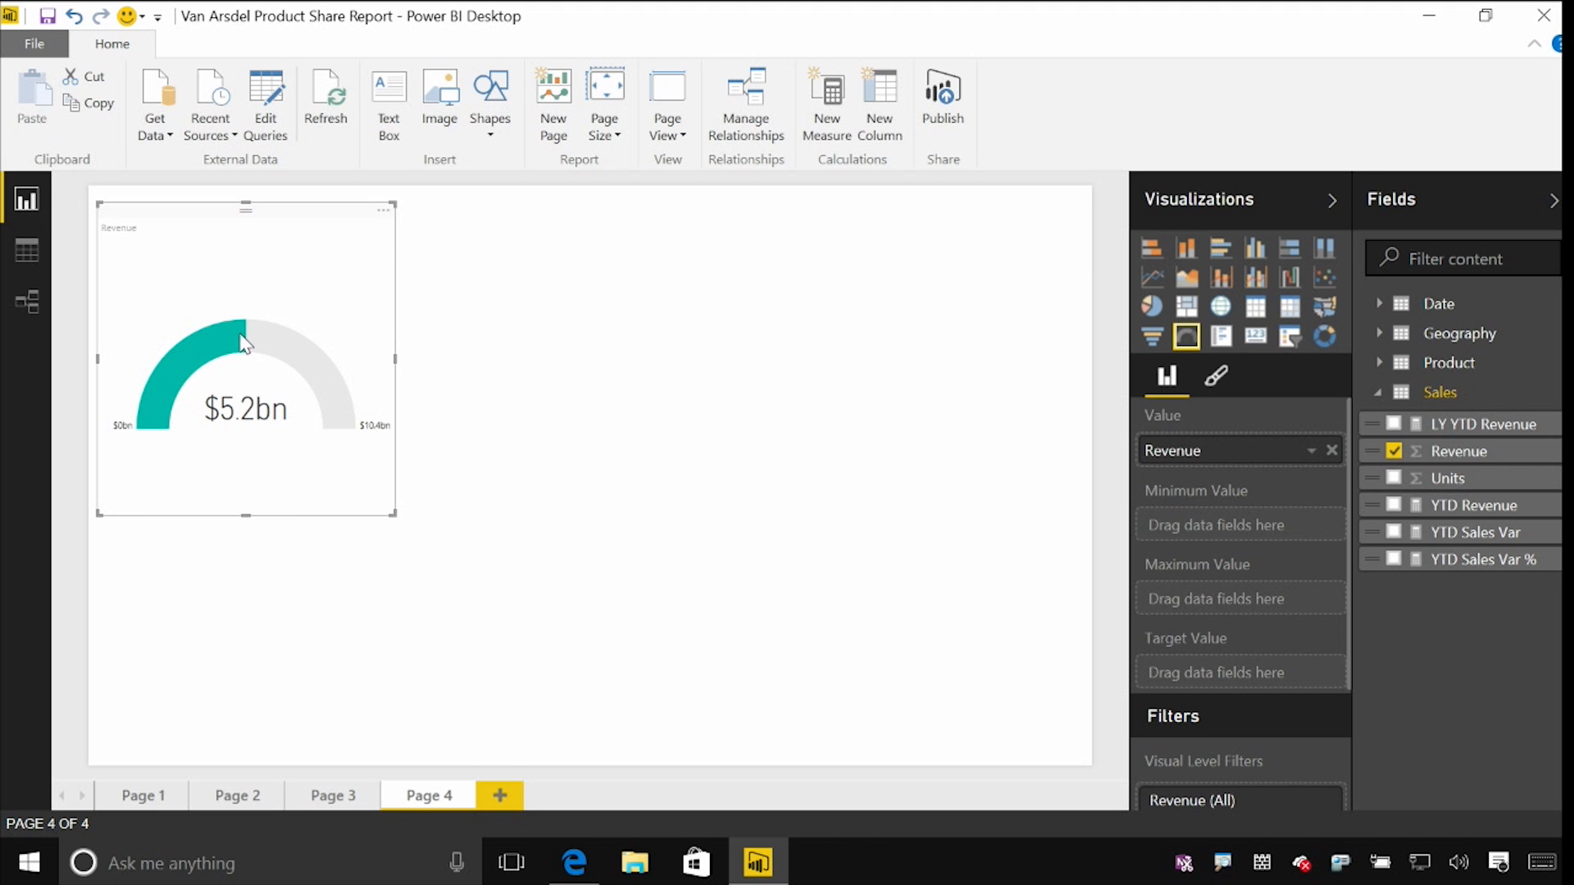
pyautogui.moveTo(353, 443)
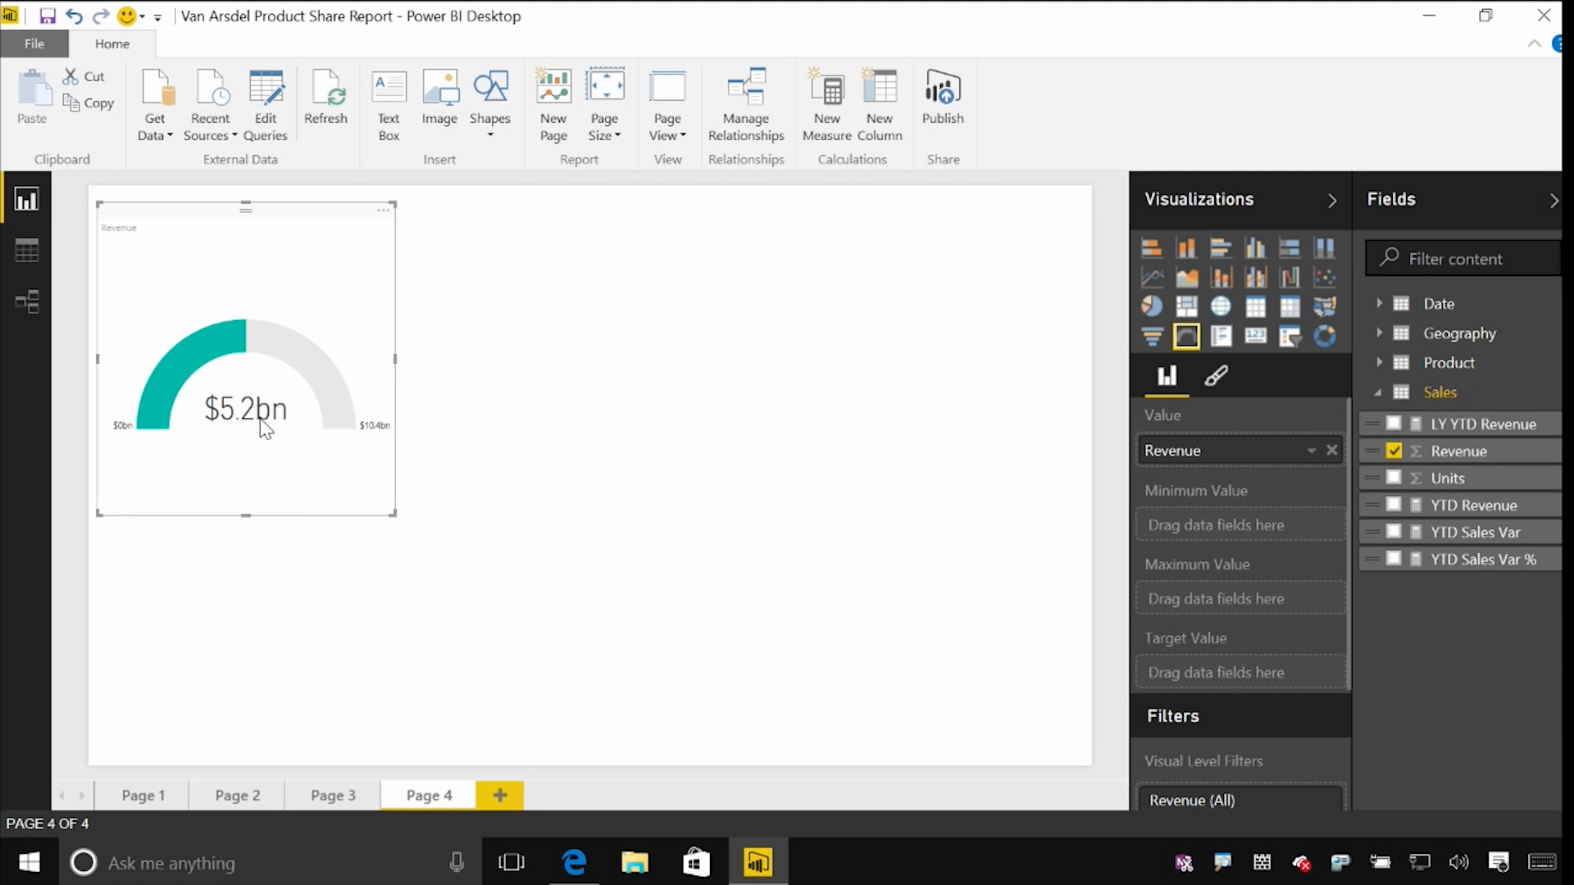
pyautogui.moveTo(245, 345)
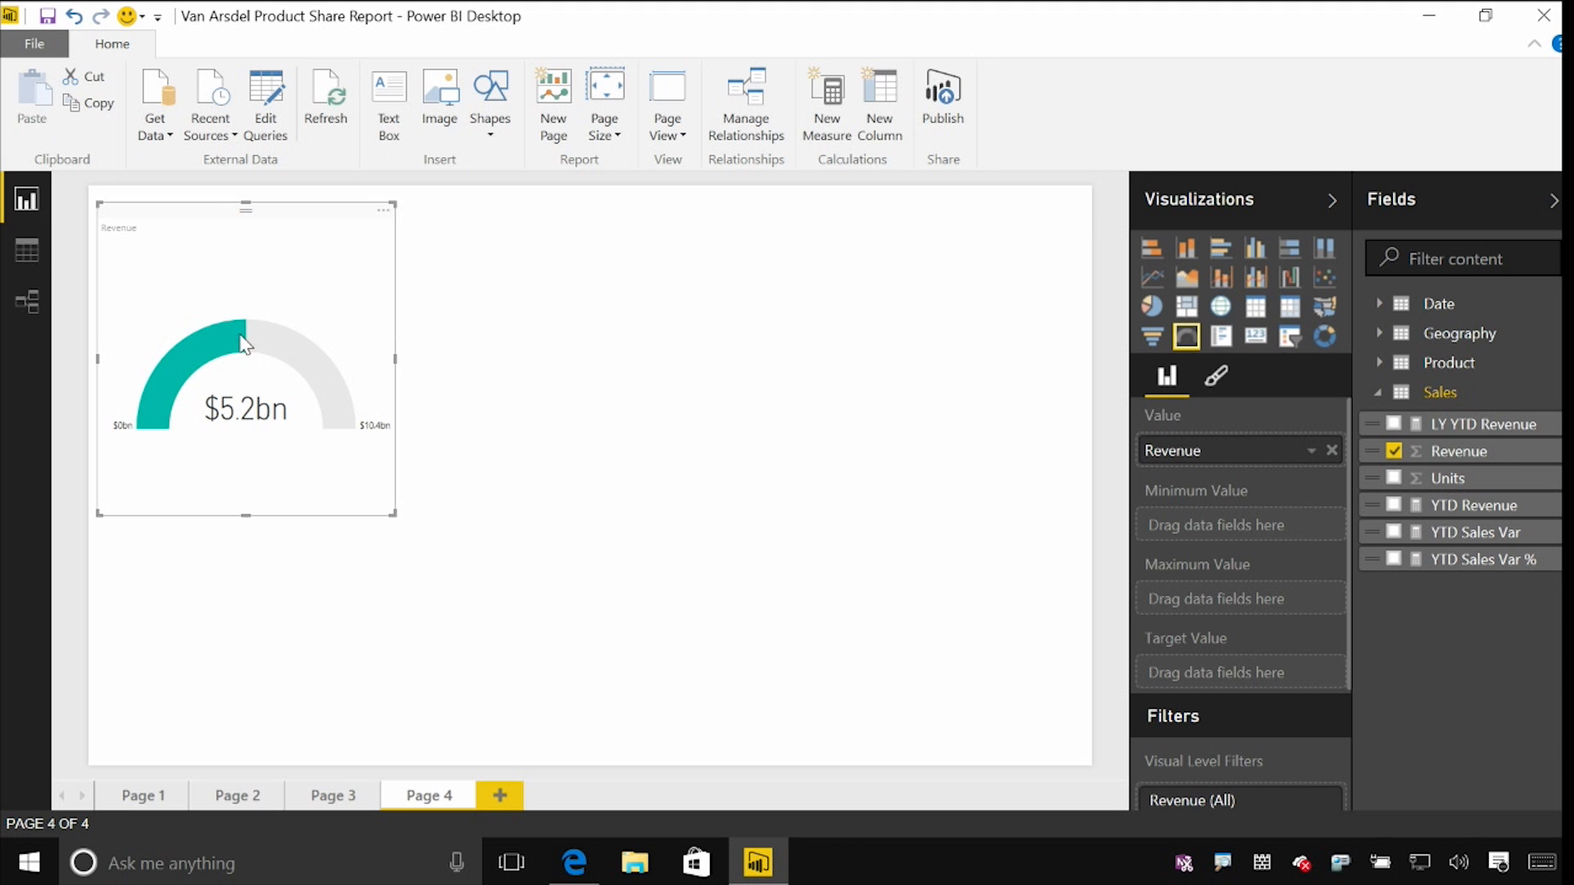
pyautogui.moveTo(260, 361)
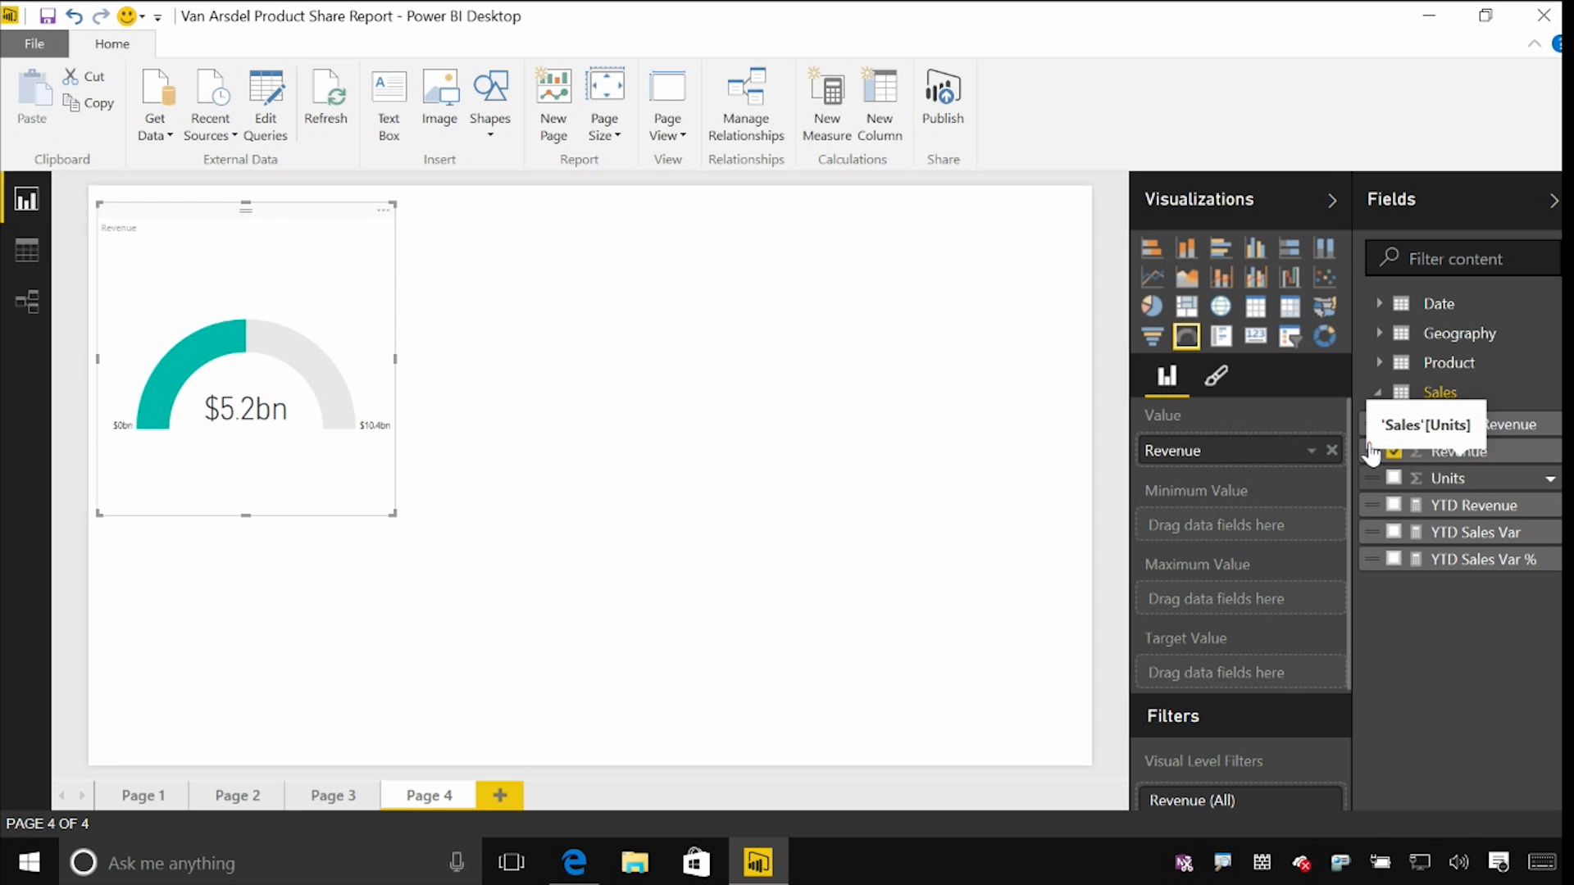
pyautogui.click(1216, 377)
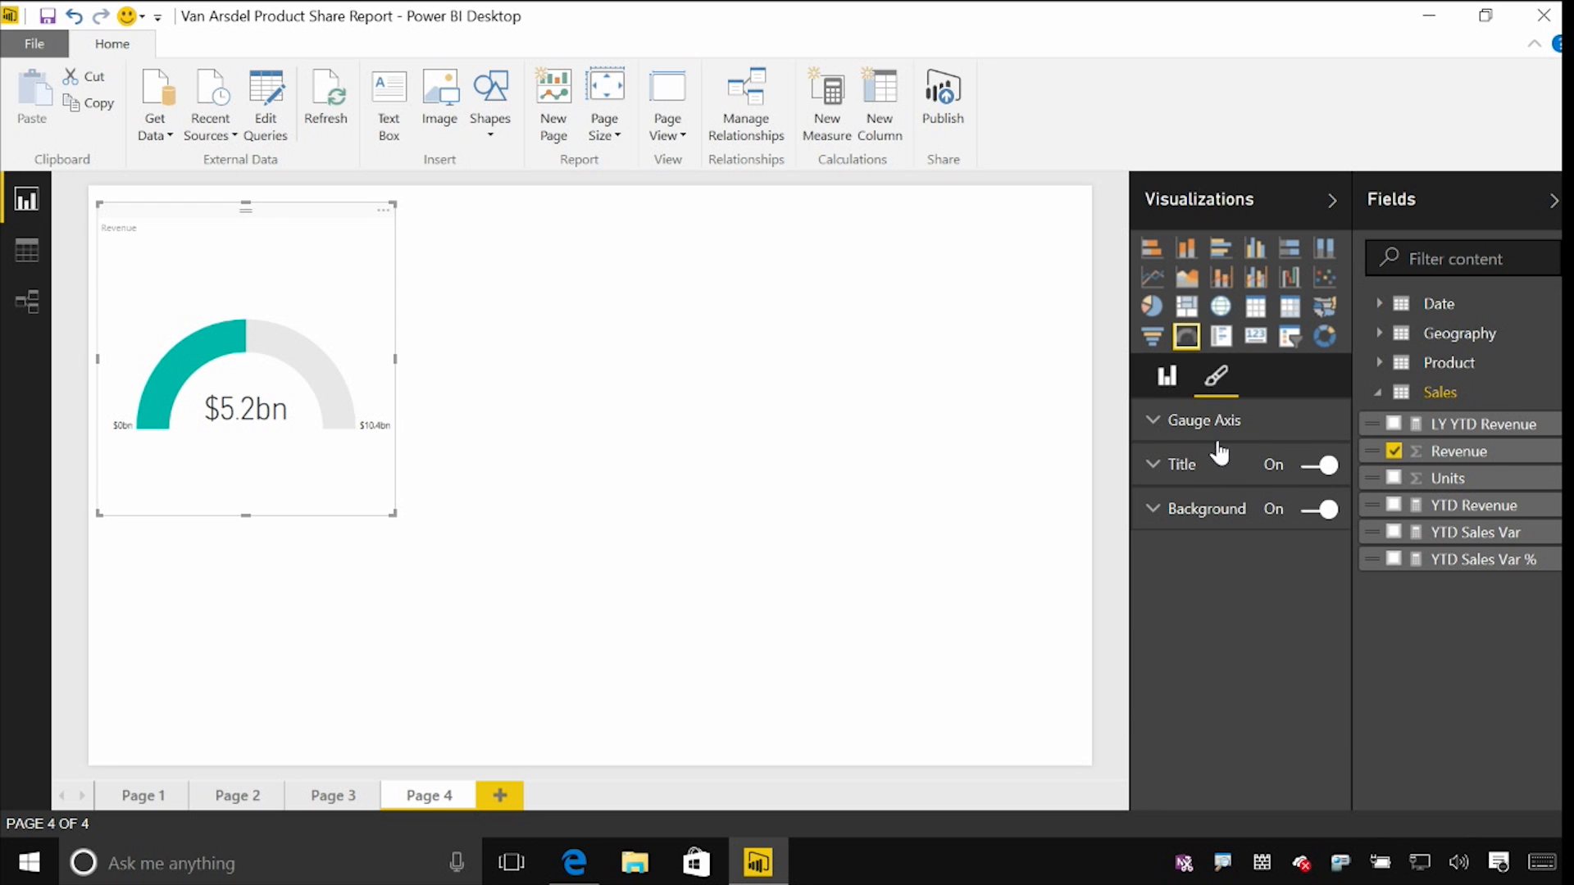
pyautogui.click(1203, 420)
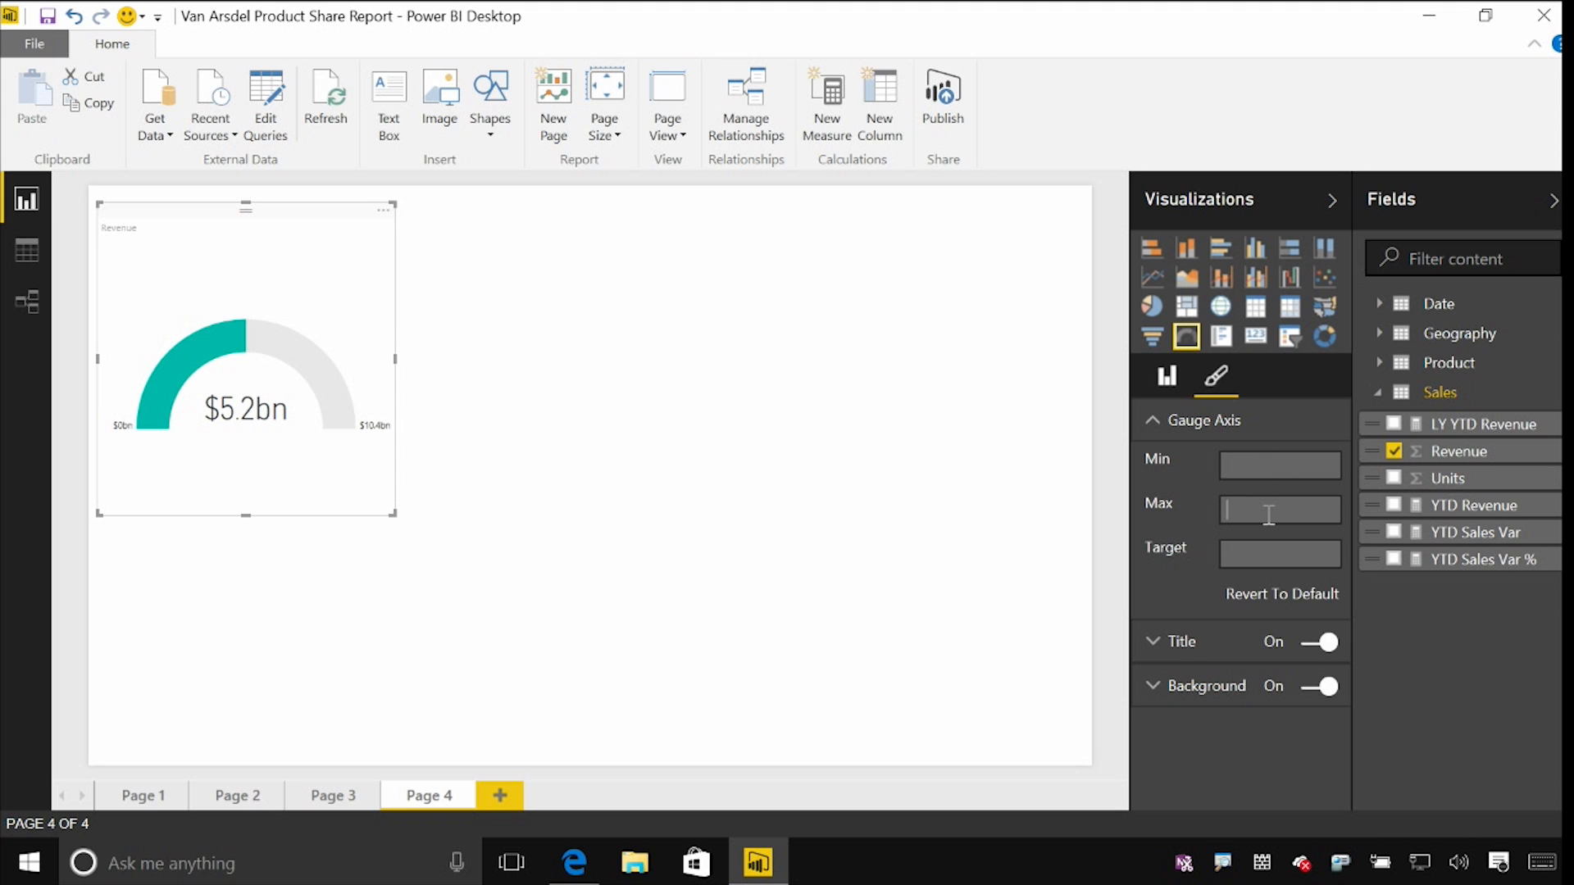
pyautogui.write('10000000000')
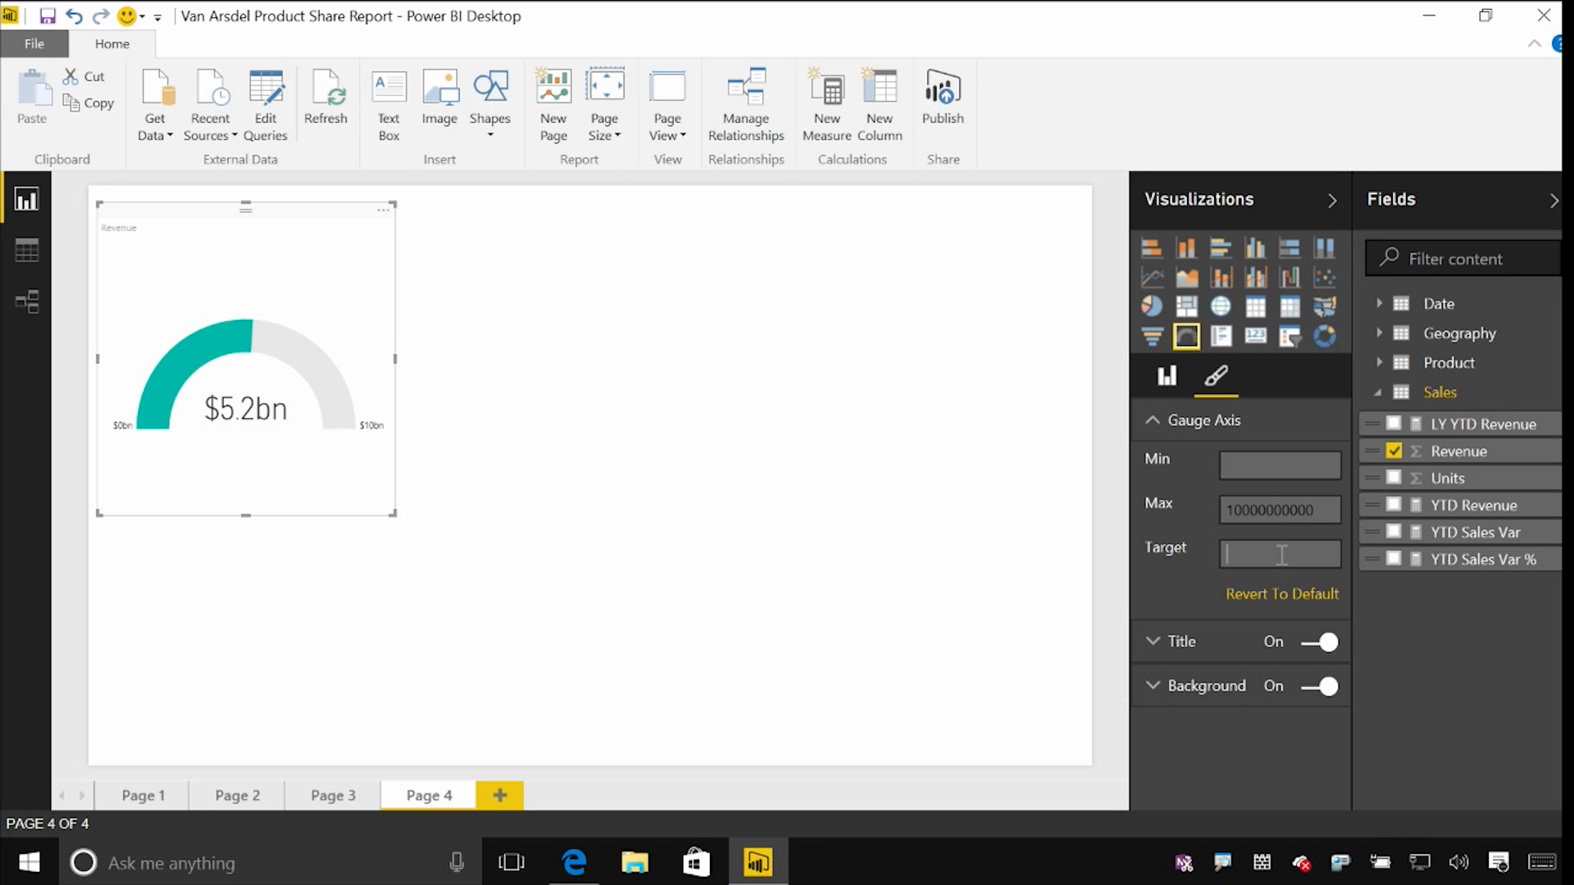
pyautogui.write('7')
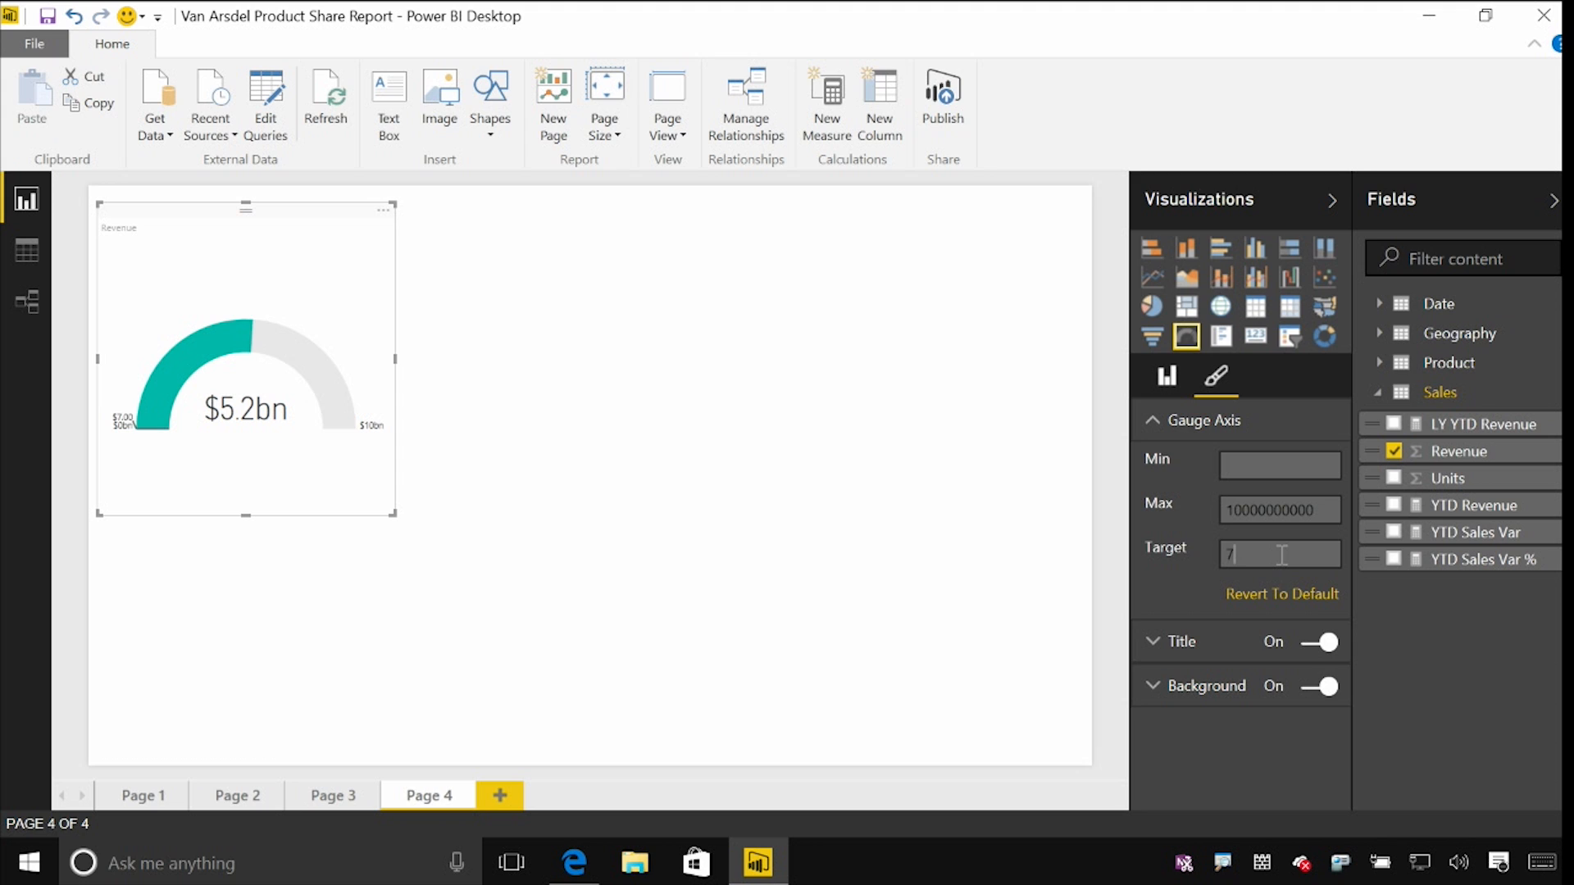
pyautogui.write('00000000')
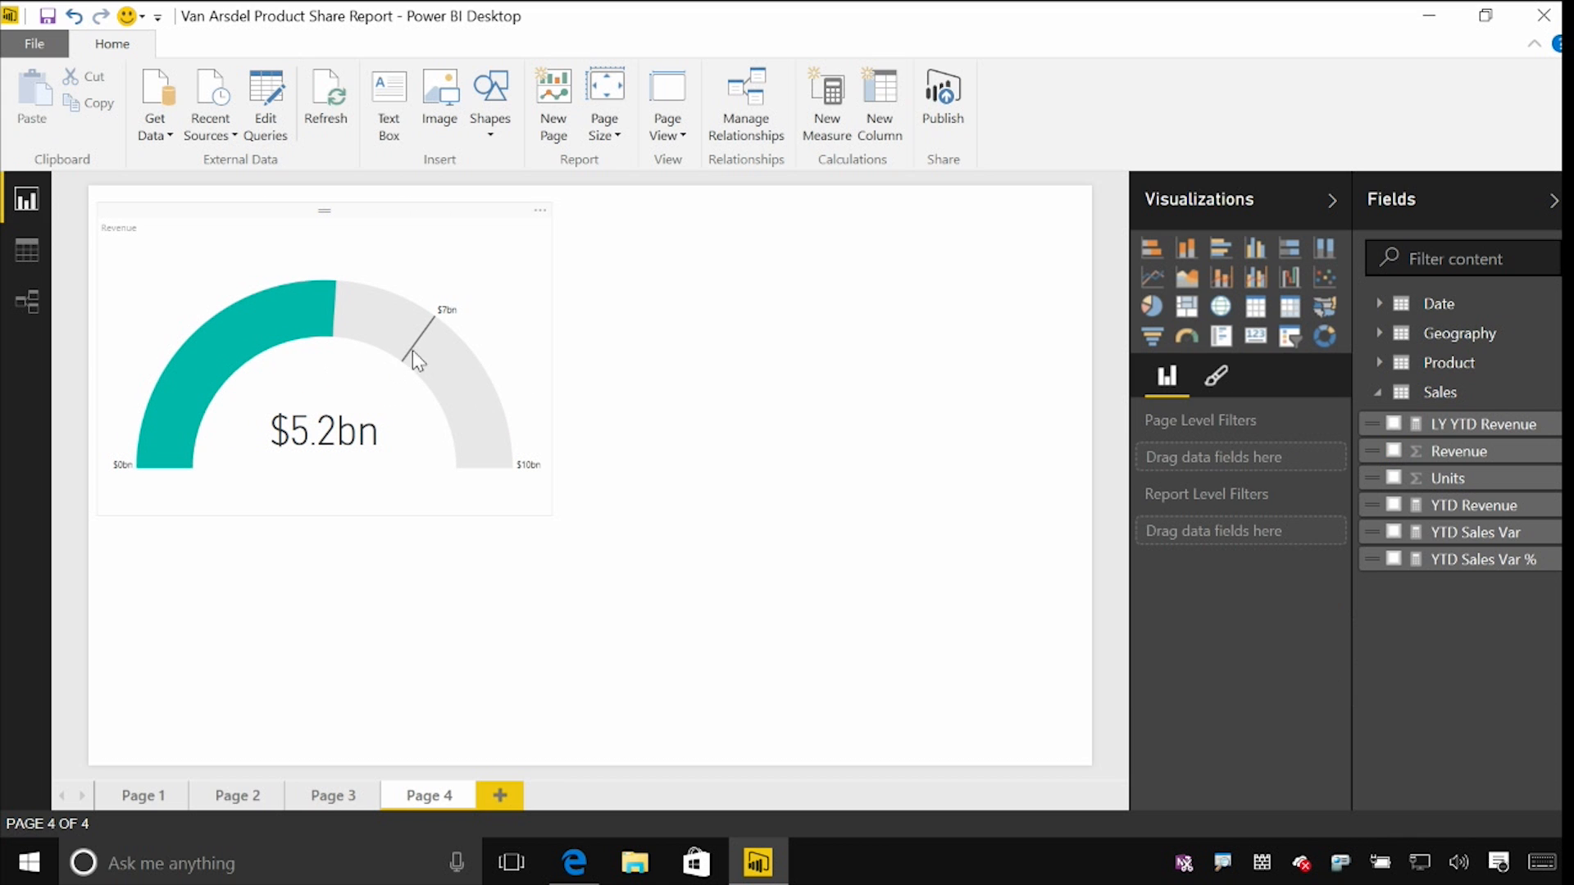
pyautogui.moveTo(446, 325)
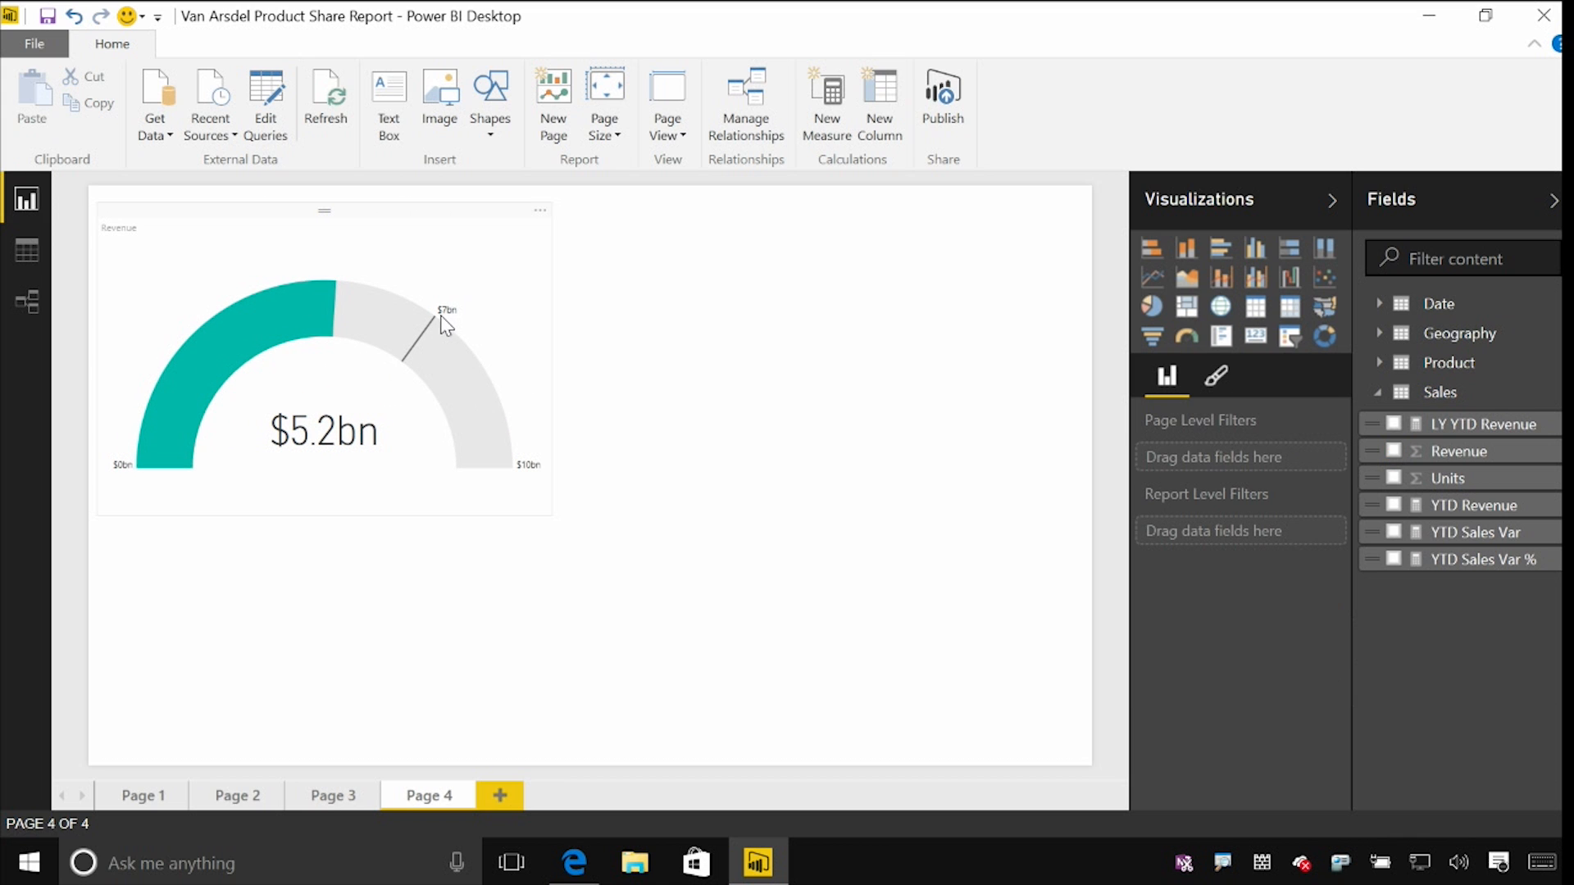
pyautogui.moveTo(533, 479)
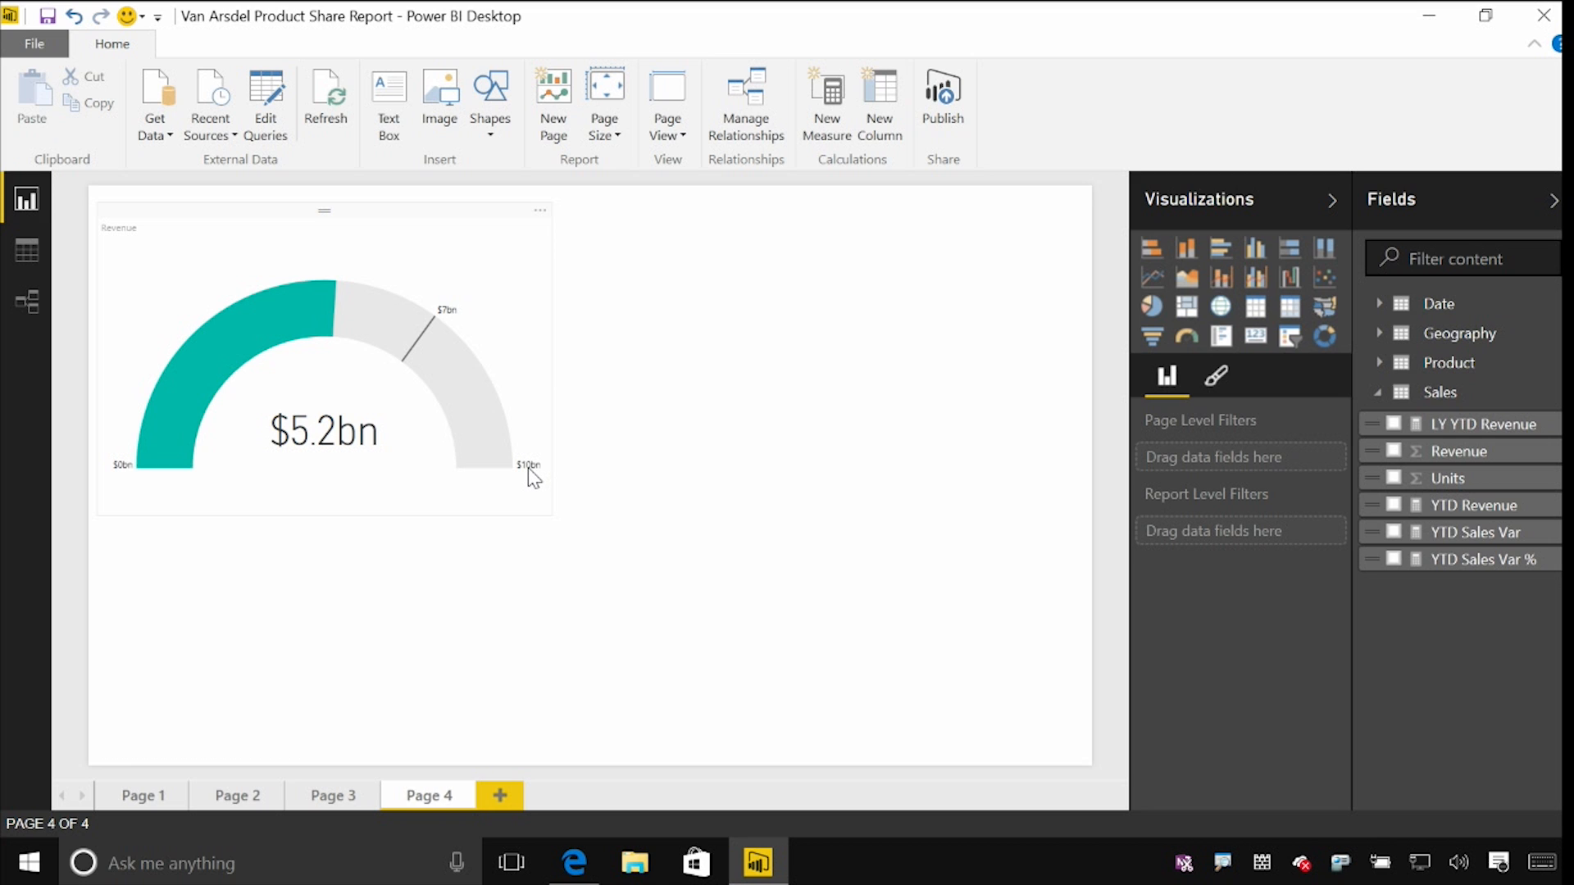
pyautogui.moveTo(339, 299)
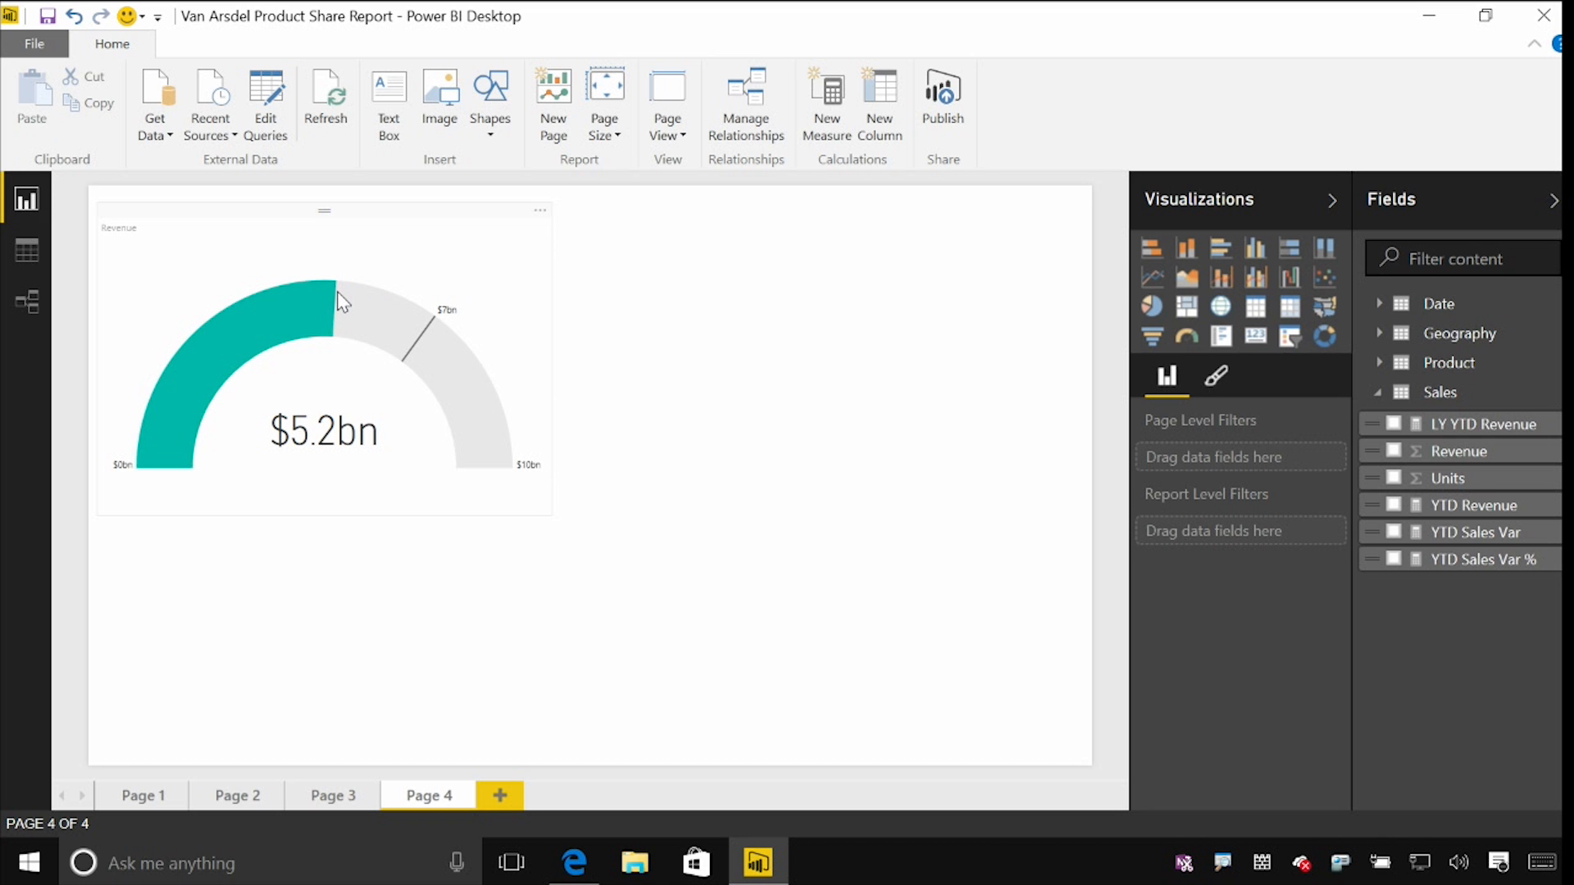
# Insert a card visual displaying Revenue as $5bn on Page 4.
pyautogui.click(325, 357)
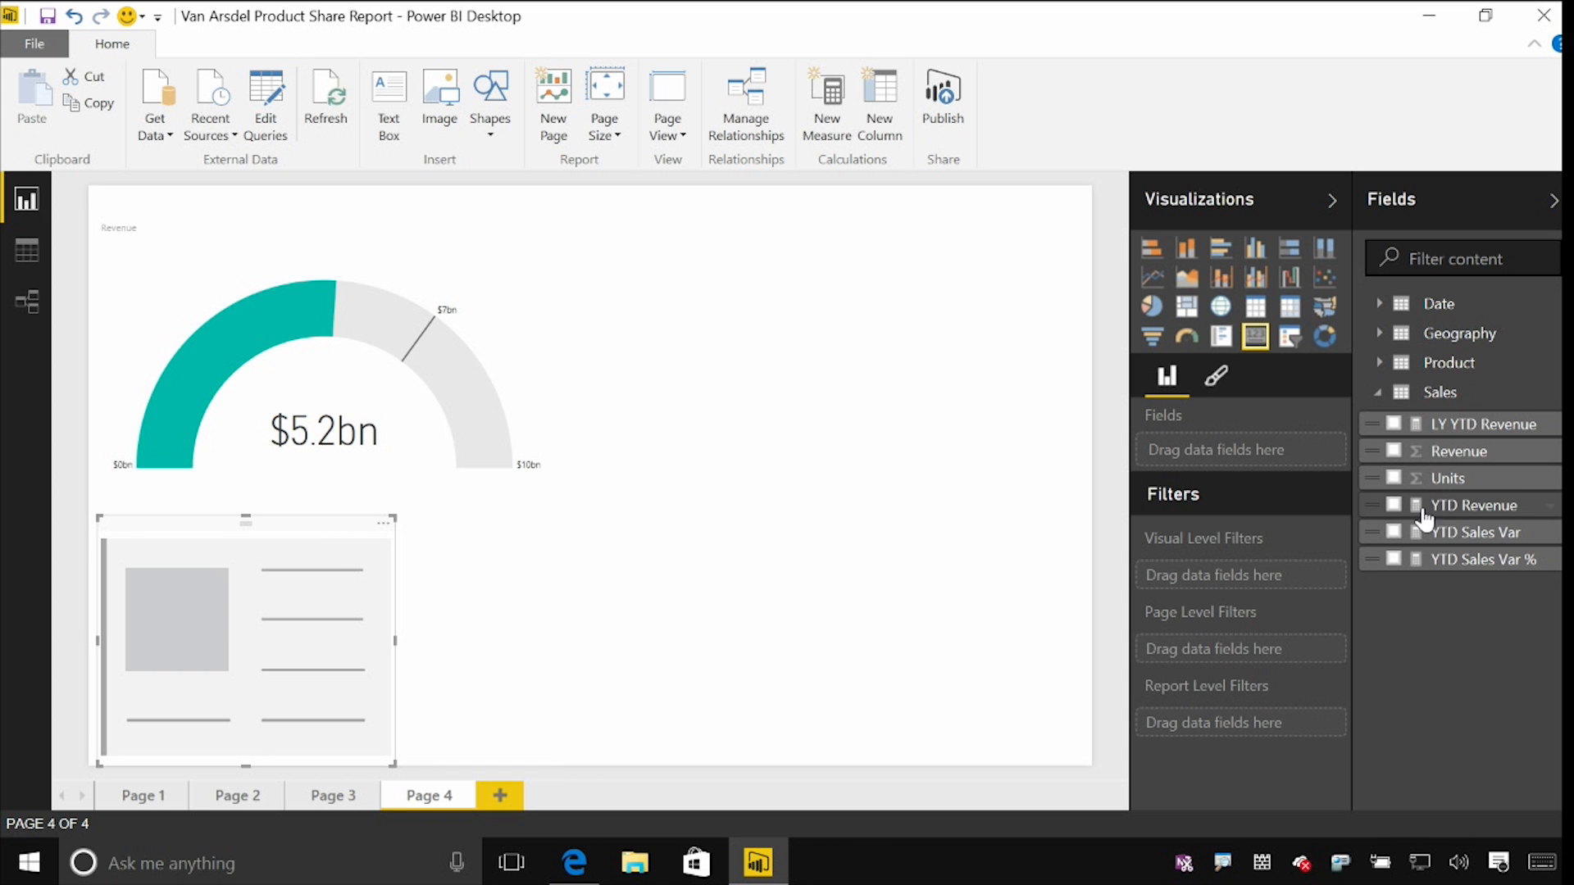
pyautogui.click(1394, 451)
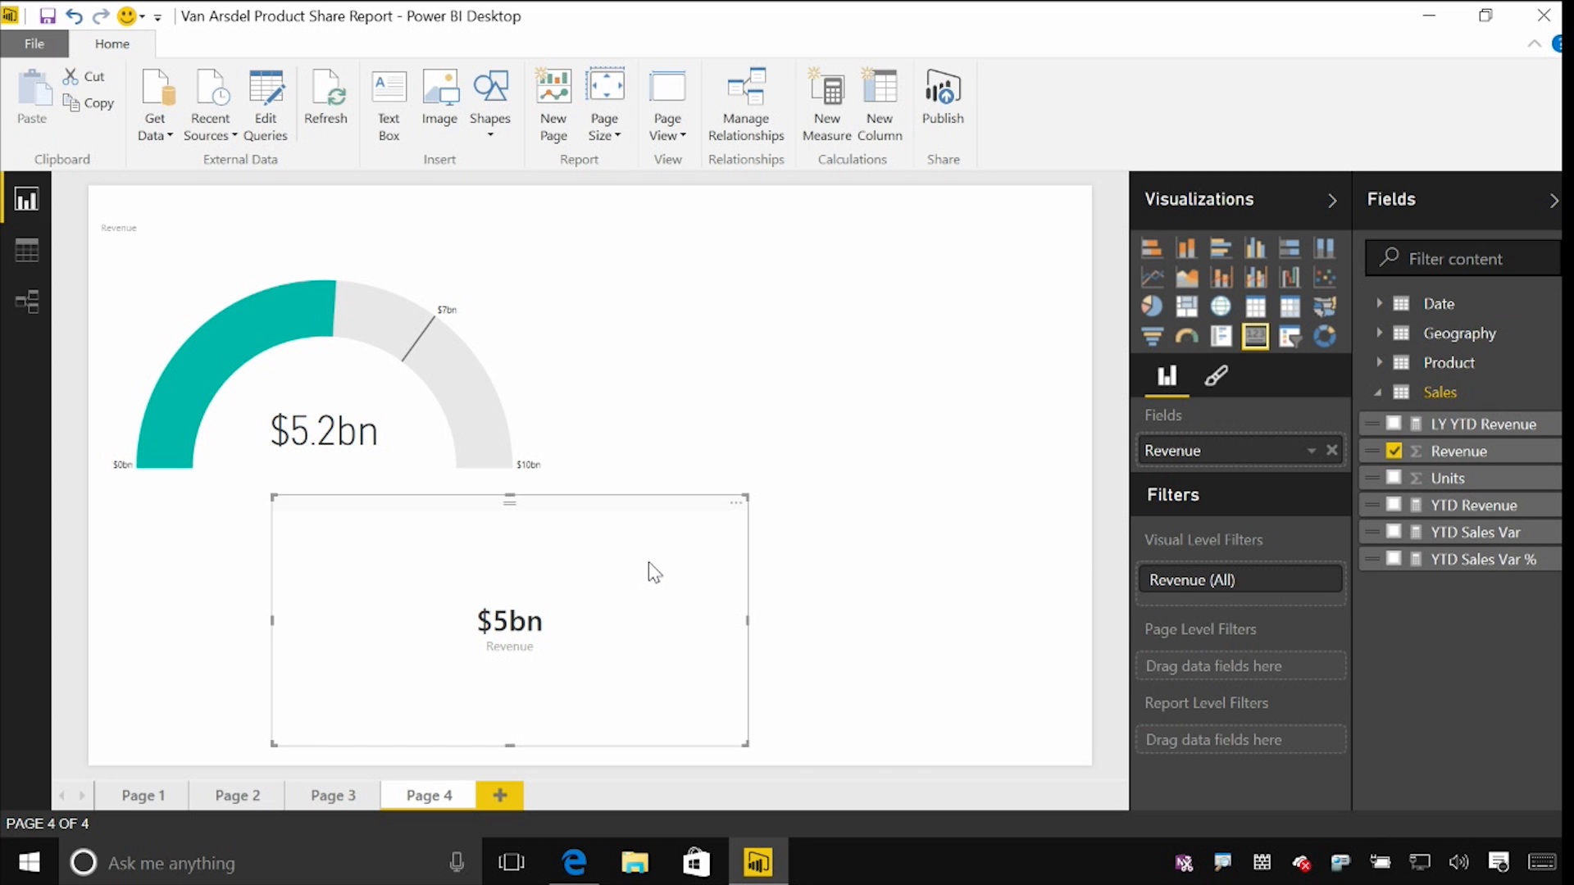
pyautogui.moveTo(640, 569)
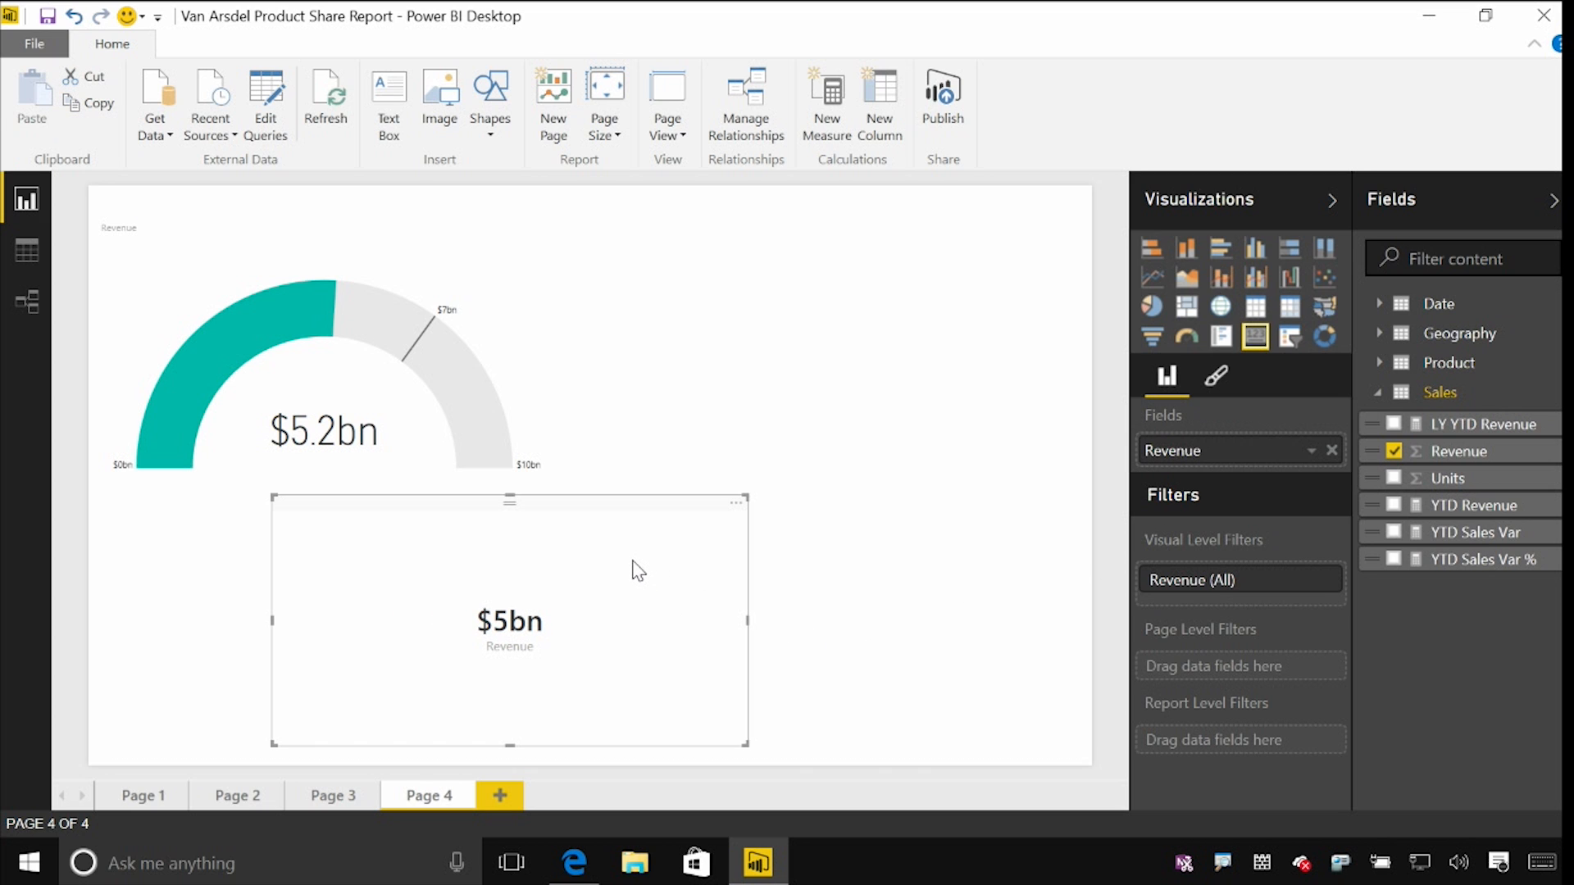
# Set the card's data label display units to None and switch the category label off.
pyautogui.click(1216, 377)
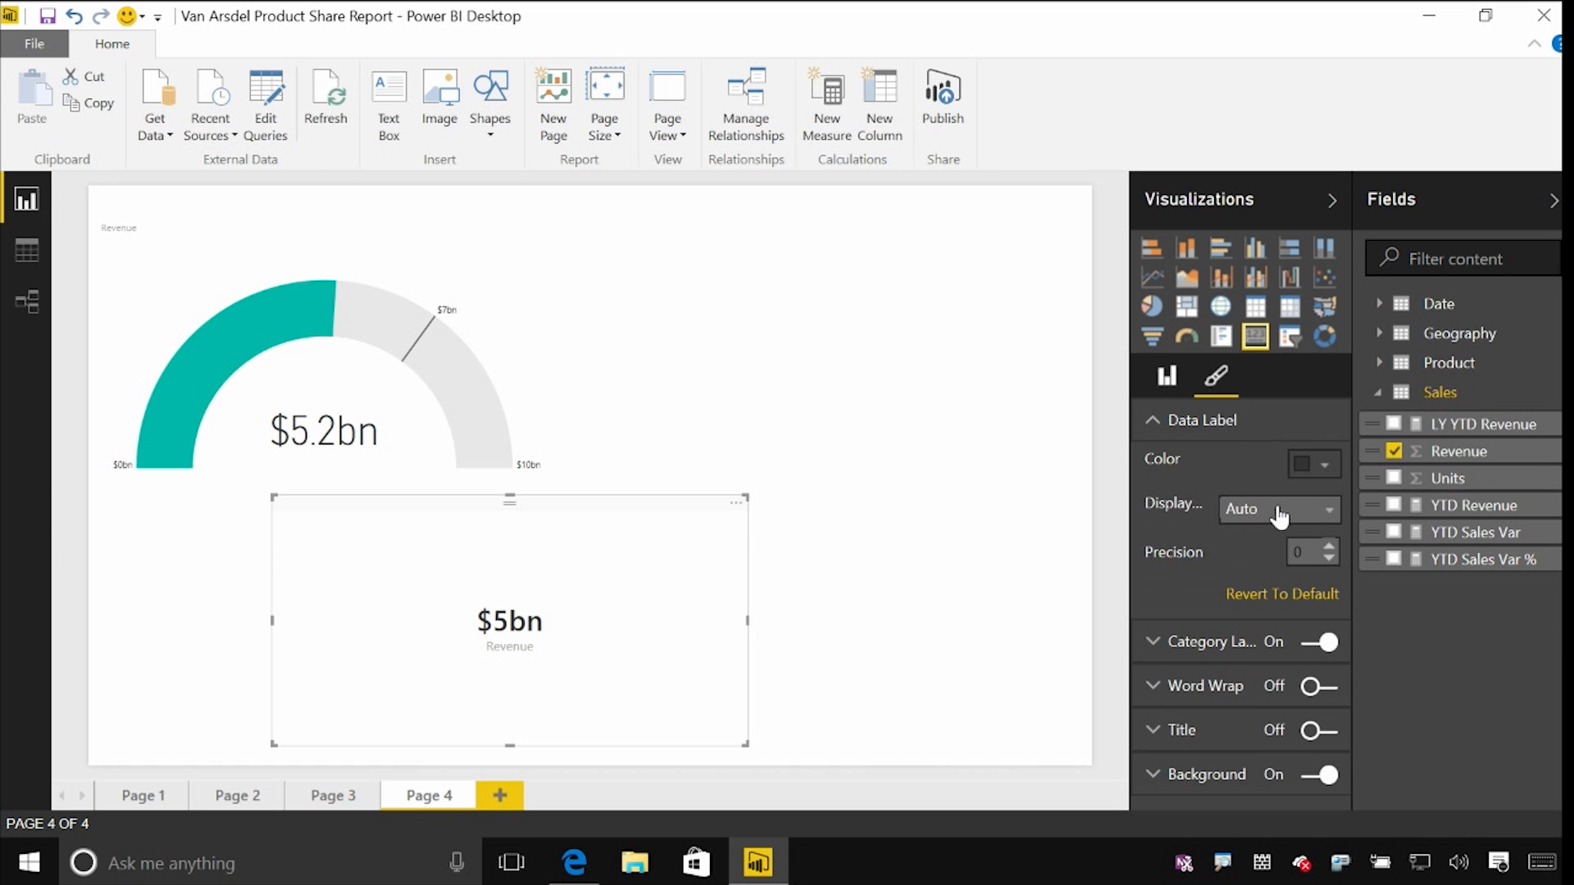
pyautogui.click(1277, 510)
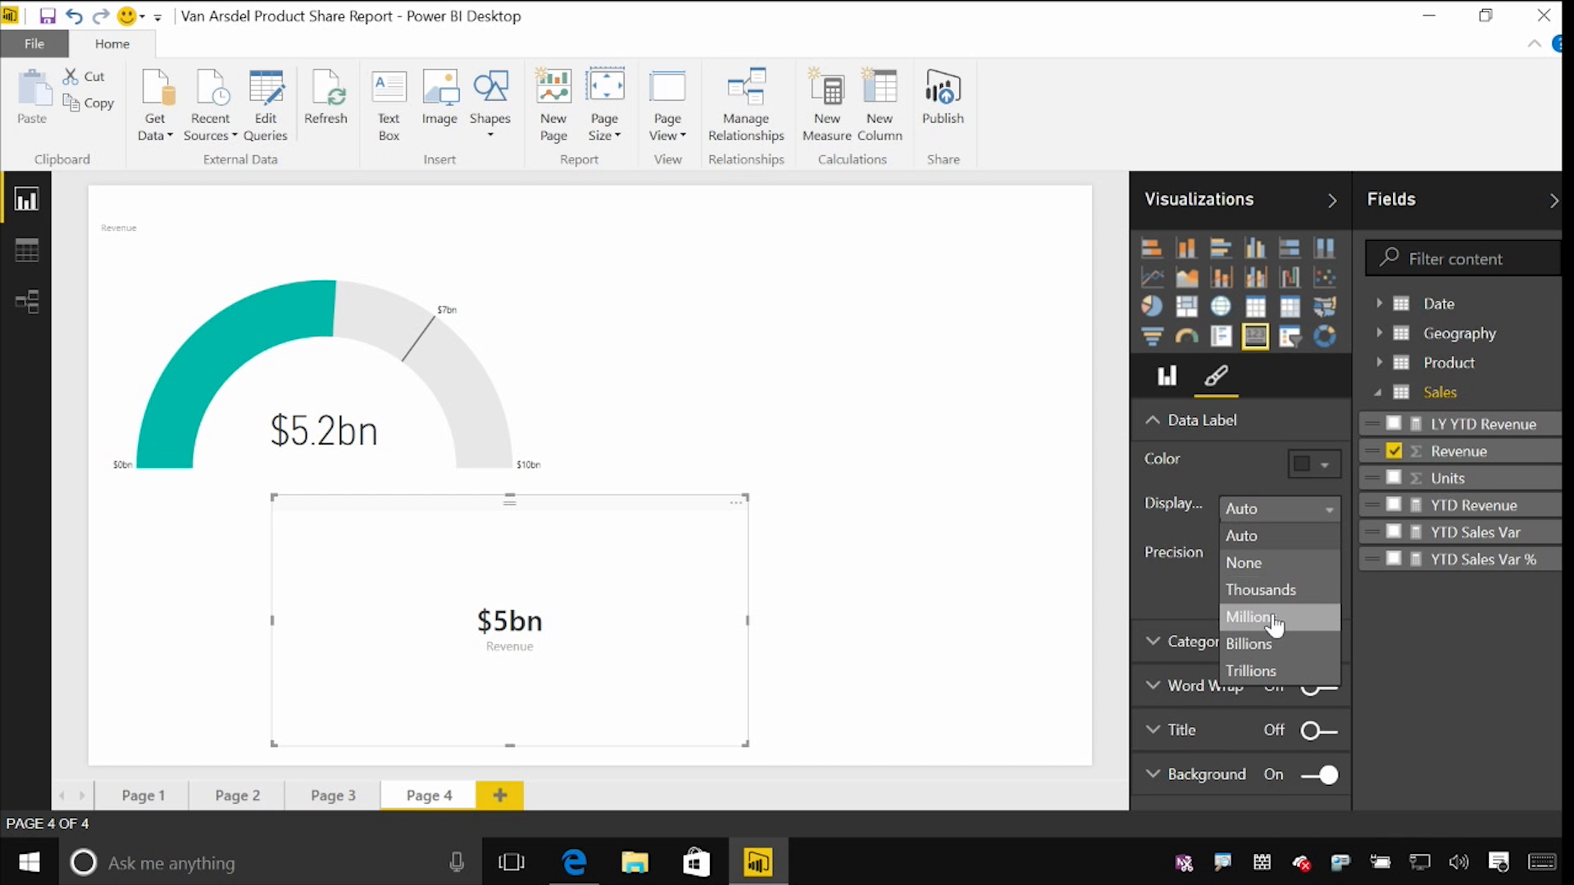
pyautogui.click(1261, 589)
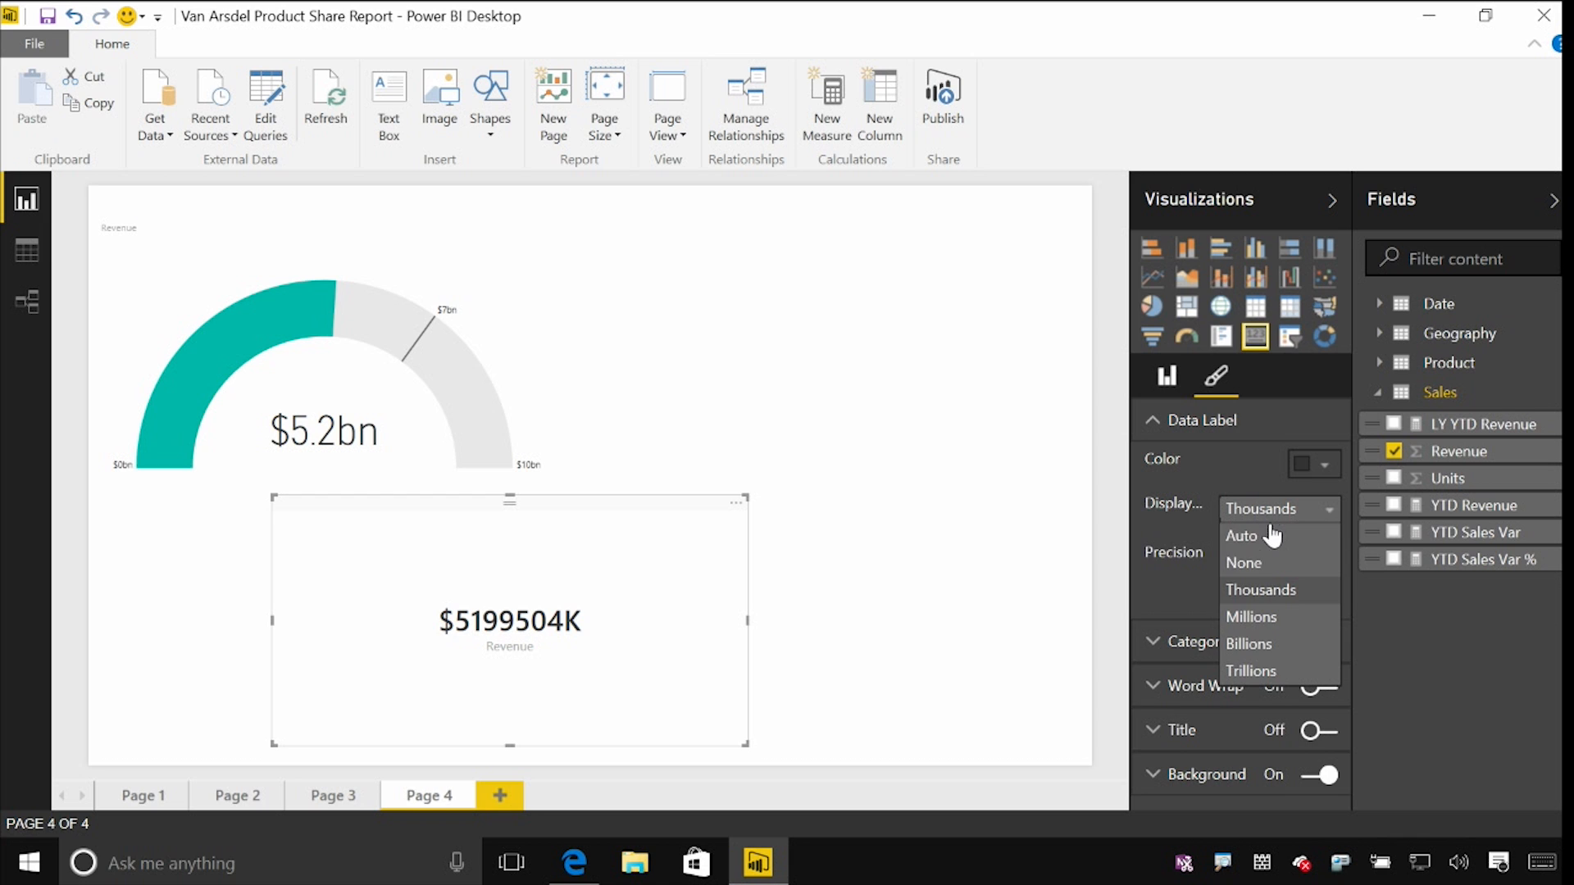
pyautogui.click(1244, 563)
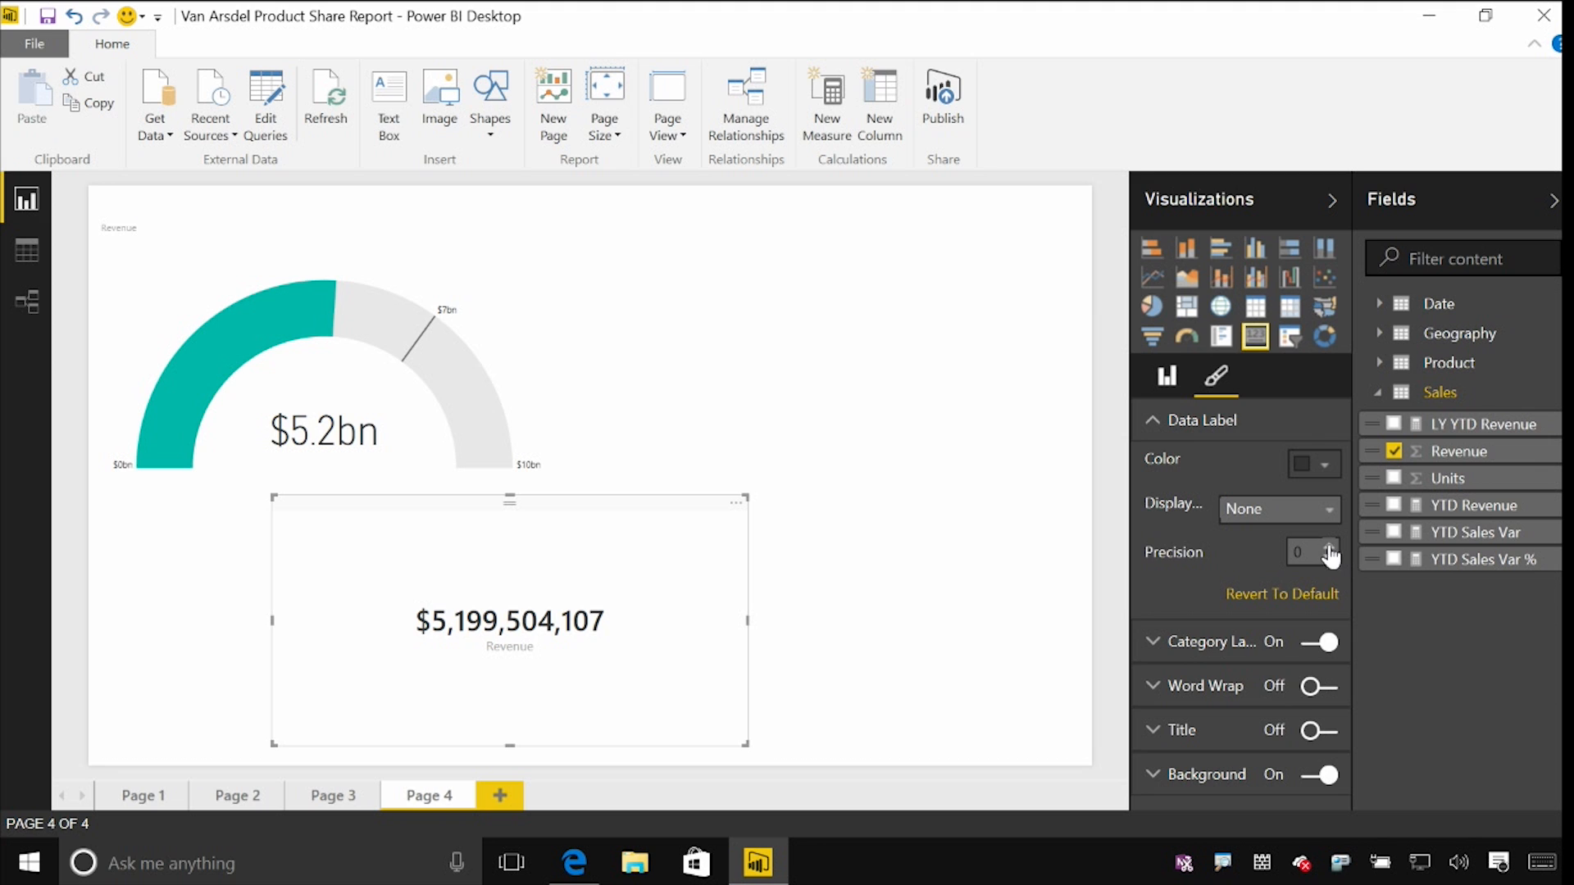
pyautogui.moveTo(1248, 734)
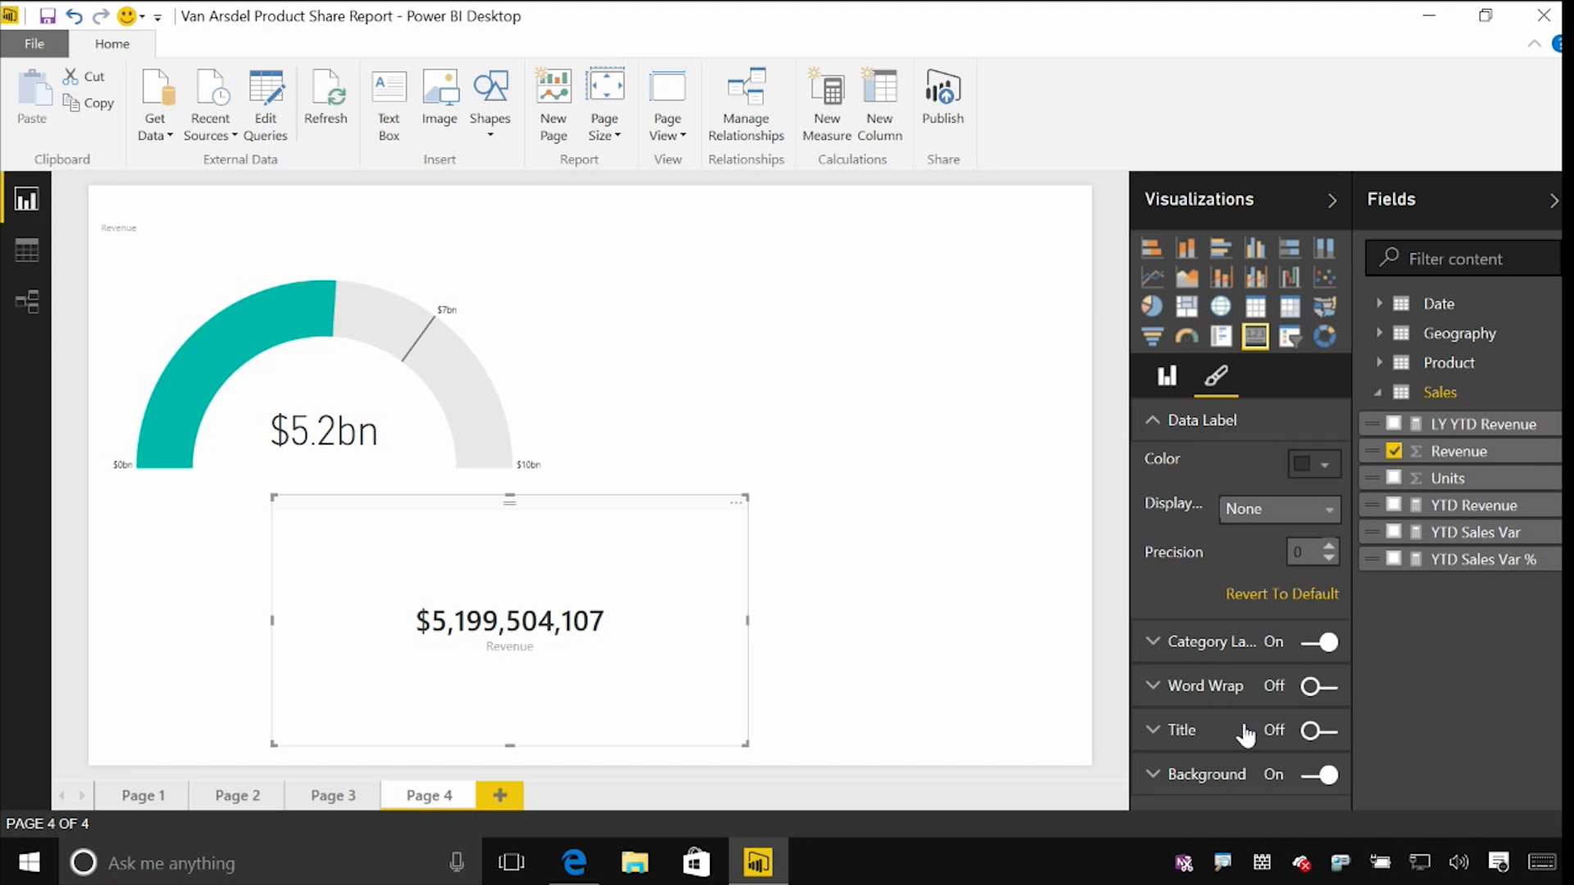
pyautogui.moveTo(1332, 653)
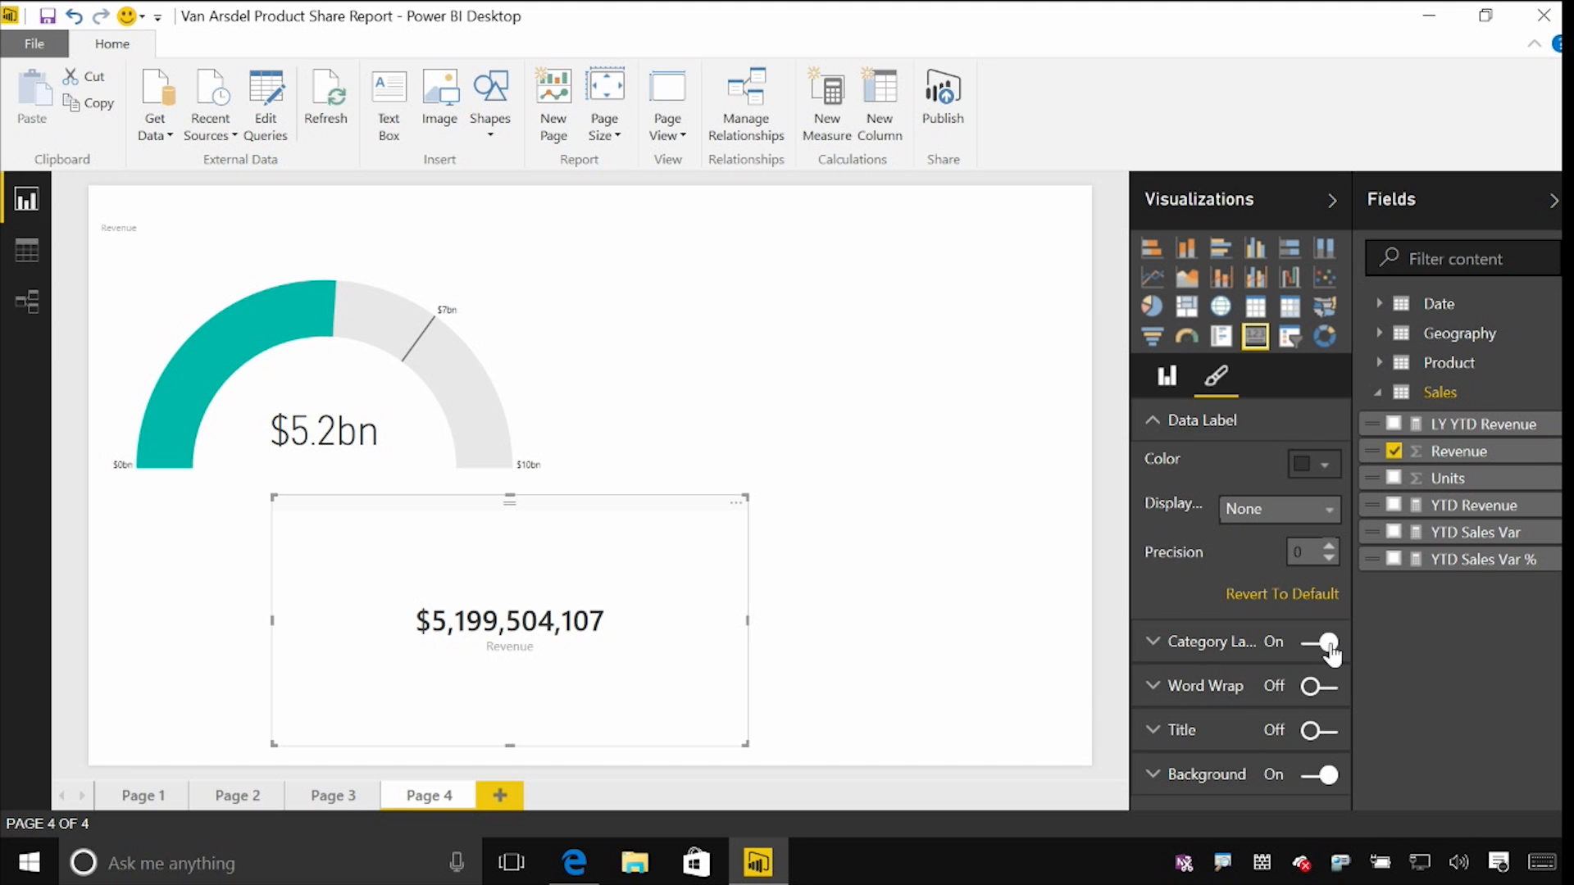
pyautogui.click(1320, 643)
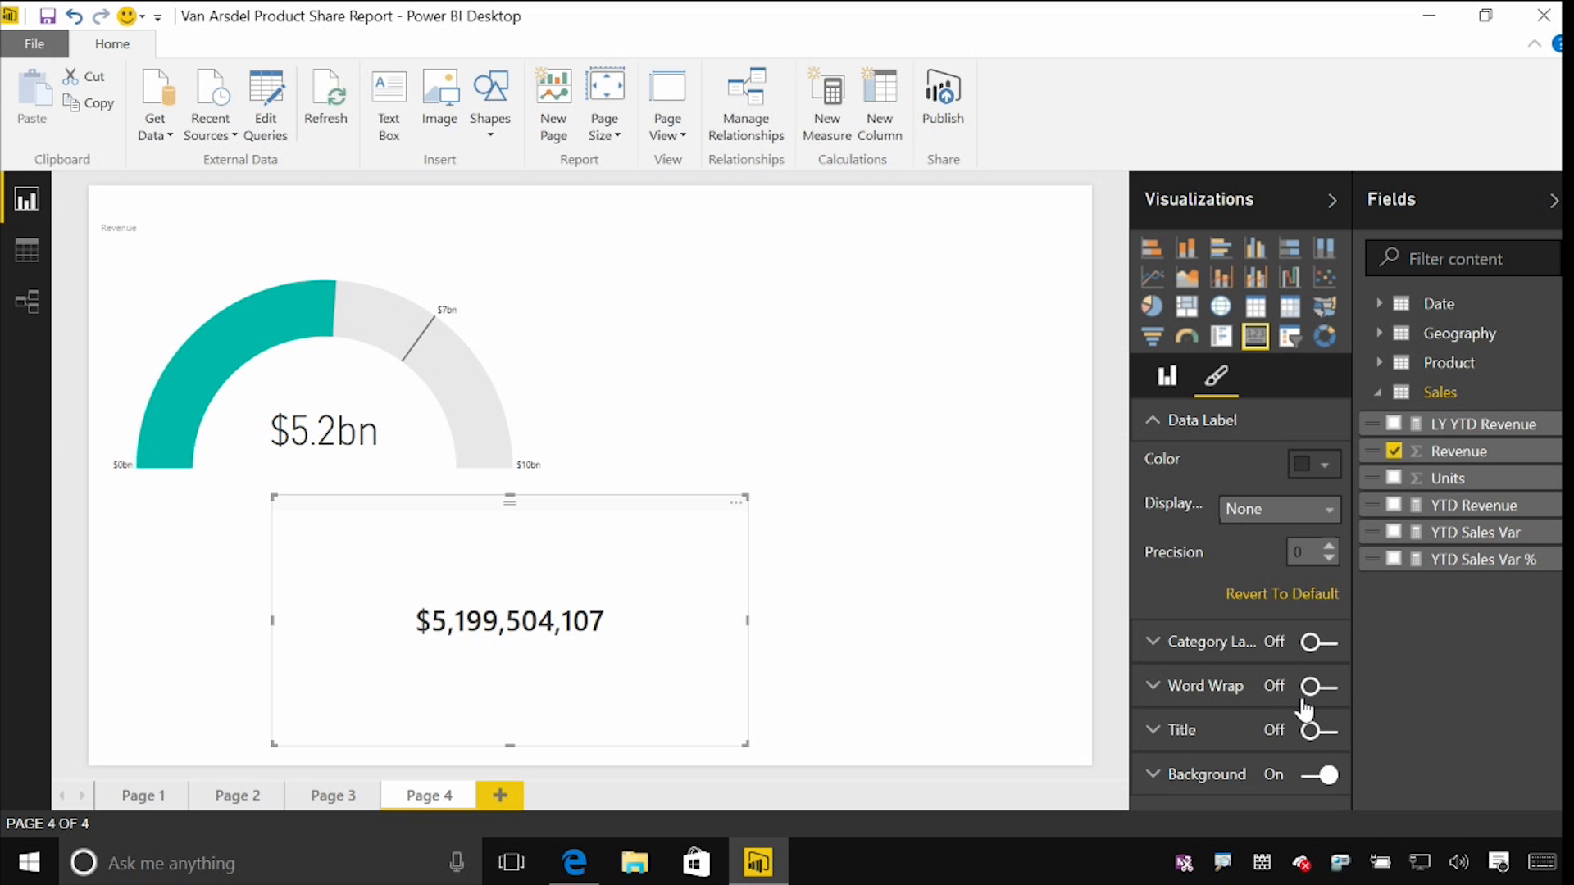
pyautogui.moveTo(698, 559)
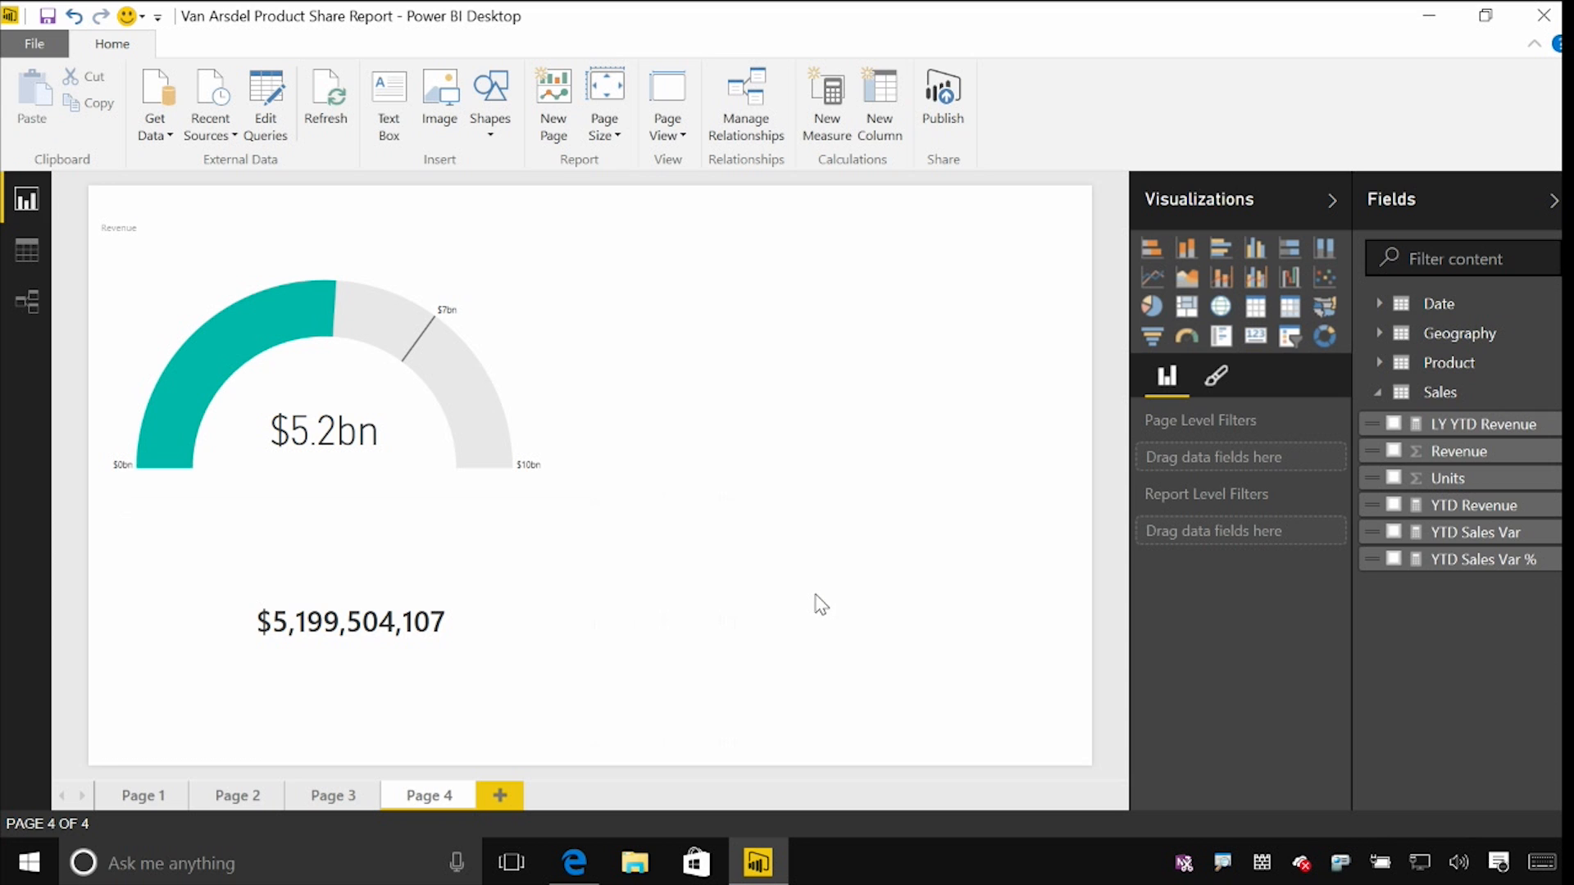
pyautogui.moveTo(1118, 582)
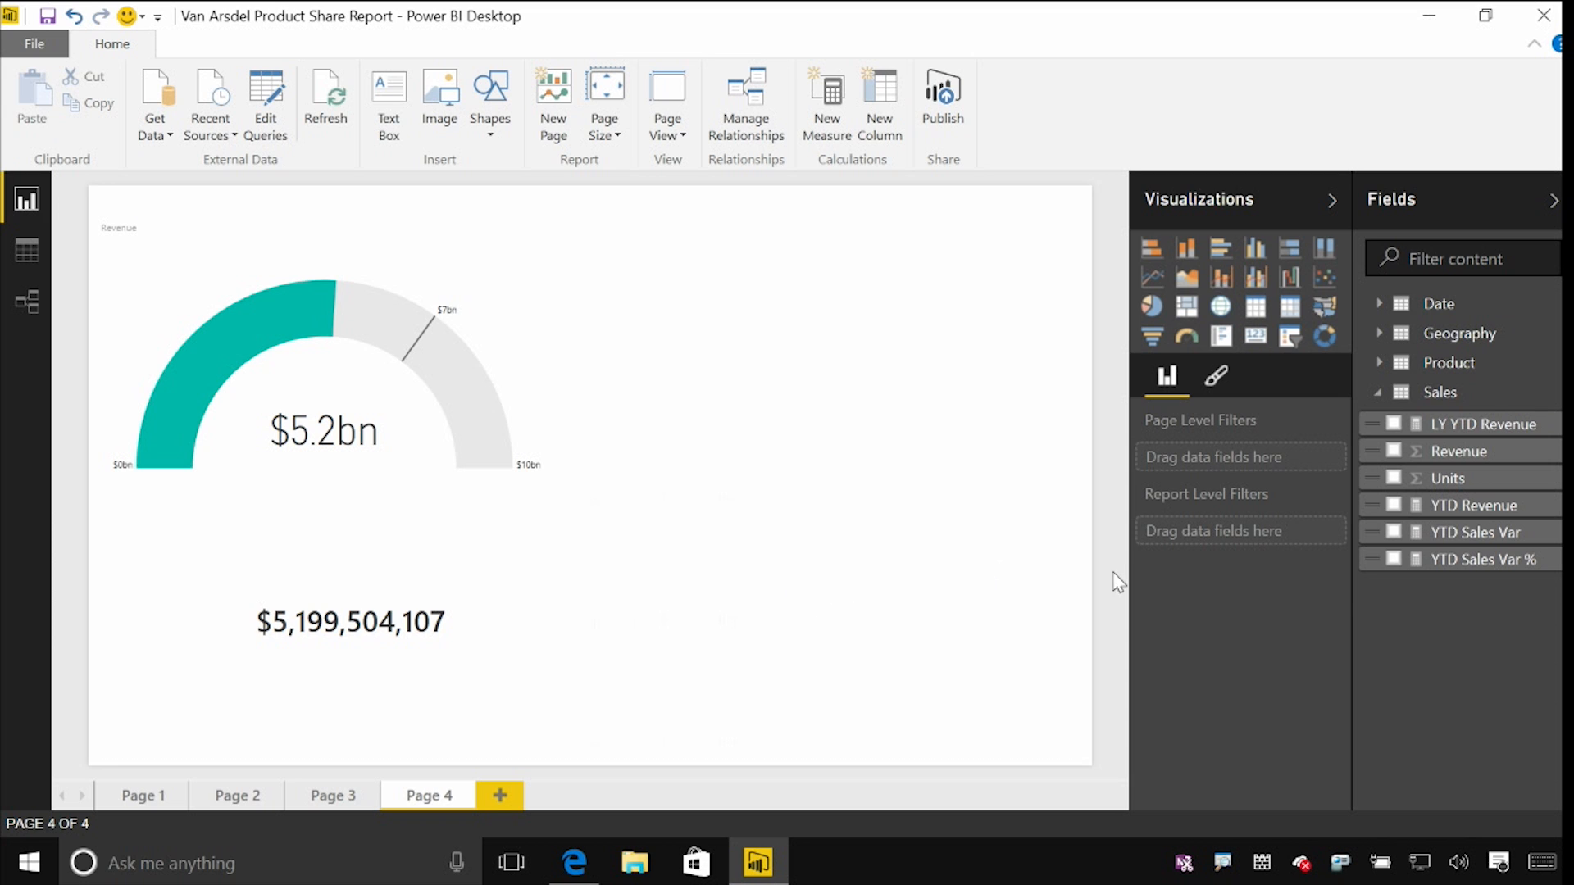
pyautogui.moveTo(1467, 592)
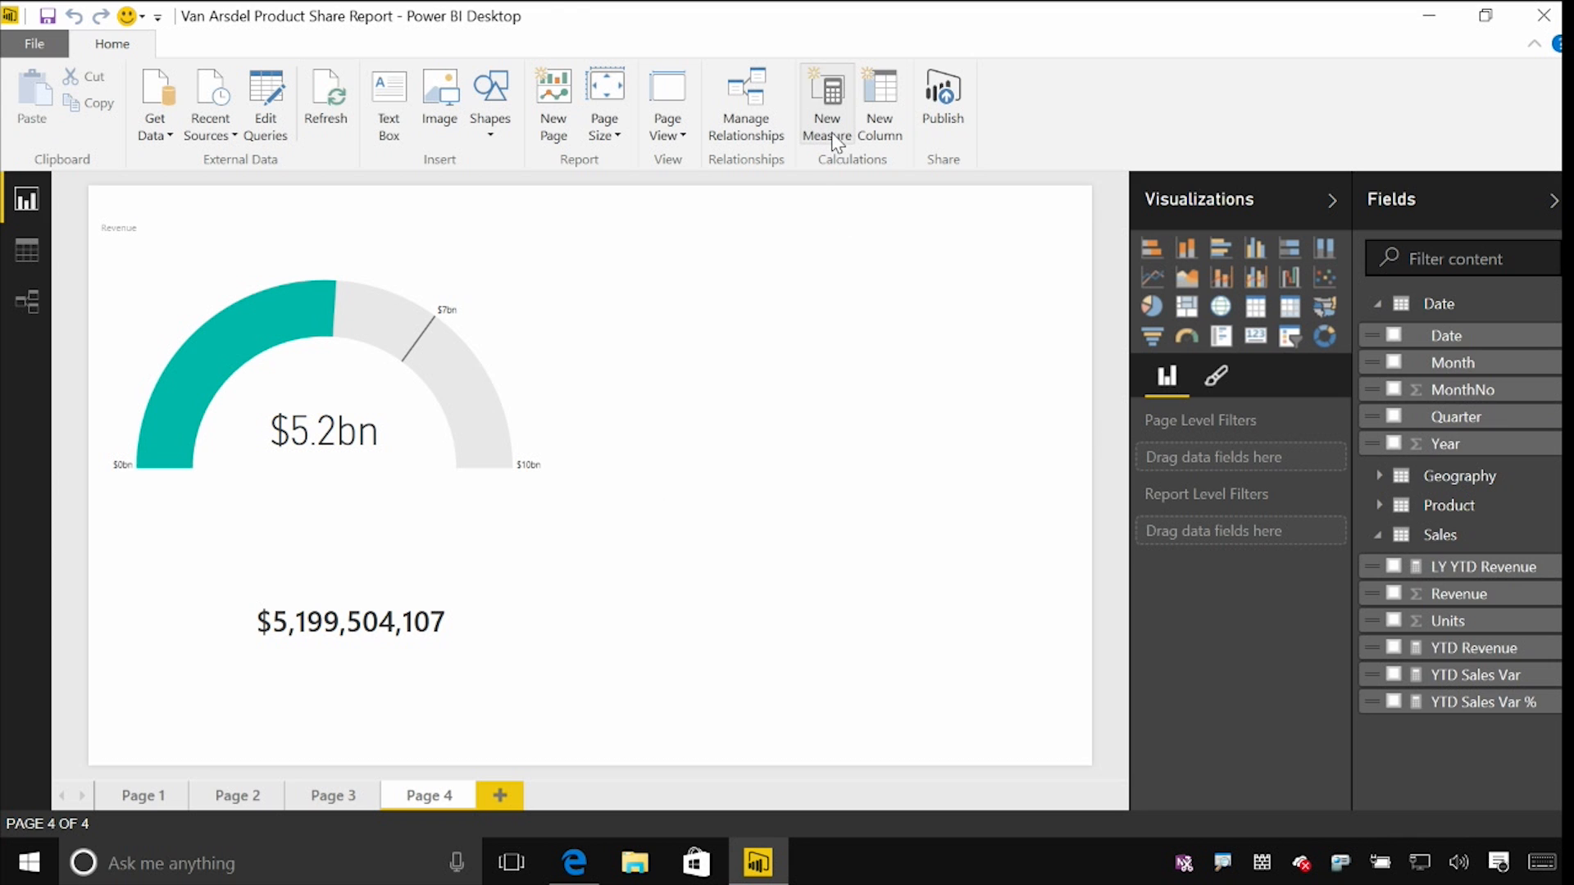
# Write the Progress measure: "Progress on units sales this year:" & SUM of Sales Units.
pyautogui.click(826, 100)
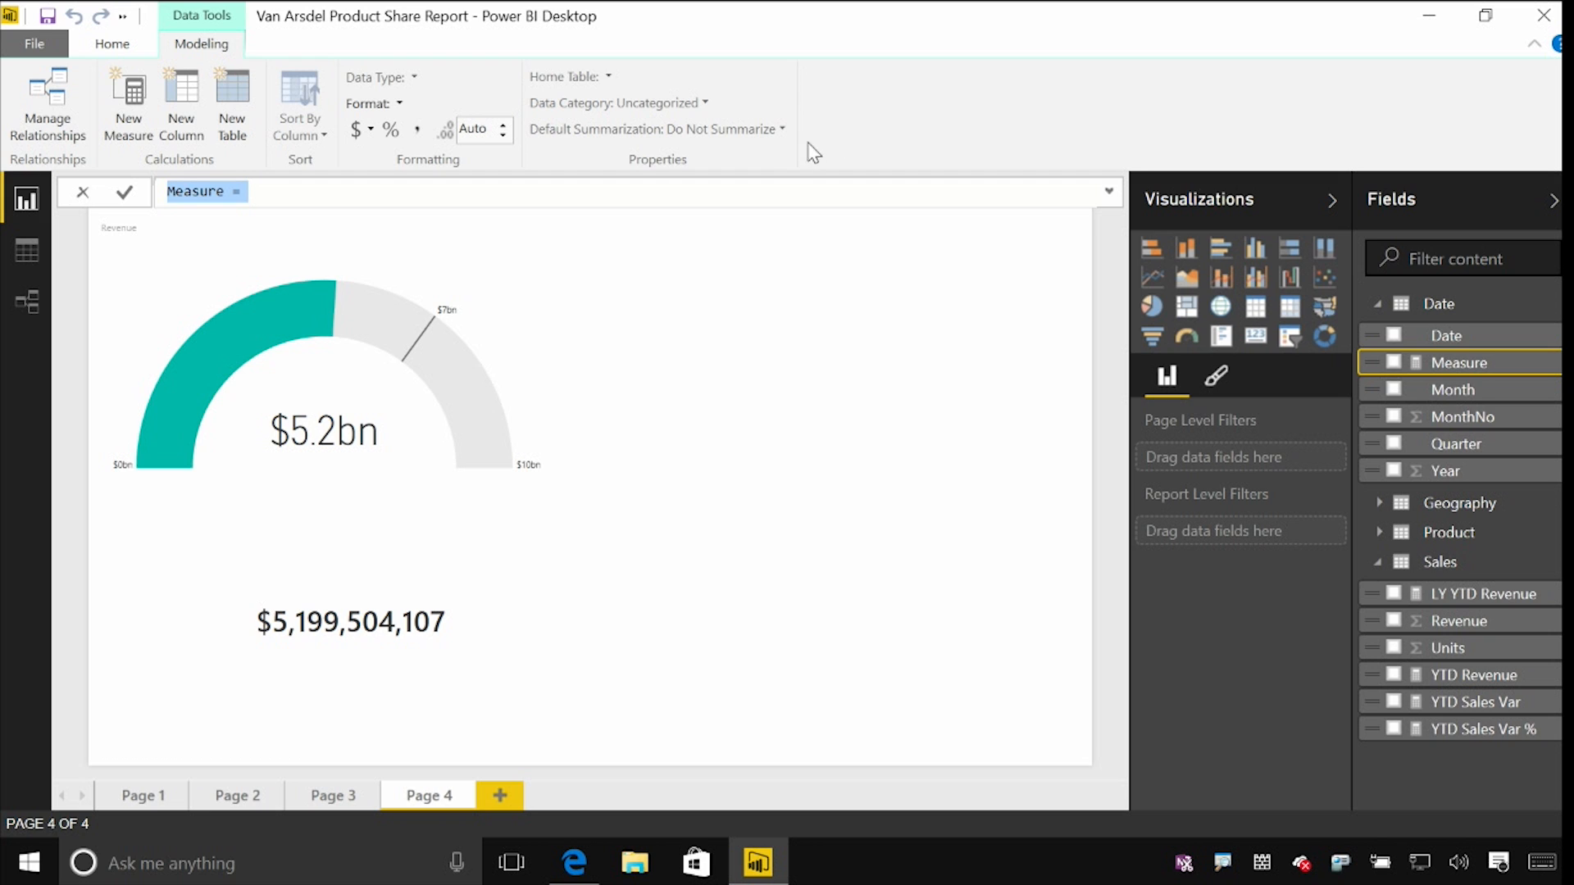
pyautogui.click(196, 191)
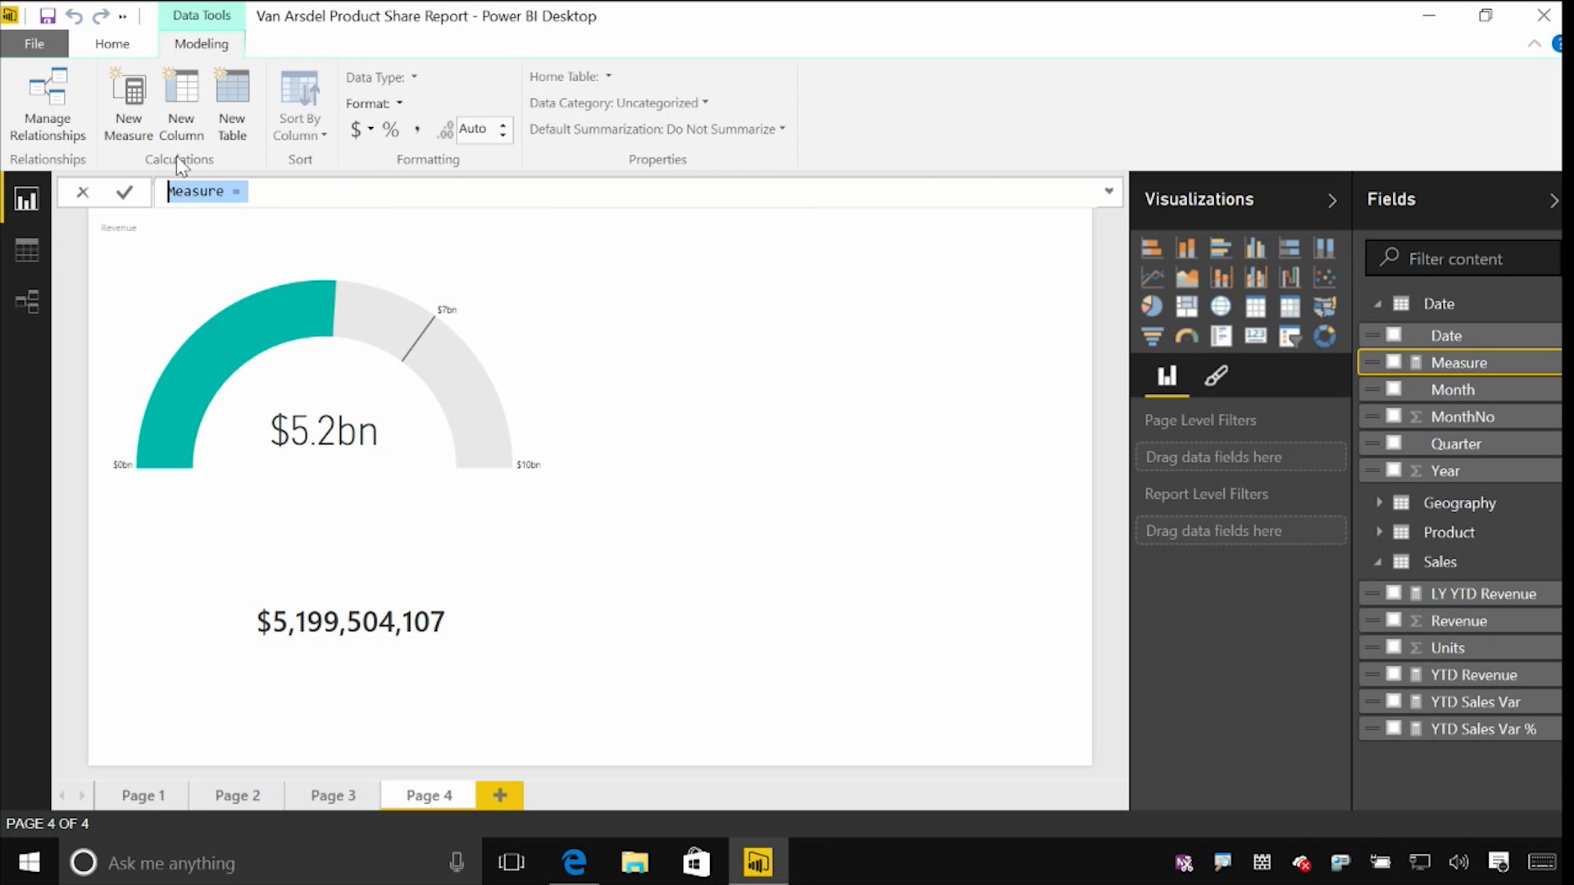
pyautogui.write('Progress:')
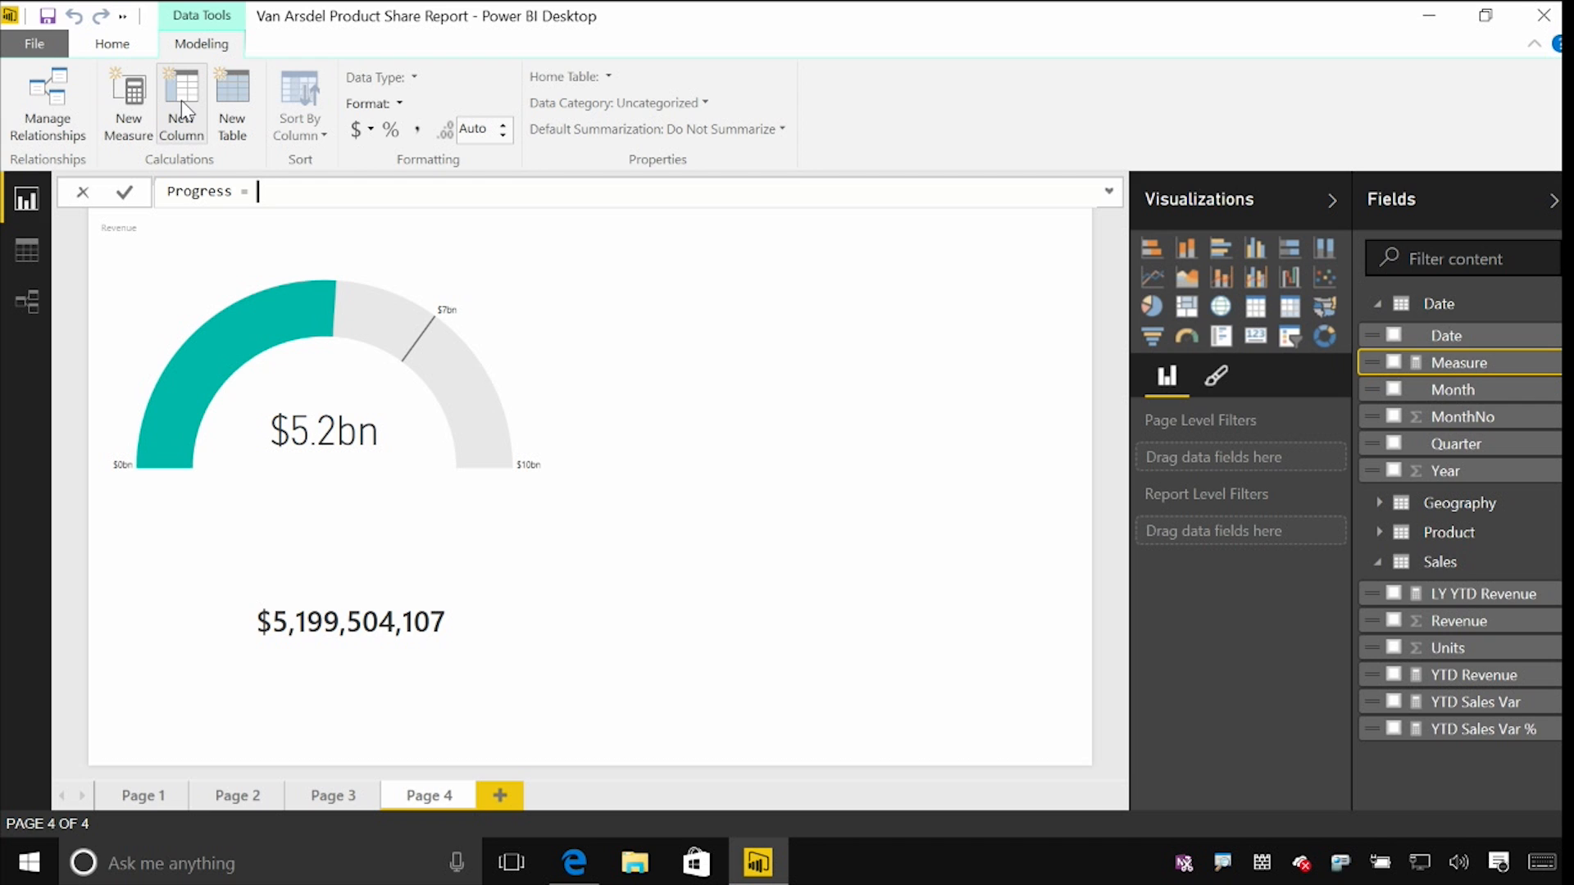
pyautogui.write('"Pr')
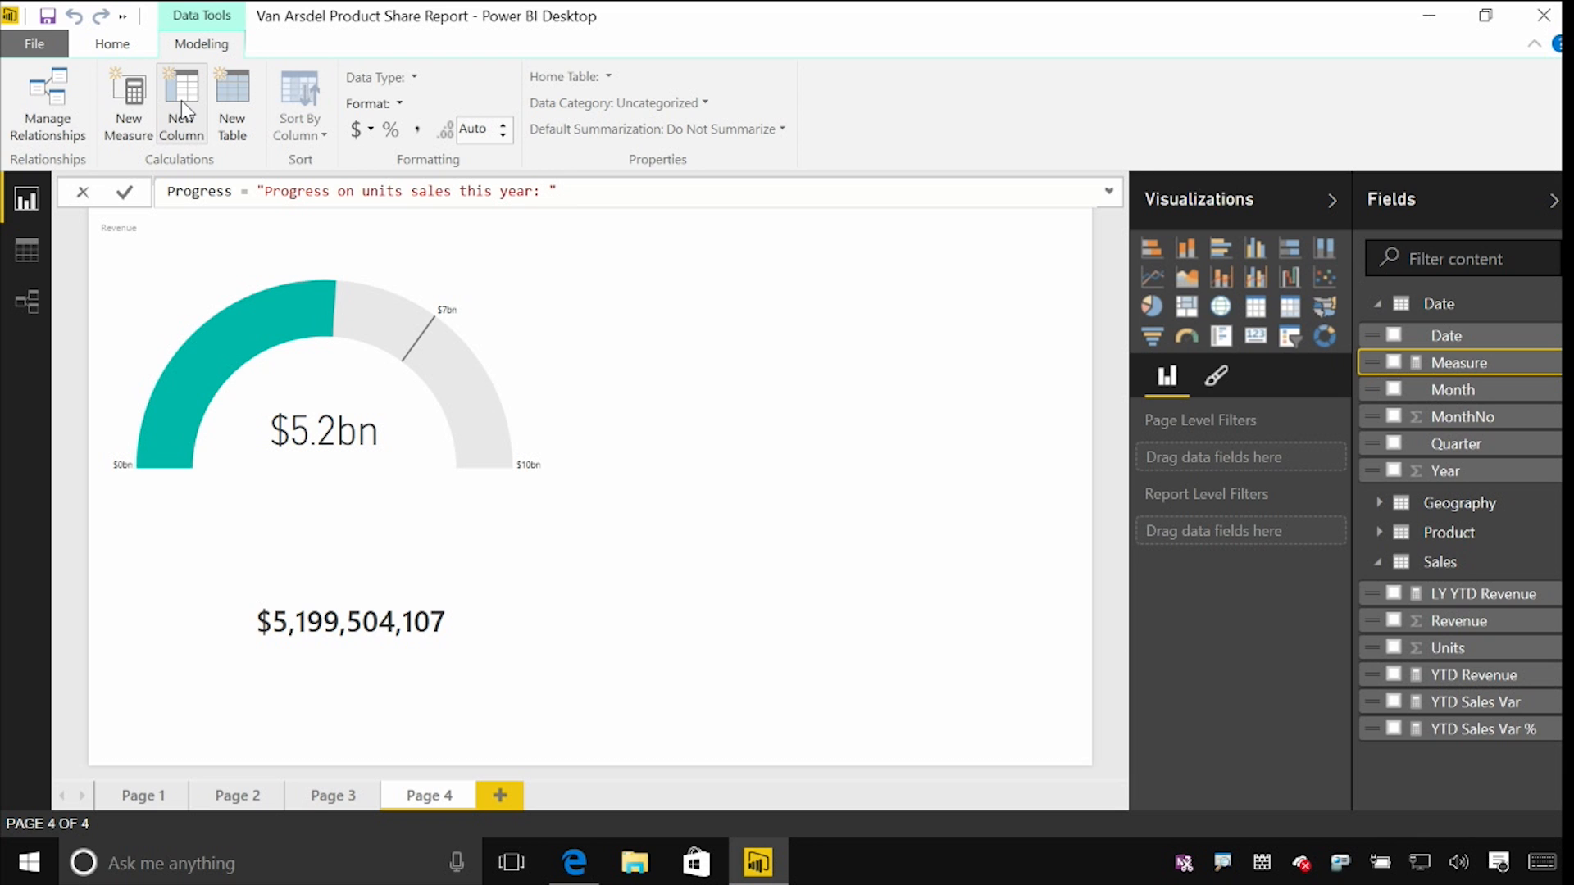
pyautogui.write('&')
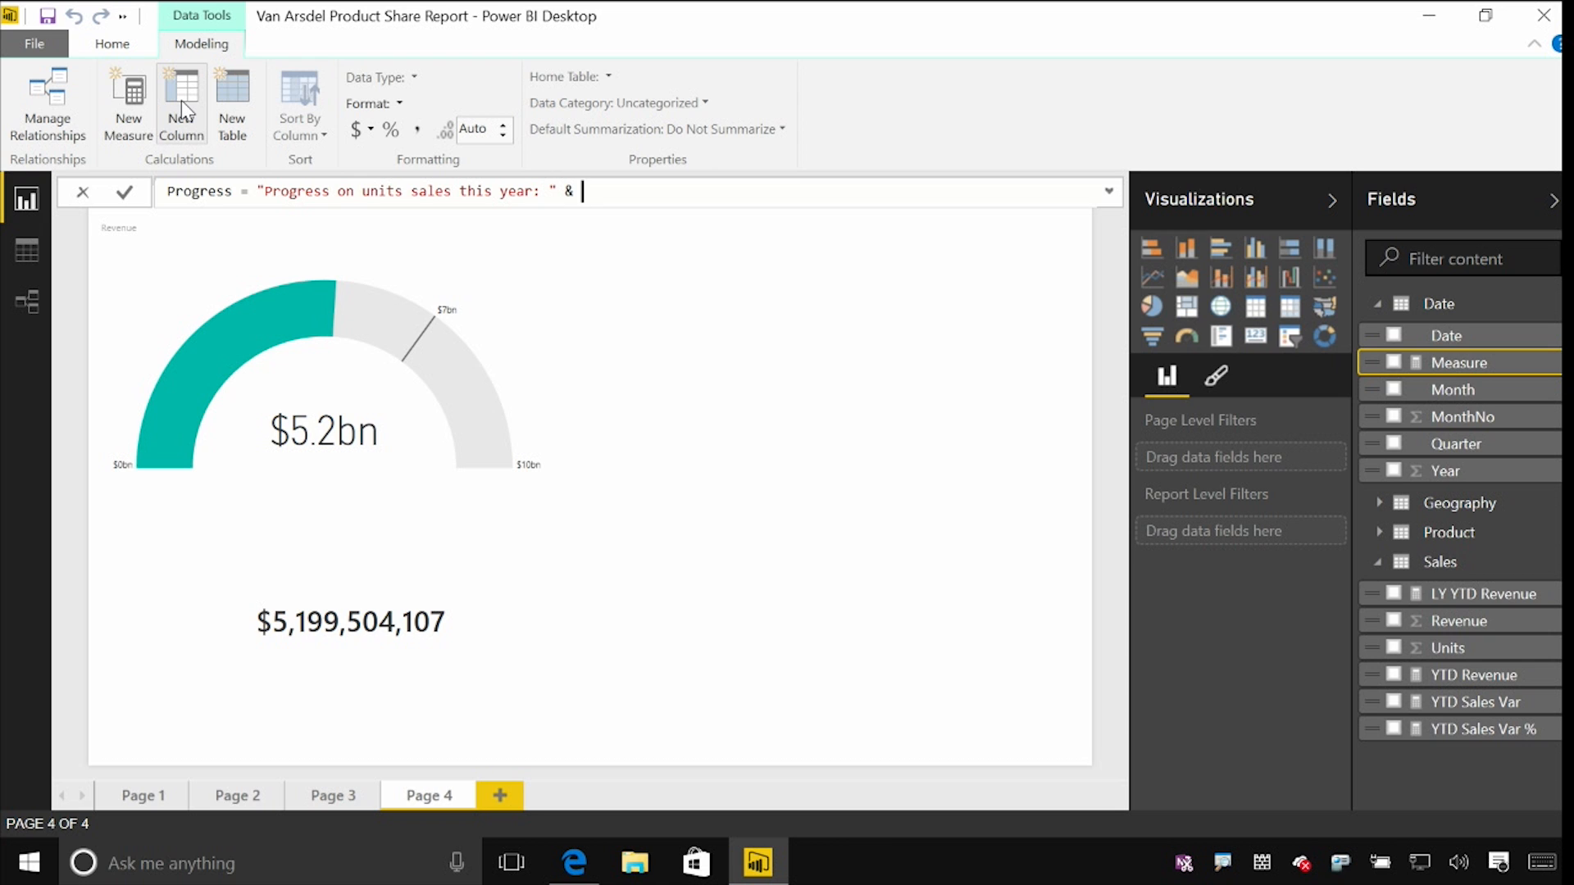
pyautogui.write('sum')
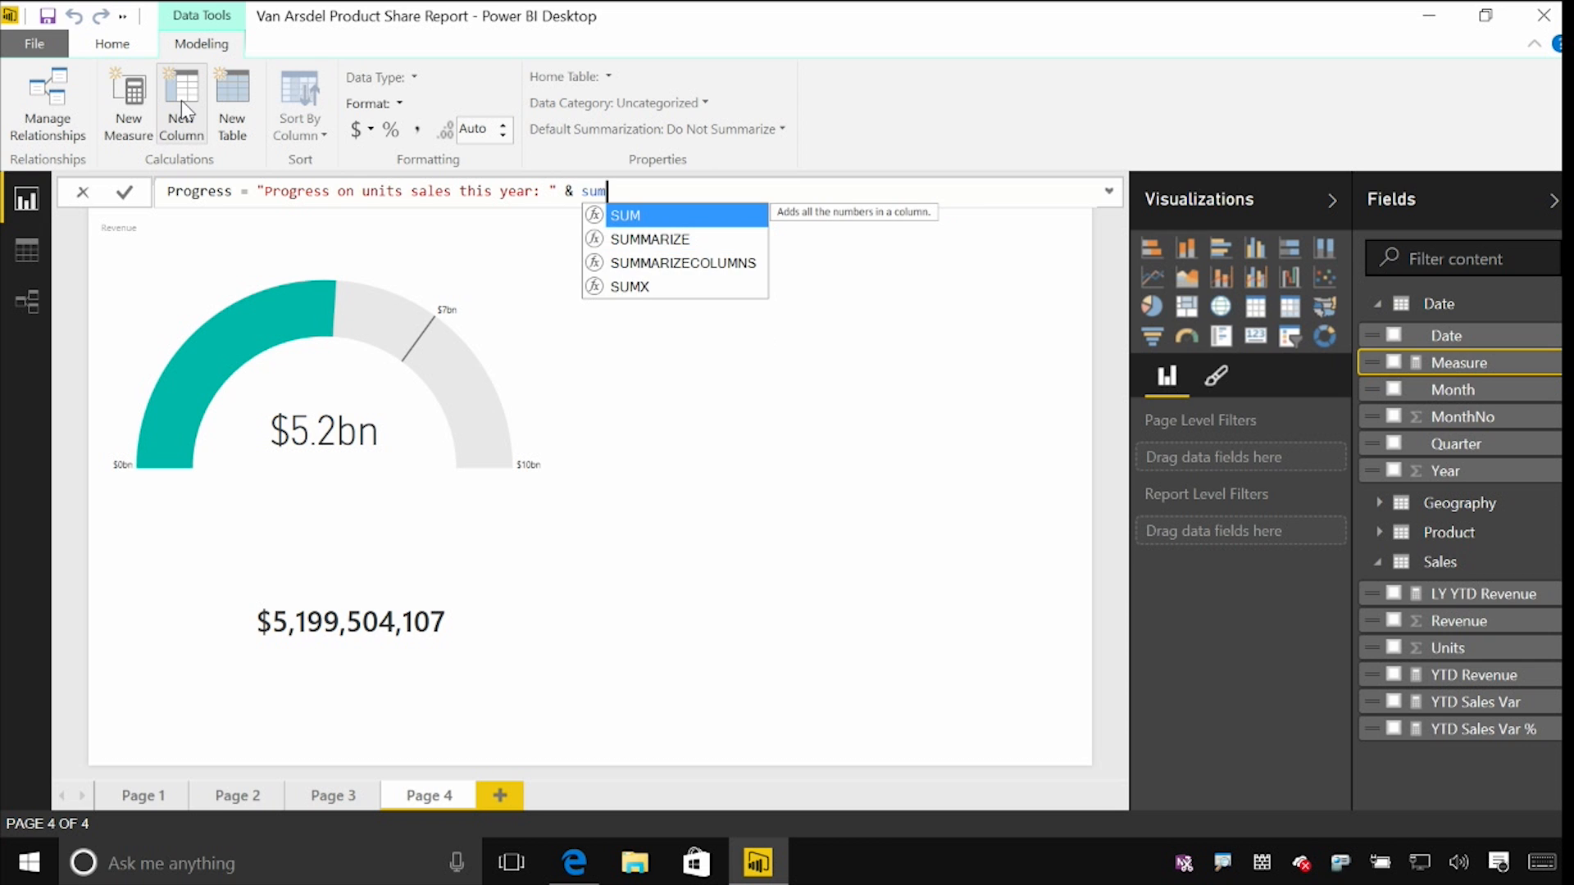
pyautogui.write('SUM(')
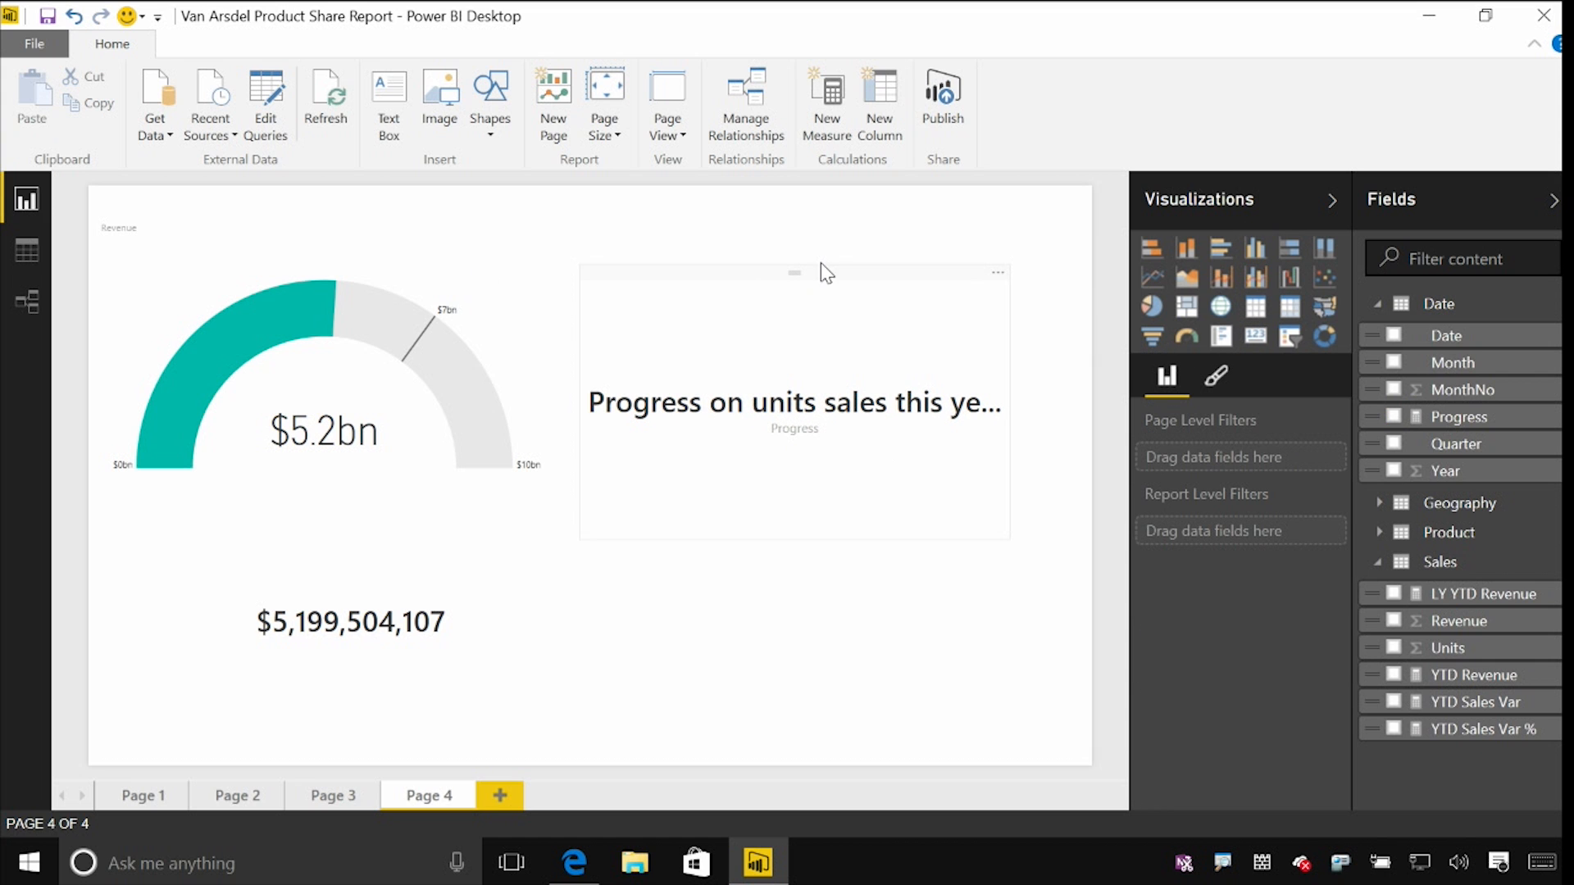
# Move the Progress card below the gauge and widen it to show the full text.
pyautogui.click(792, 401)
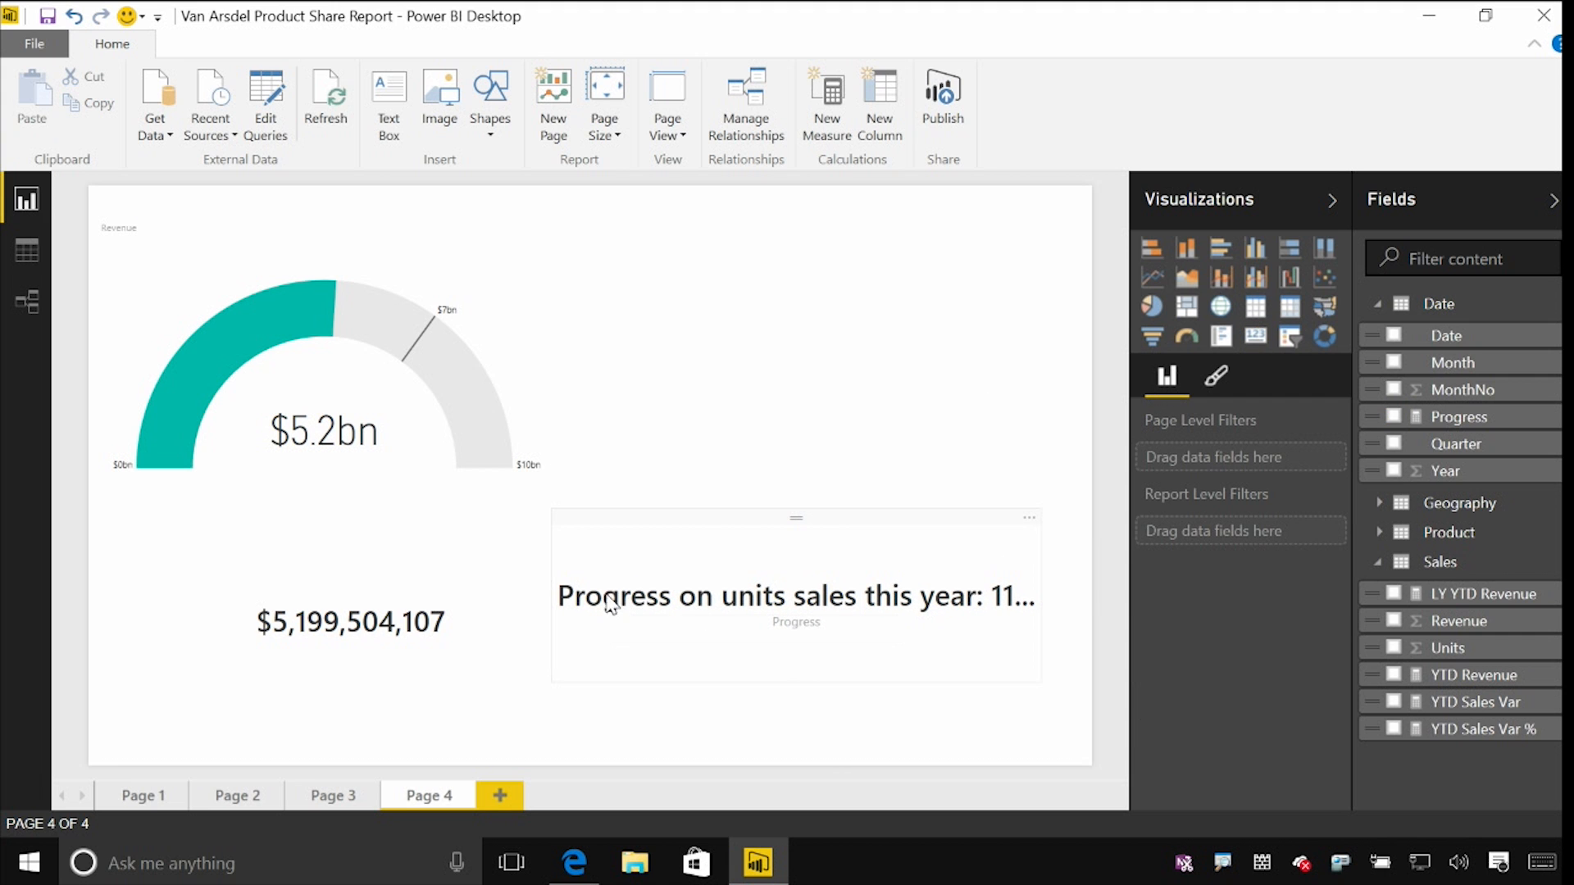
pyautogui.click(796, 595)
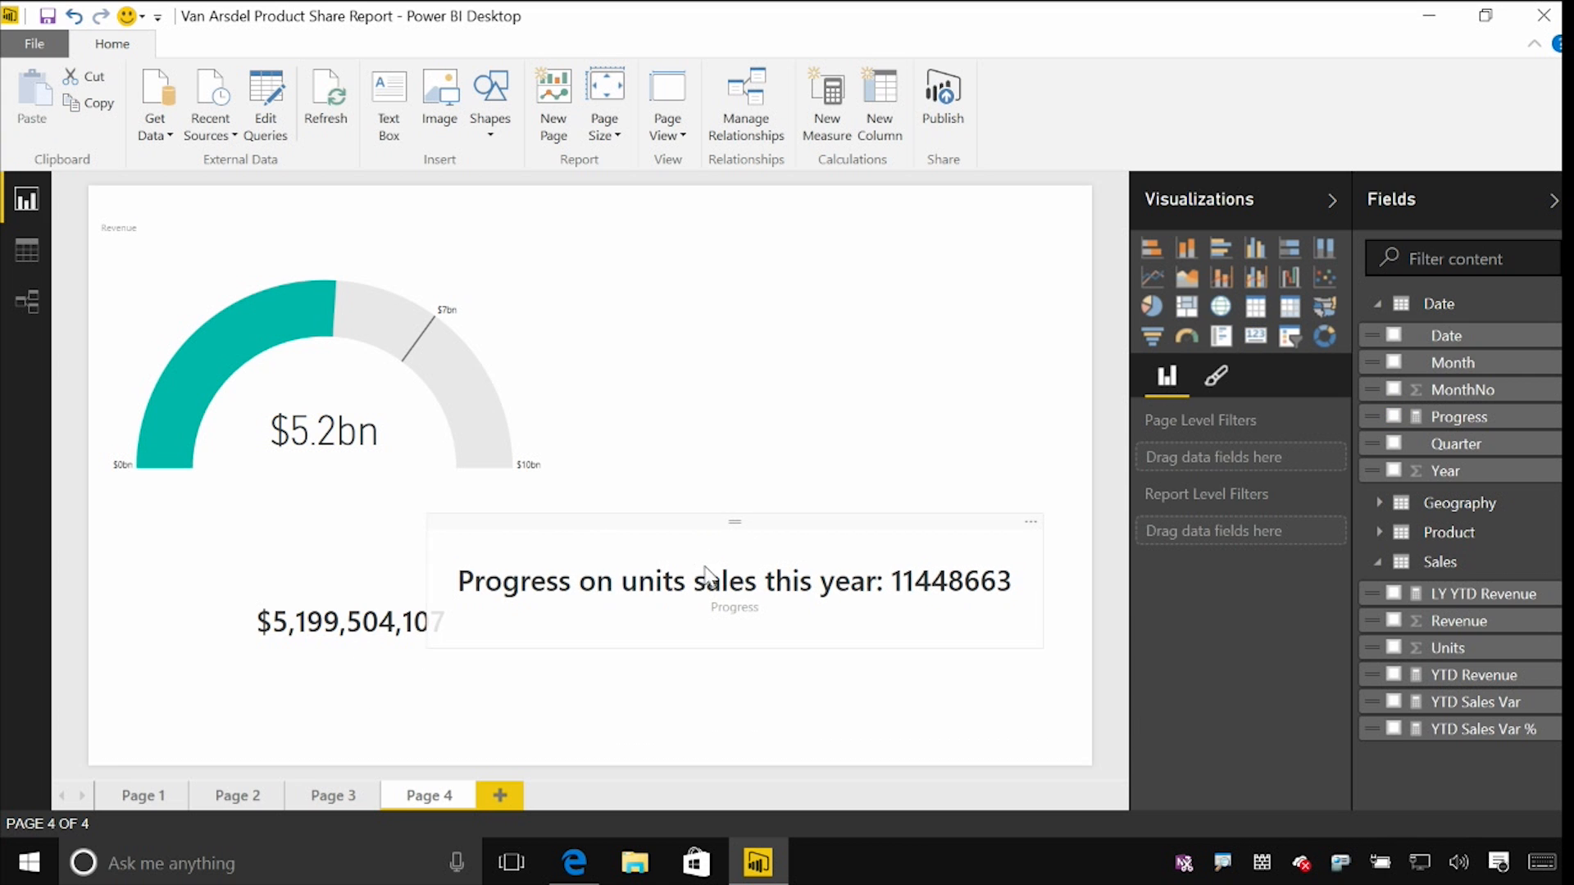
pyautogui.click(733, 581)
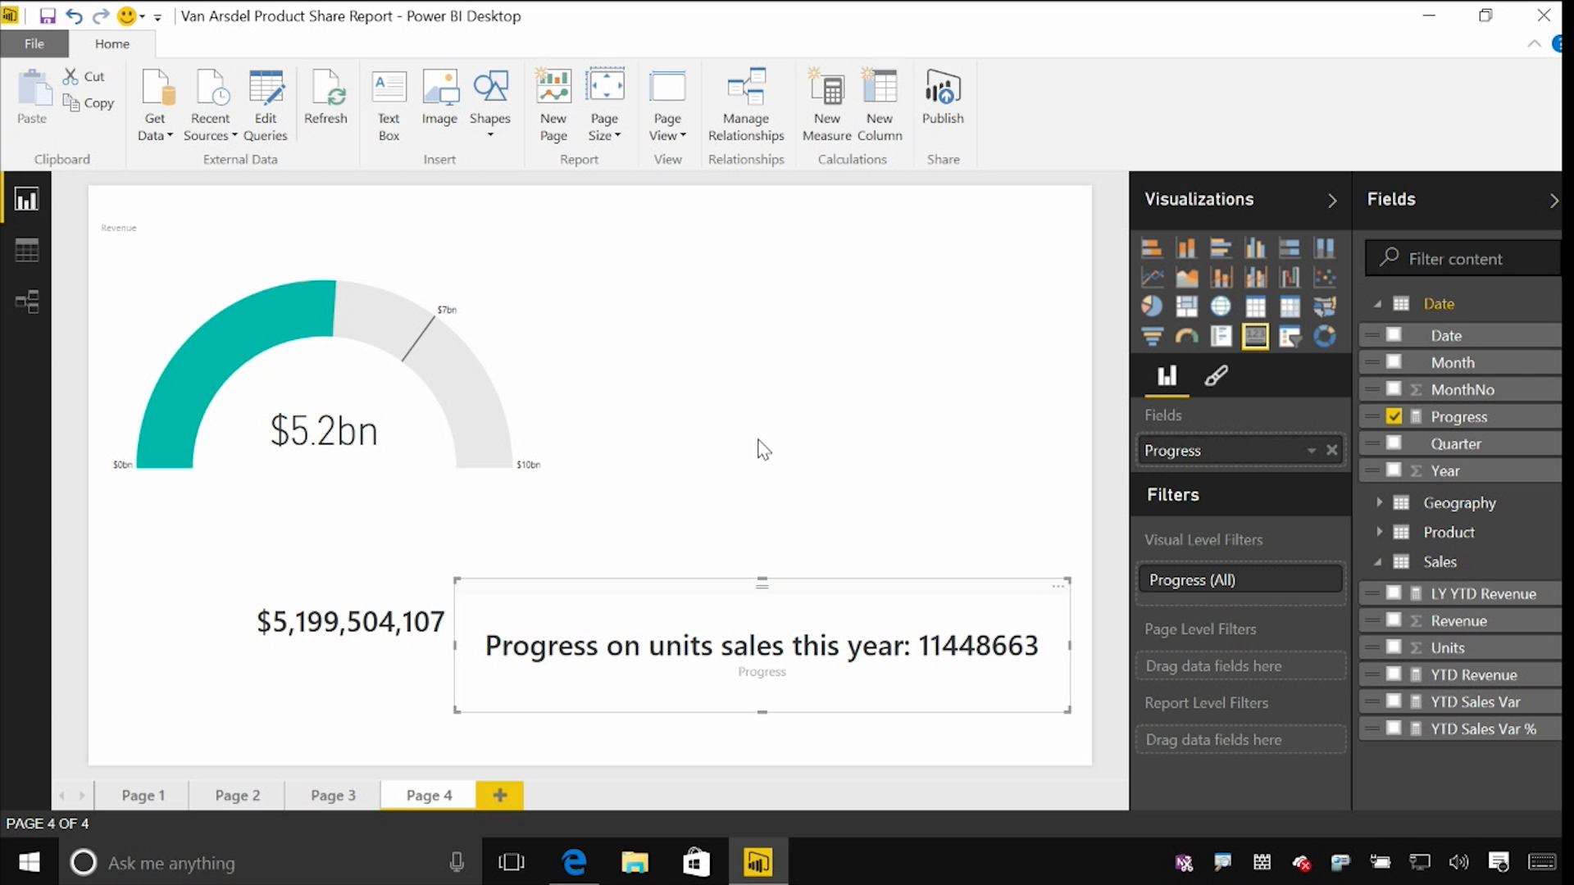
pyautogui.moveTo(791, 614)
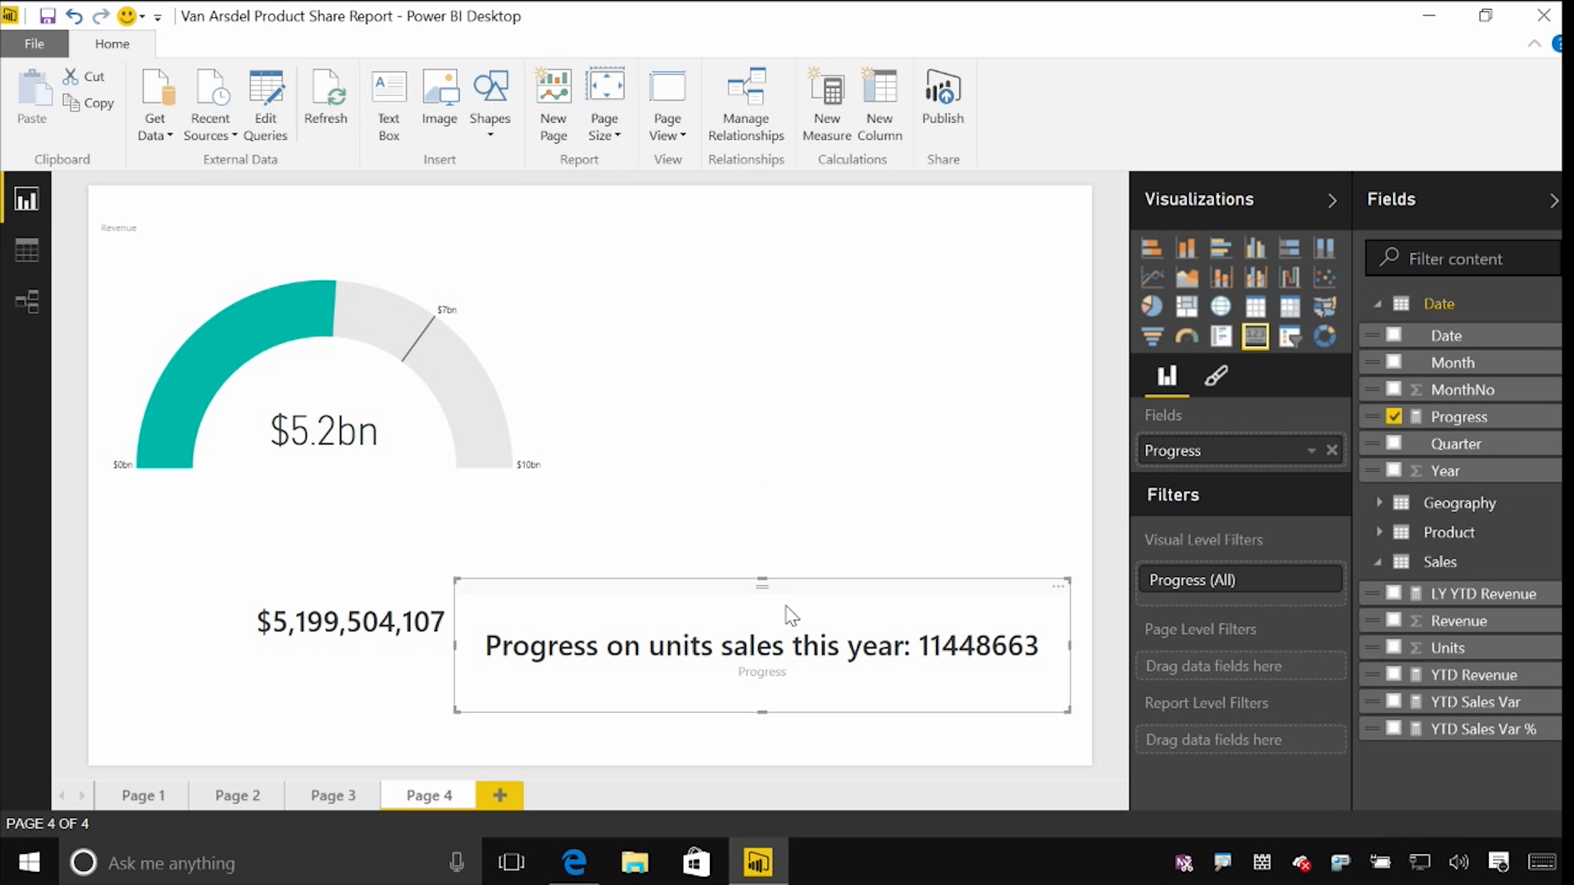
pyautogui.moveTo(796, 622)
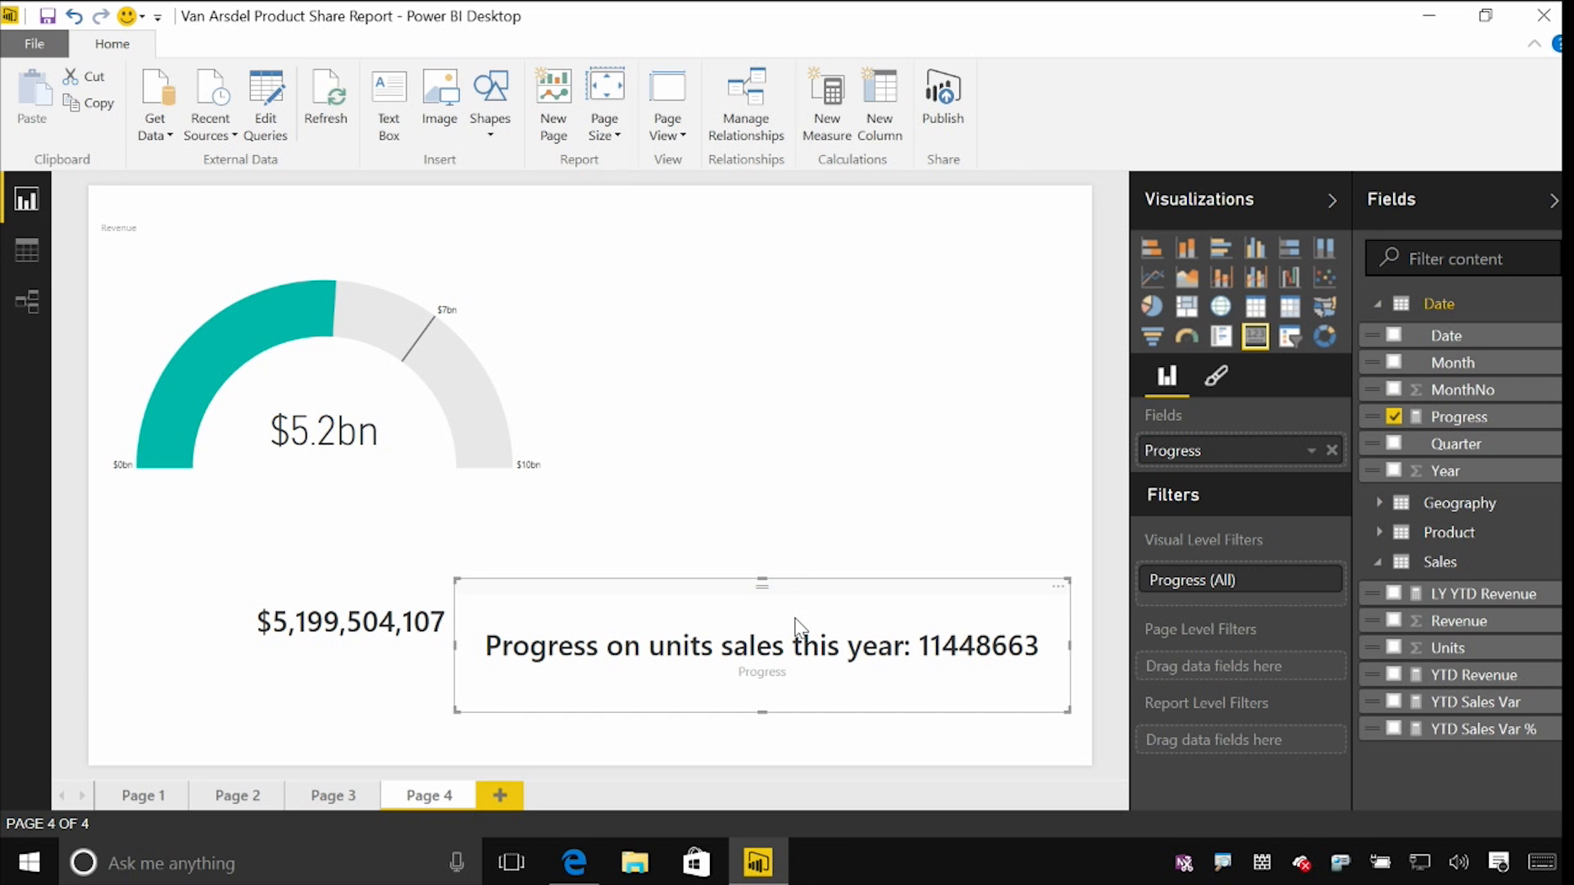
pyautogui.moveTo(1323, 521)
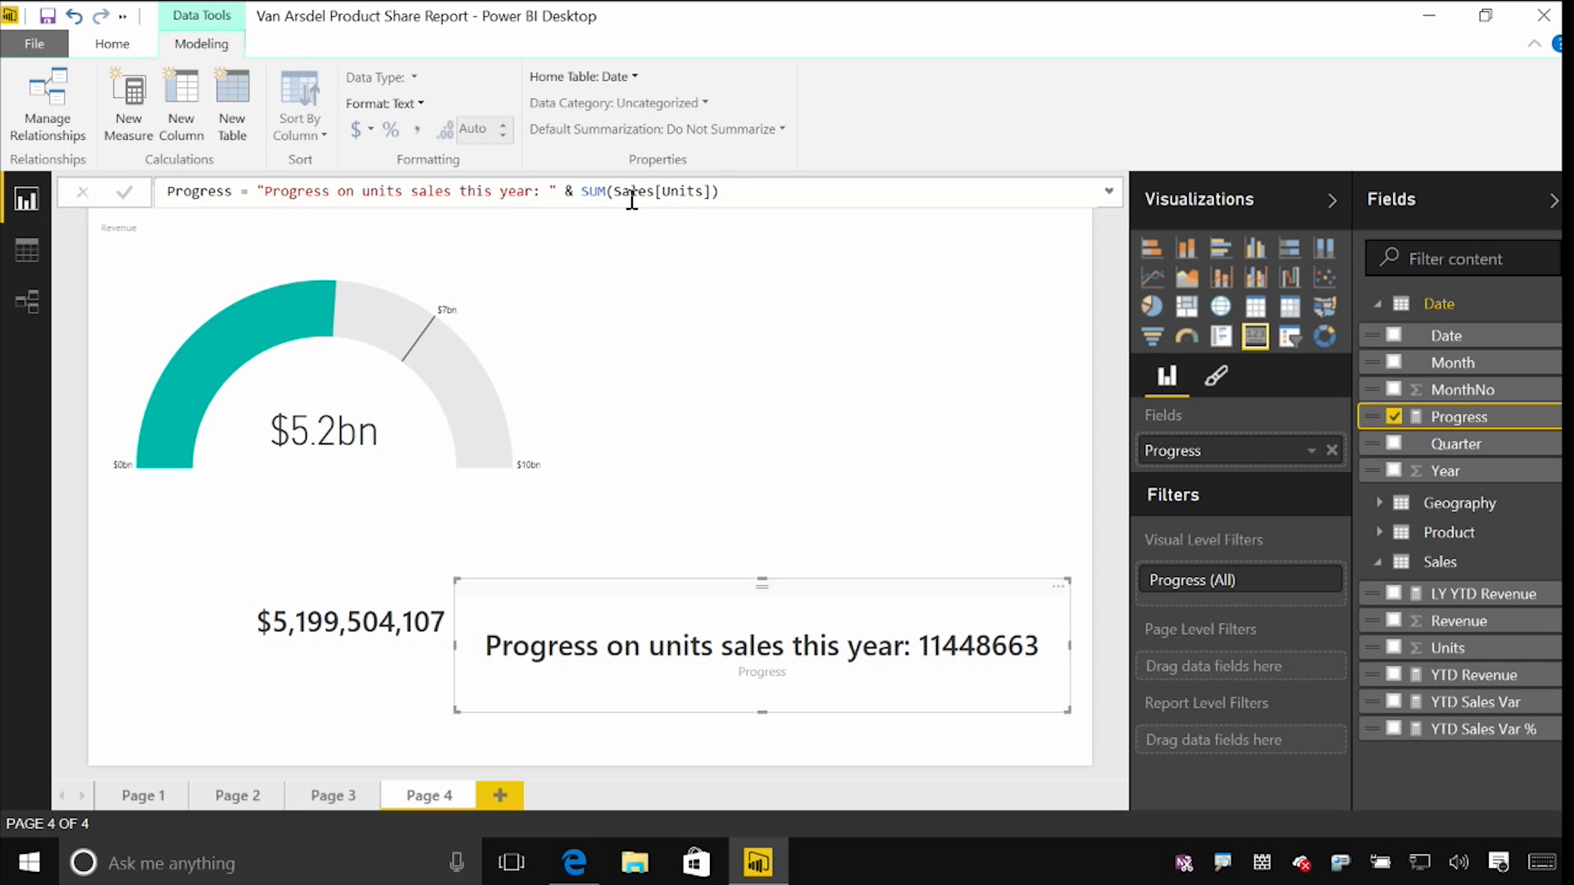
pyautogui.moveTo(617, 196)
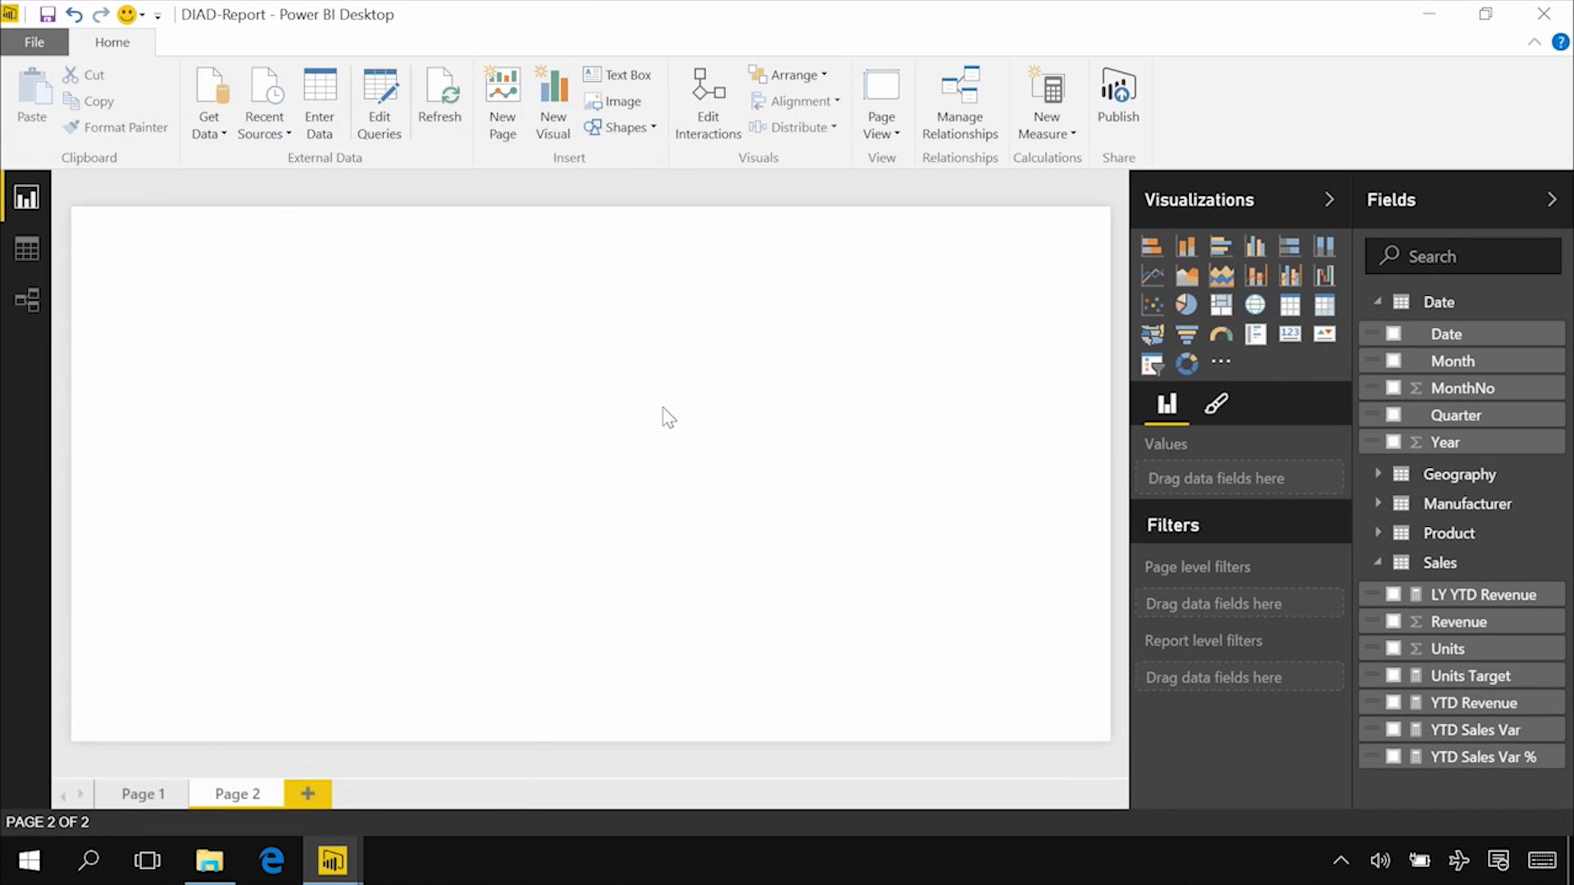
pyautogui.moveTo(643, 409)
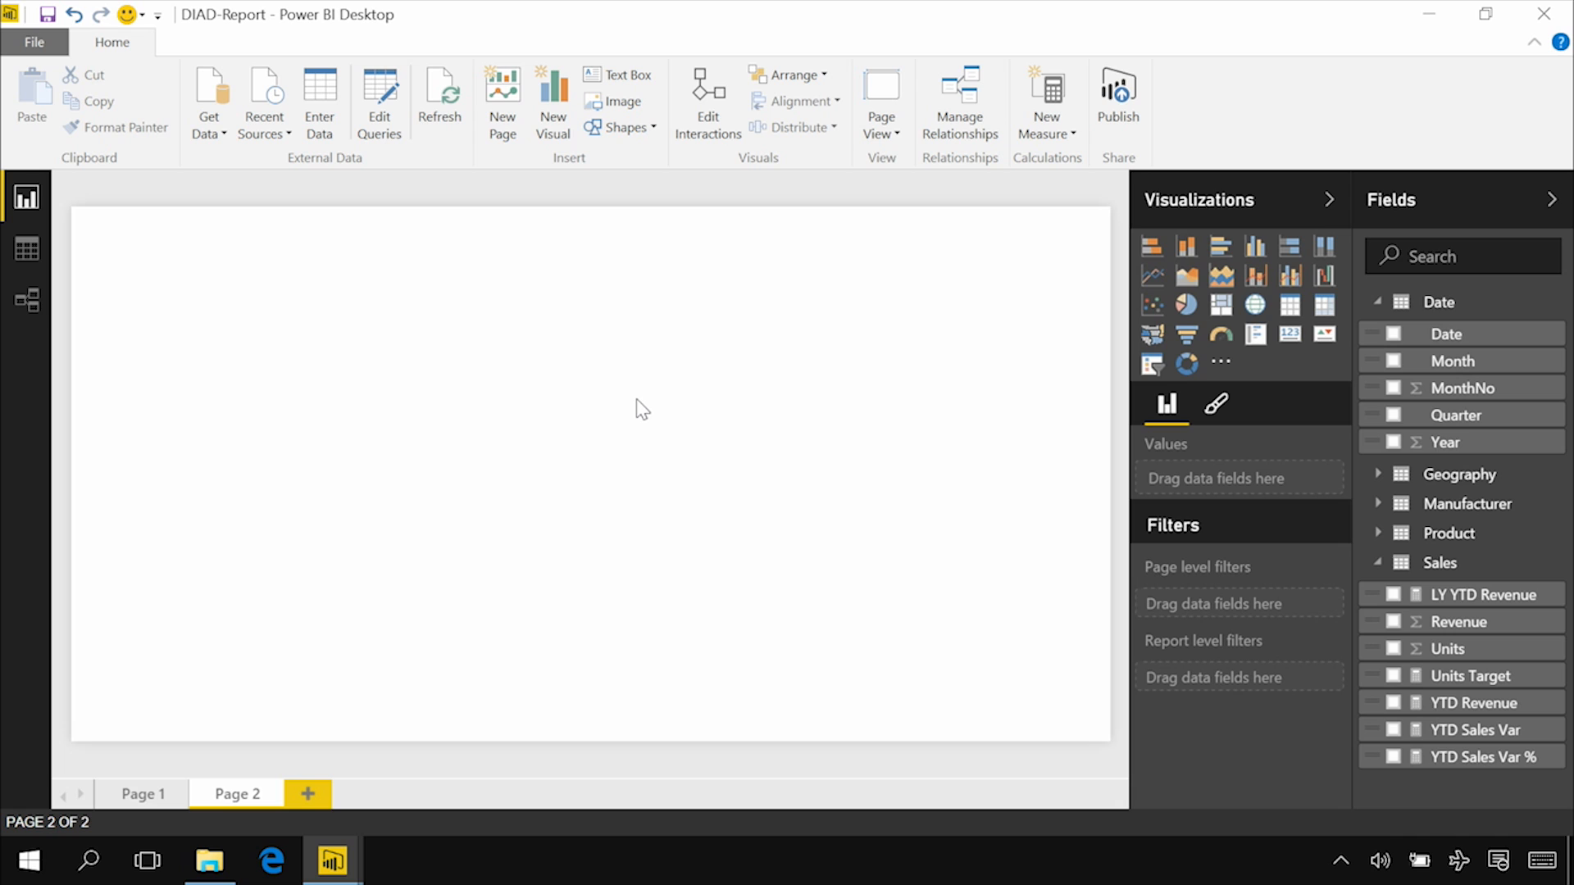
pyautogui.moveTo(1325, 336)
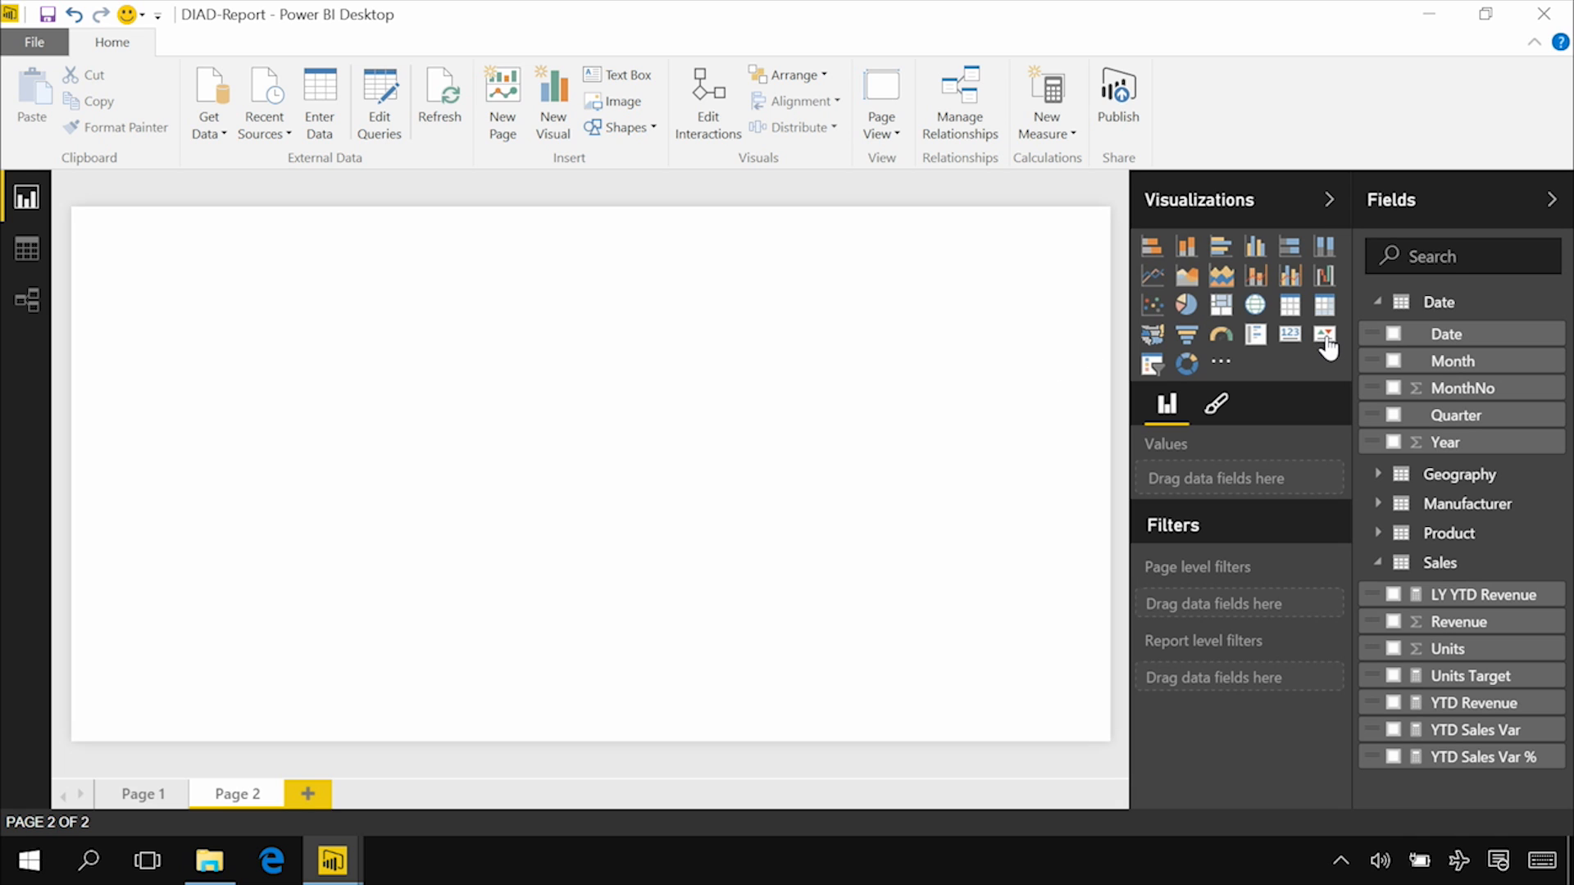
pyautogui.moveTo(1324, 336)
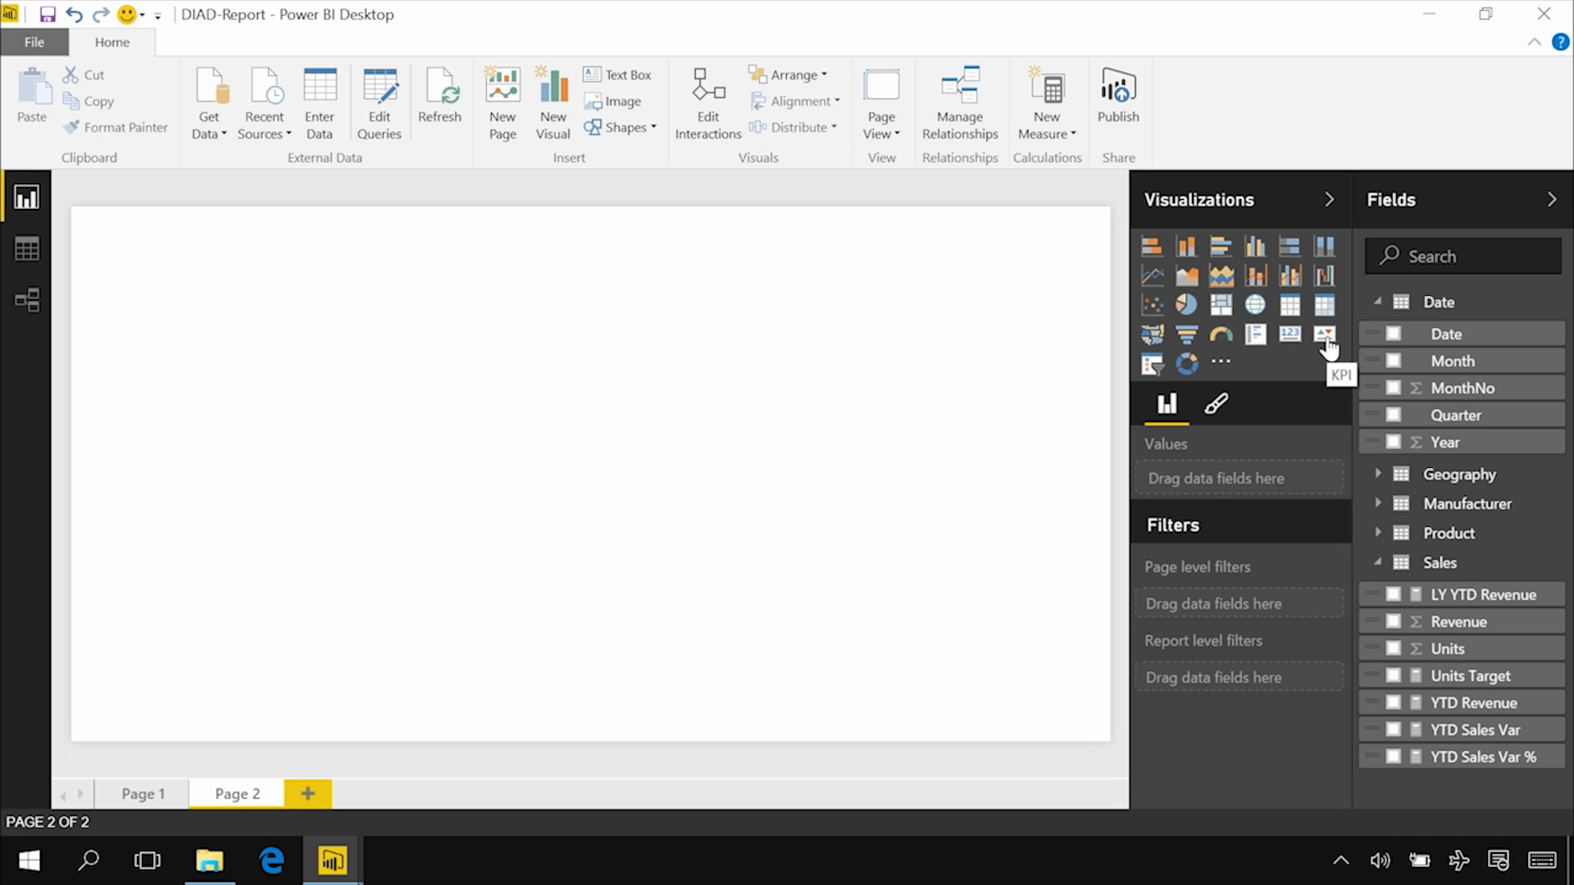
# Insert a blank KPI visual on Page 2.
pyautogui.click(1324, 335)
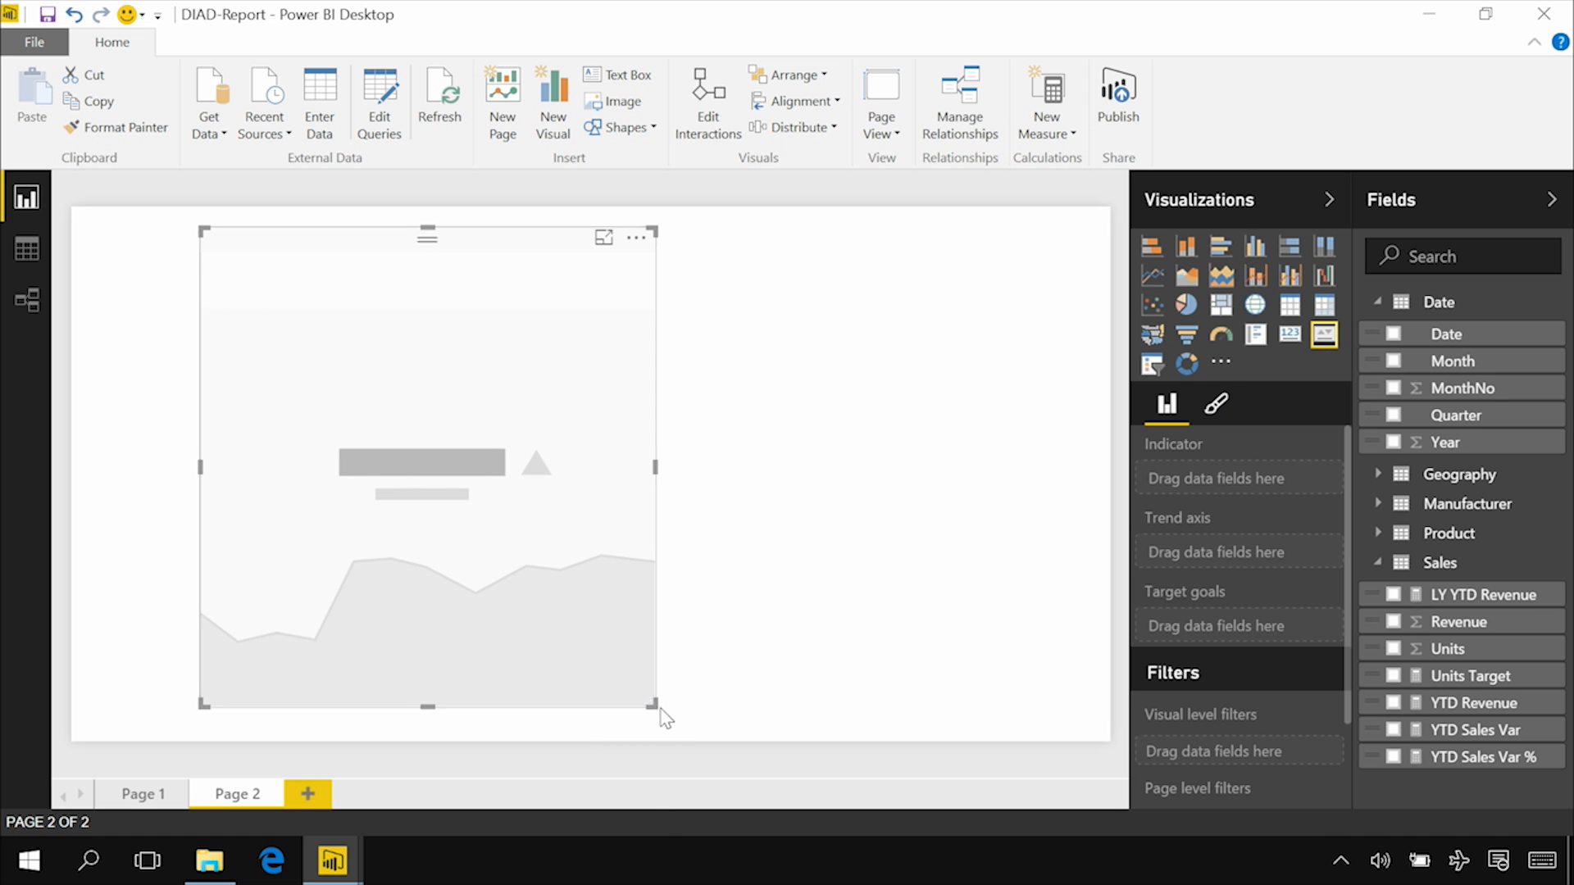
# Widen the KPI visual and assign Units Target as its target goal.
pyautogui.moveTo(658, 708); pyautogui.dragTo(866, 683)
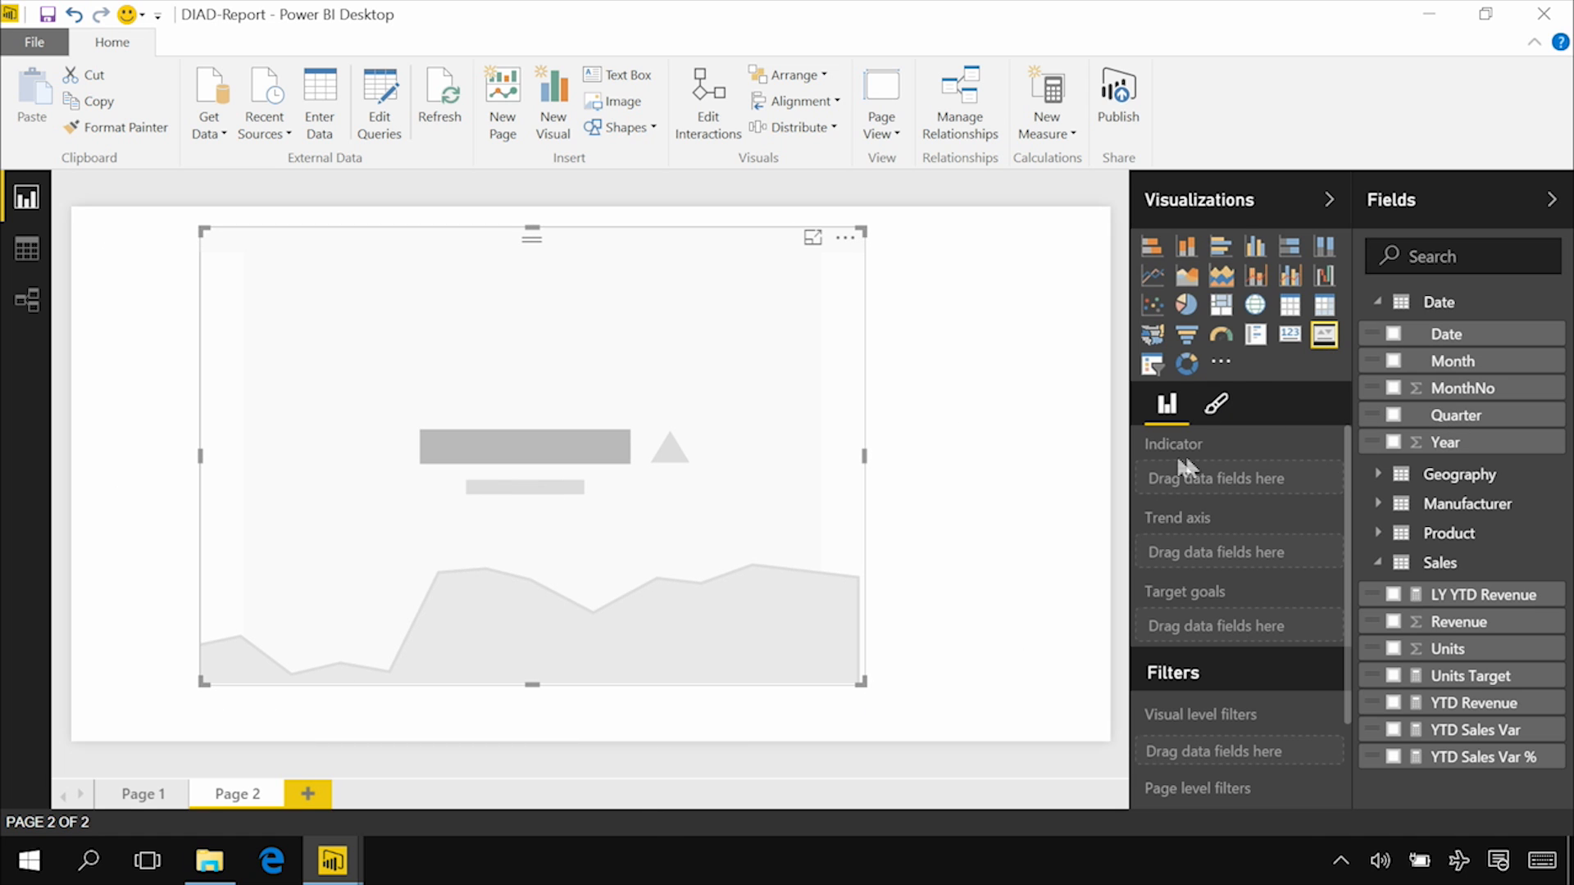
pyautogui.moveTo(1177, 554)
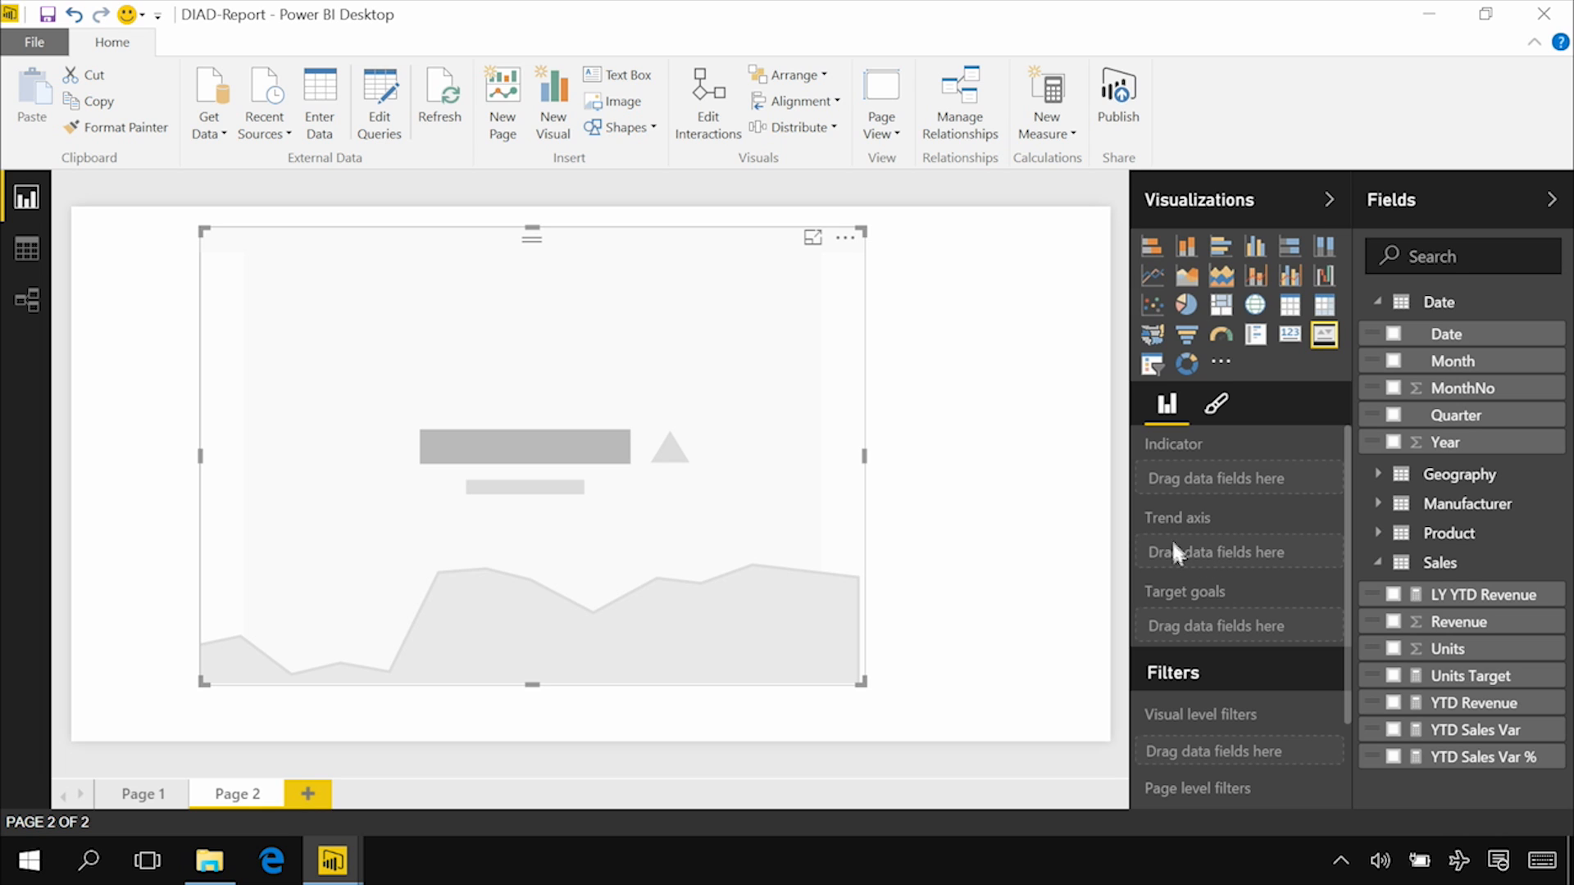
pyautogui.moveTo(1210, 554)
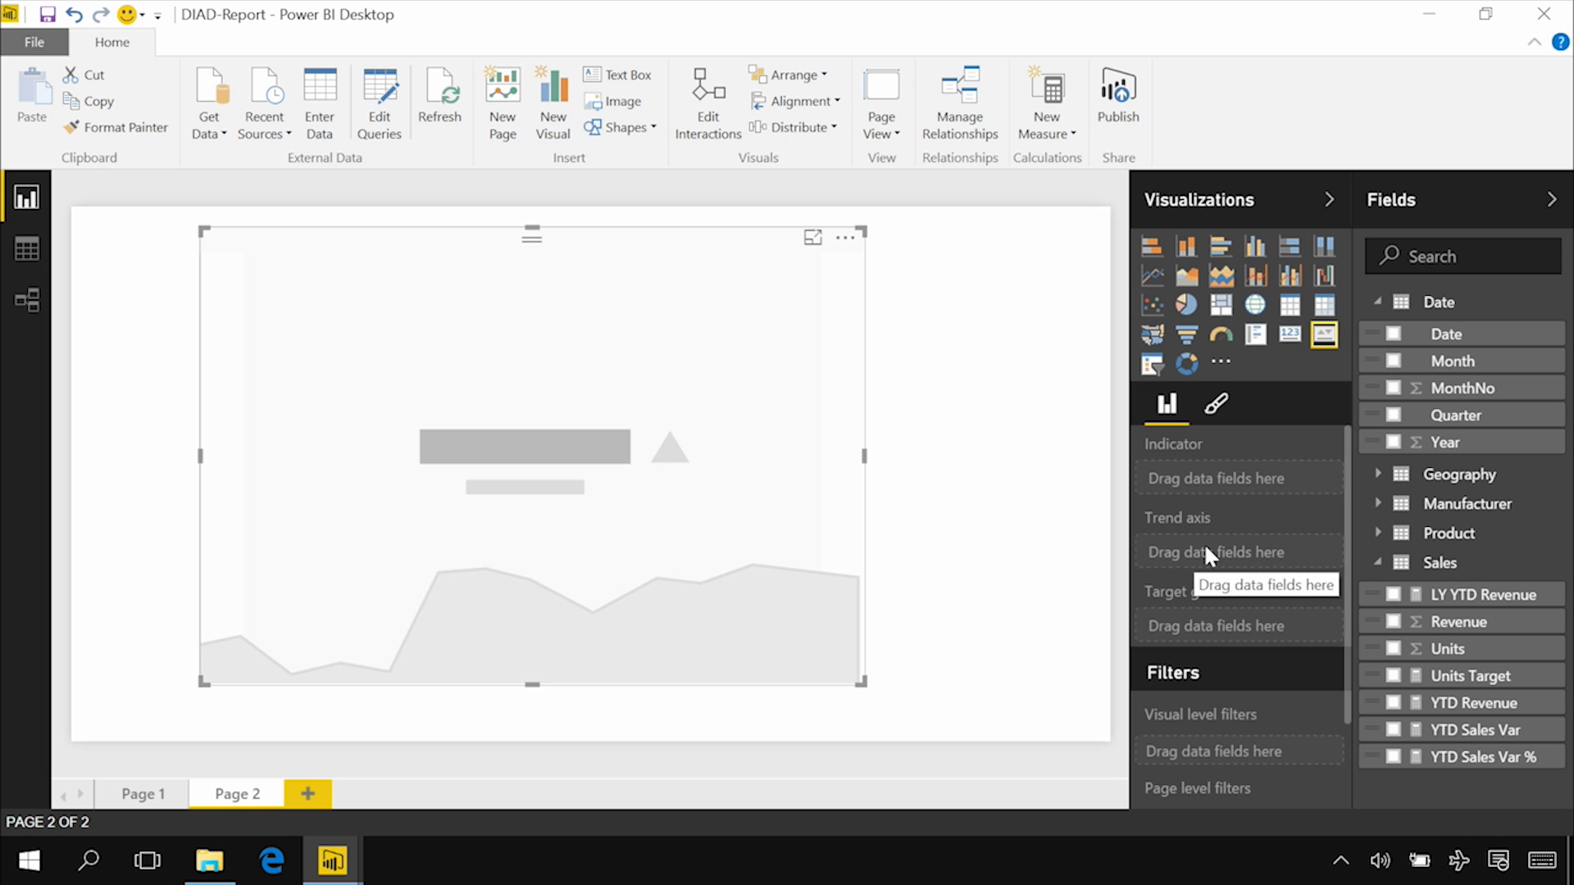
pyautogui.moveTo(1216, 553)
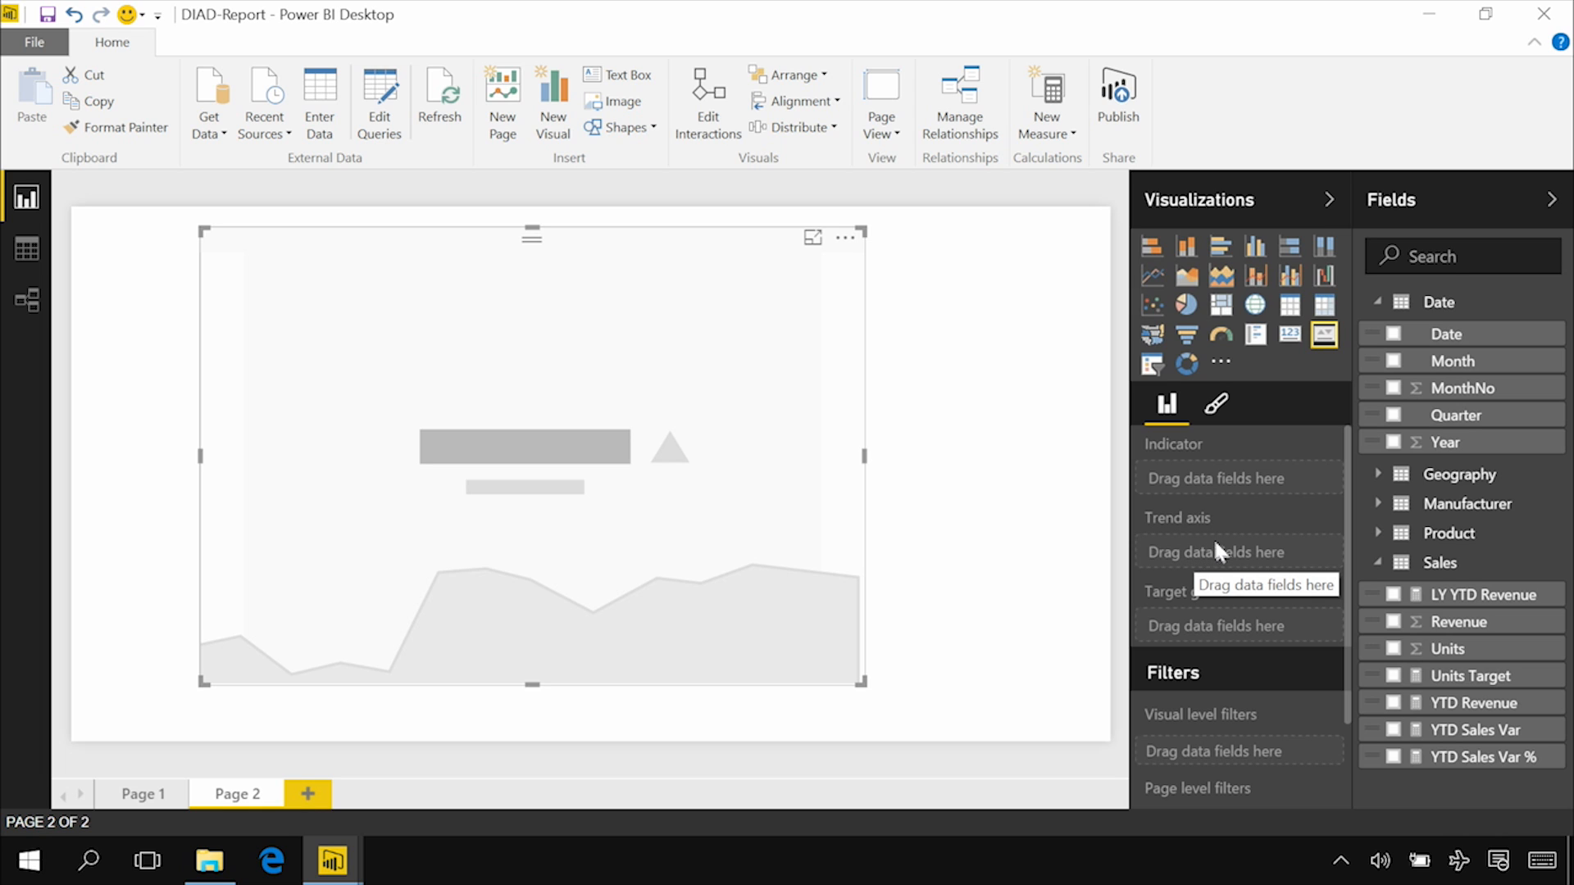
pyautogui.moveTo(1473, 675)
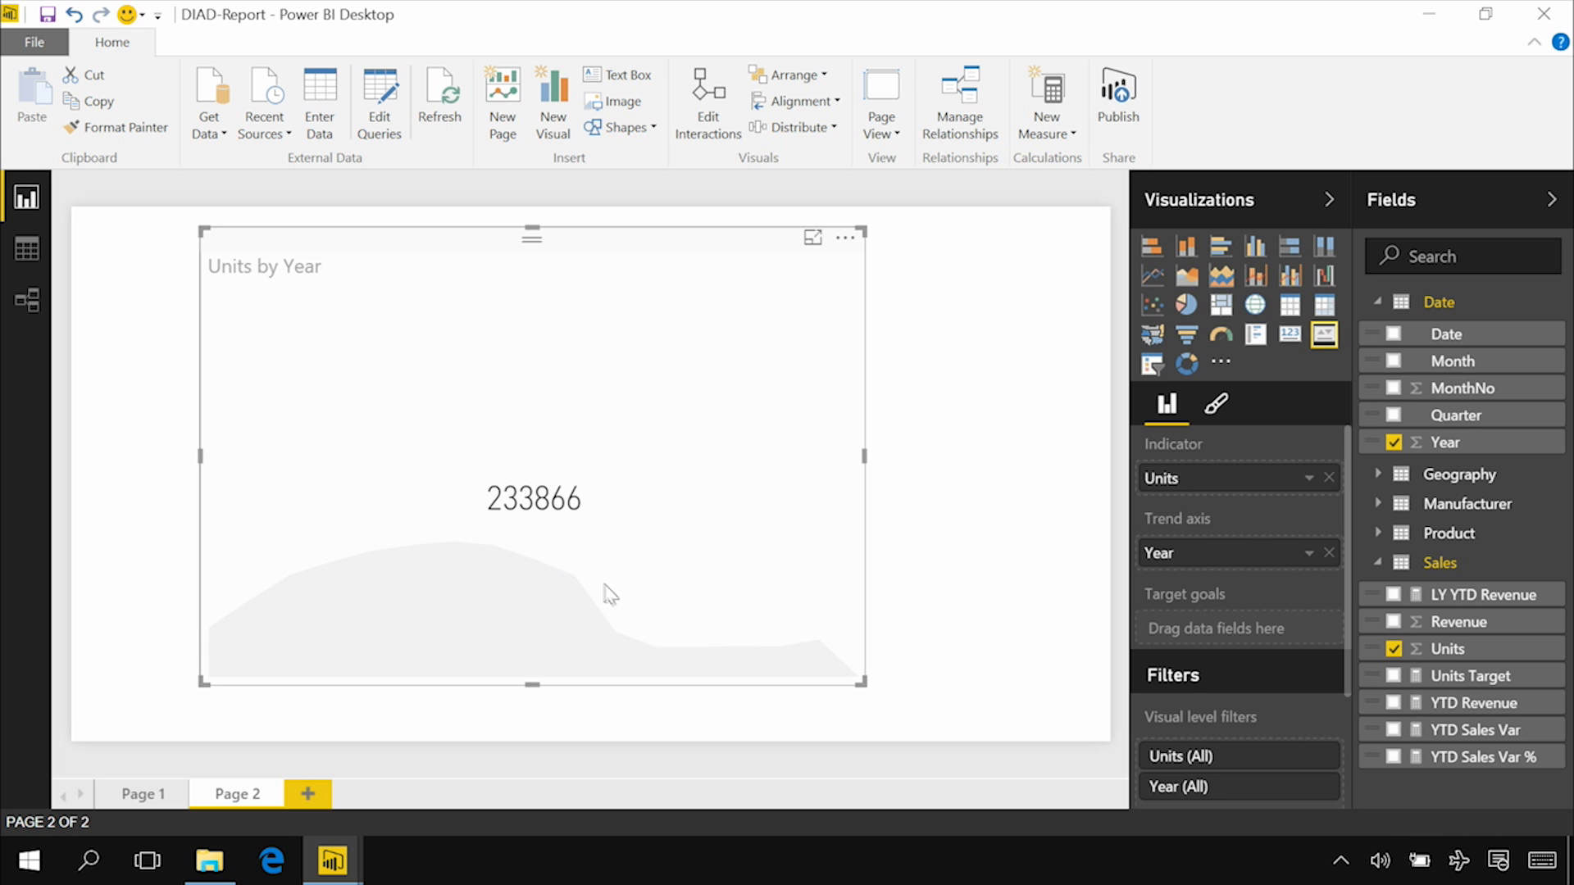
pyautogui.moveTo(819, 663)
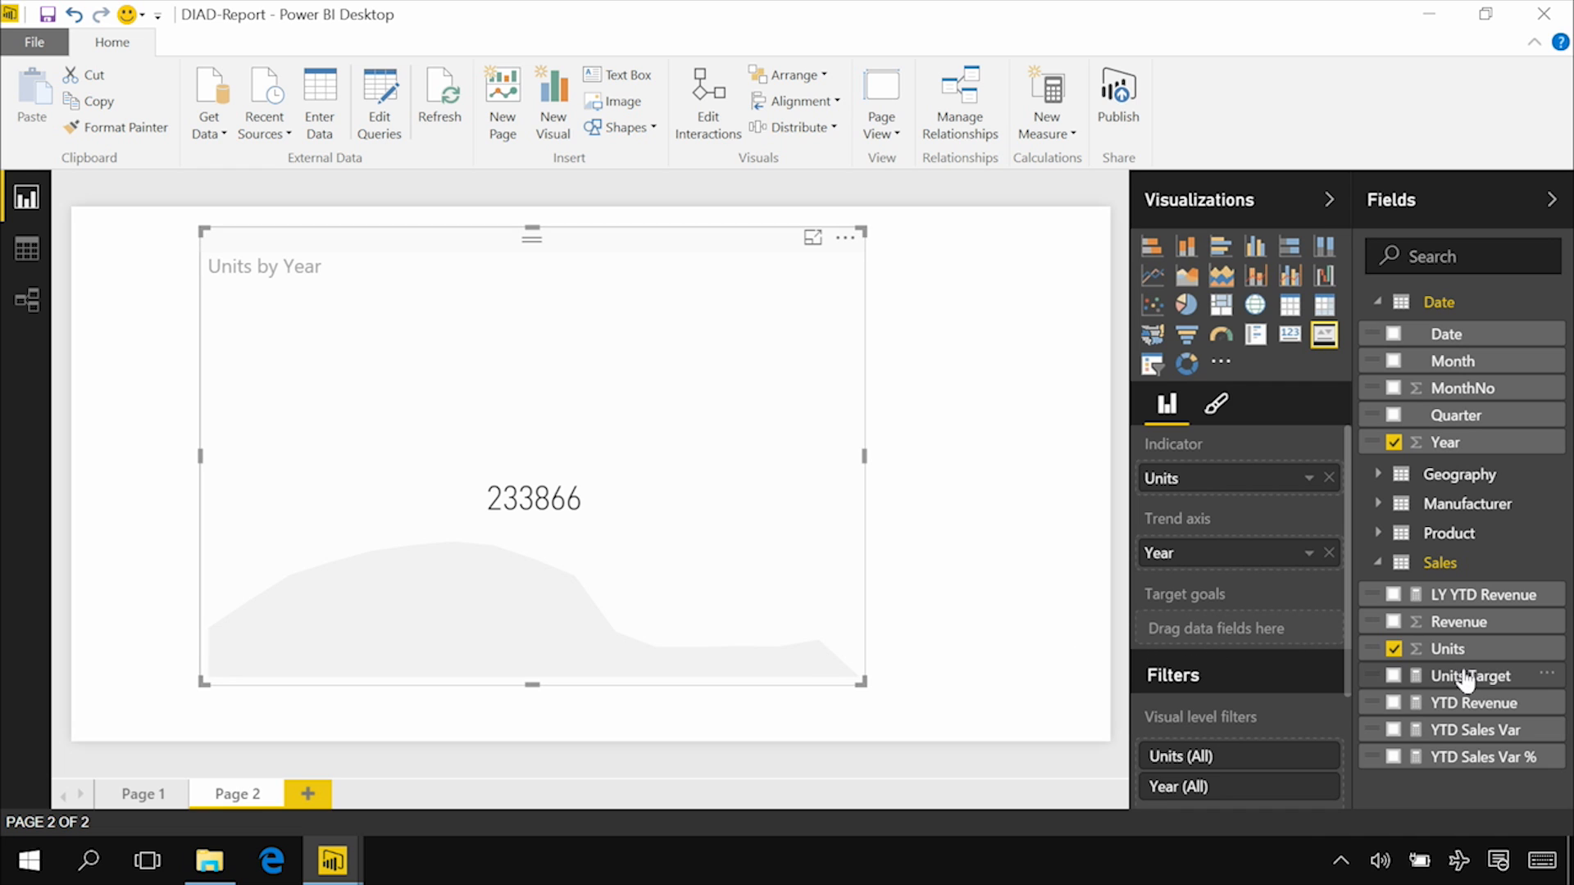
pyautogui.click(1394, 676)
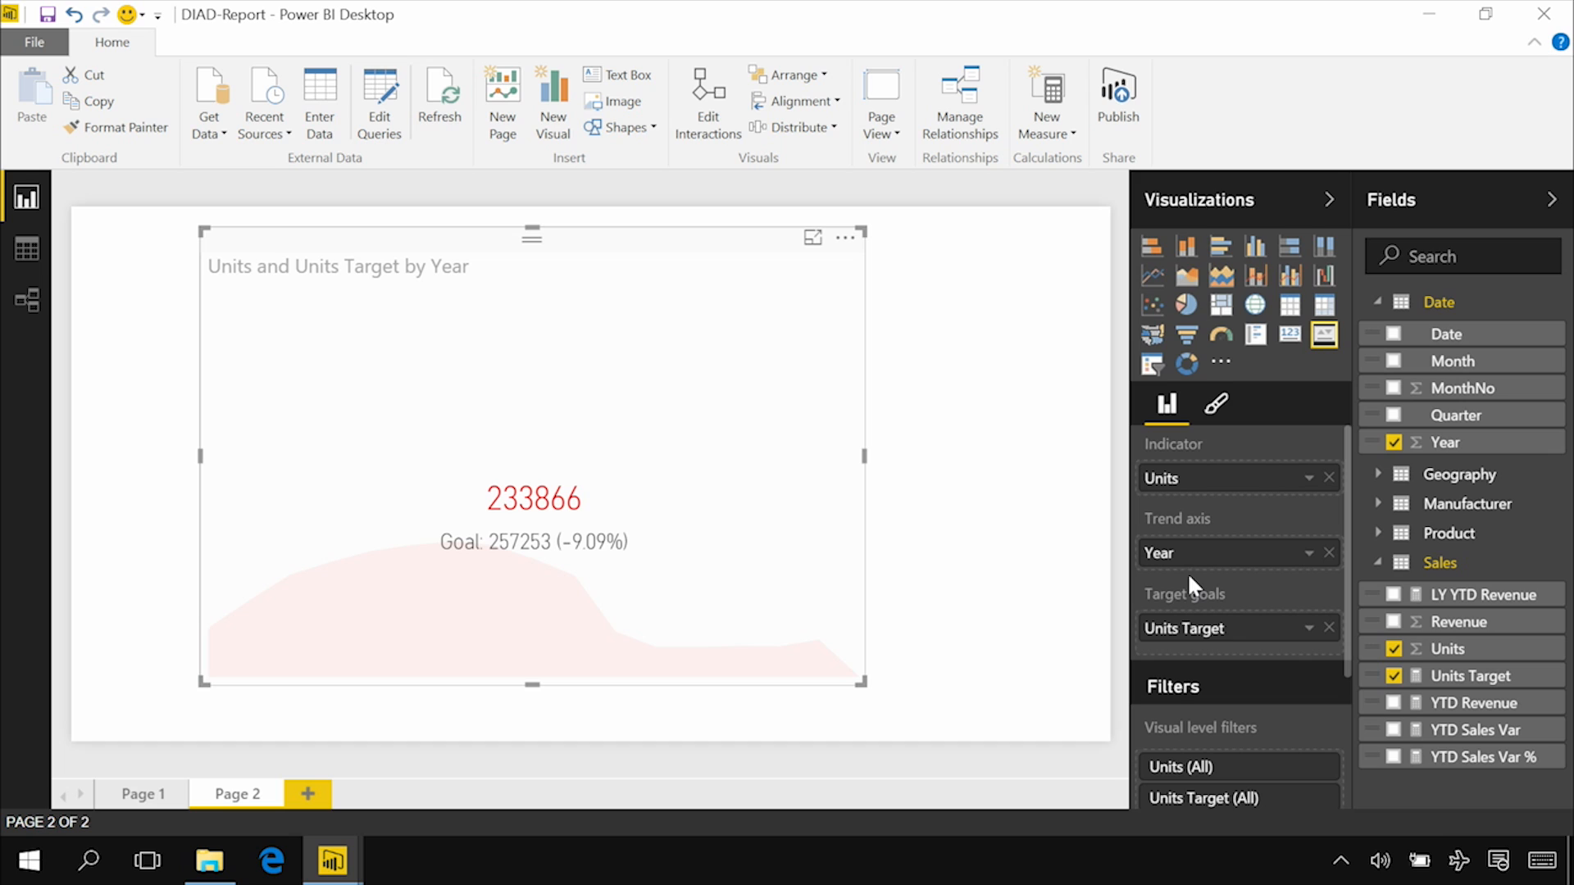
pyautogui.moveTo(575, 582)
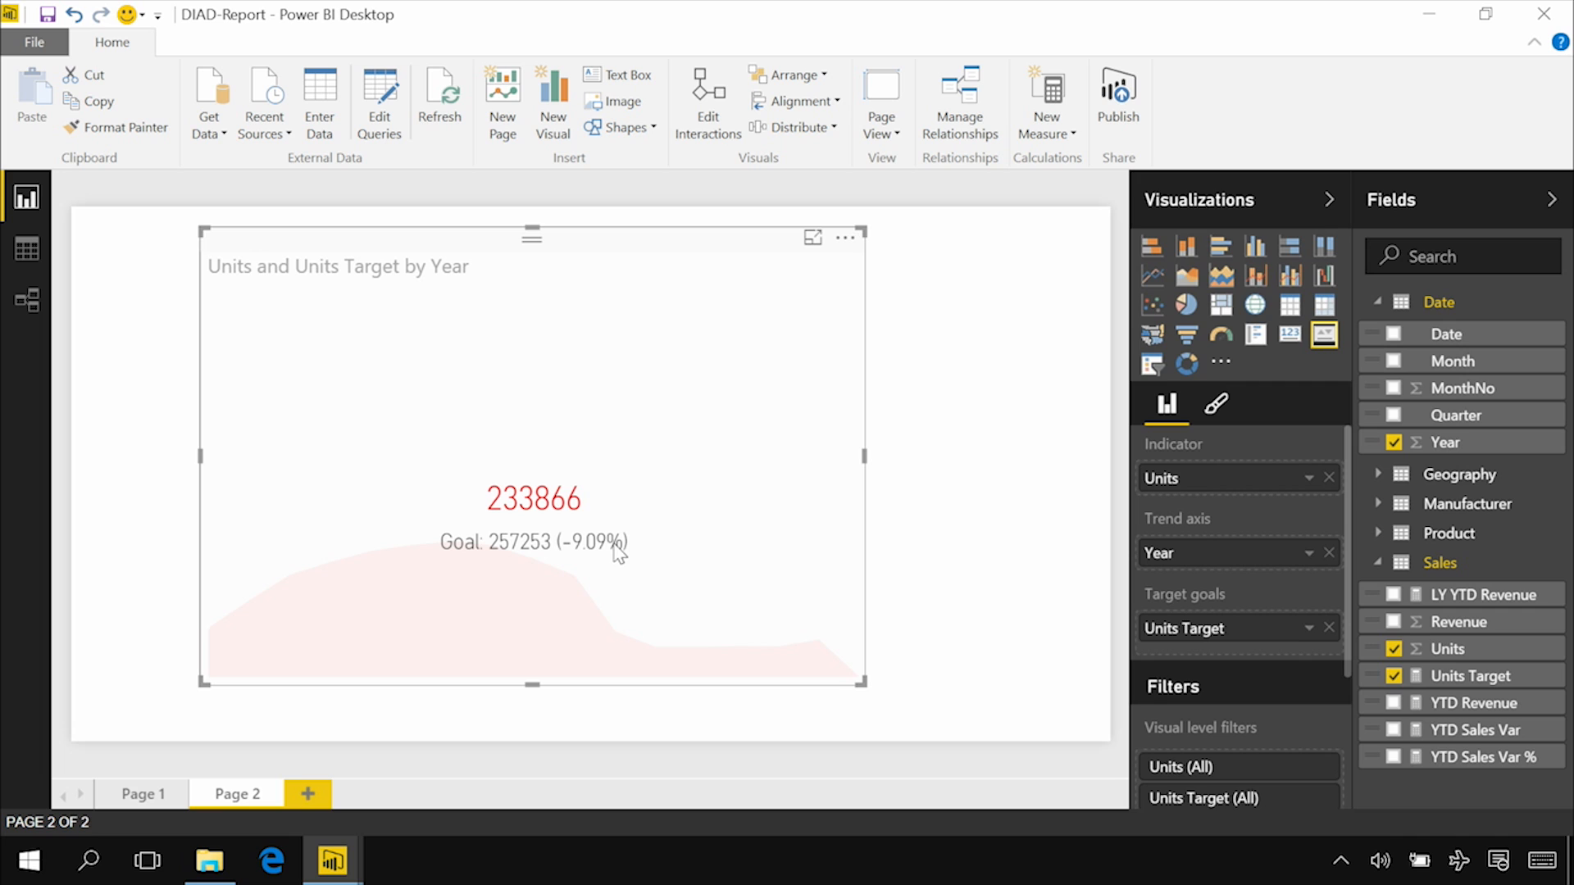
# Review the KPI's Trend axis and Status format settings, confirming High is good.
pyautogui.click(1216, 403)
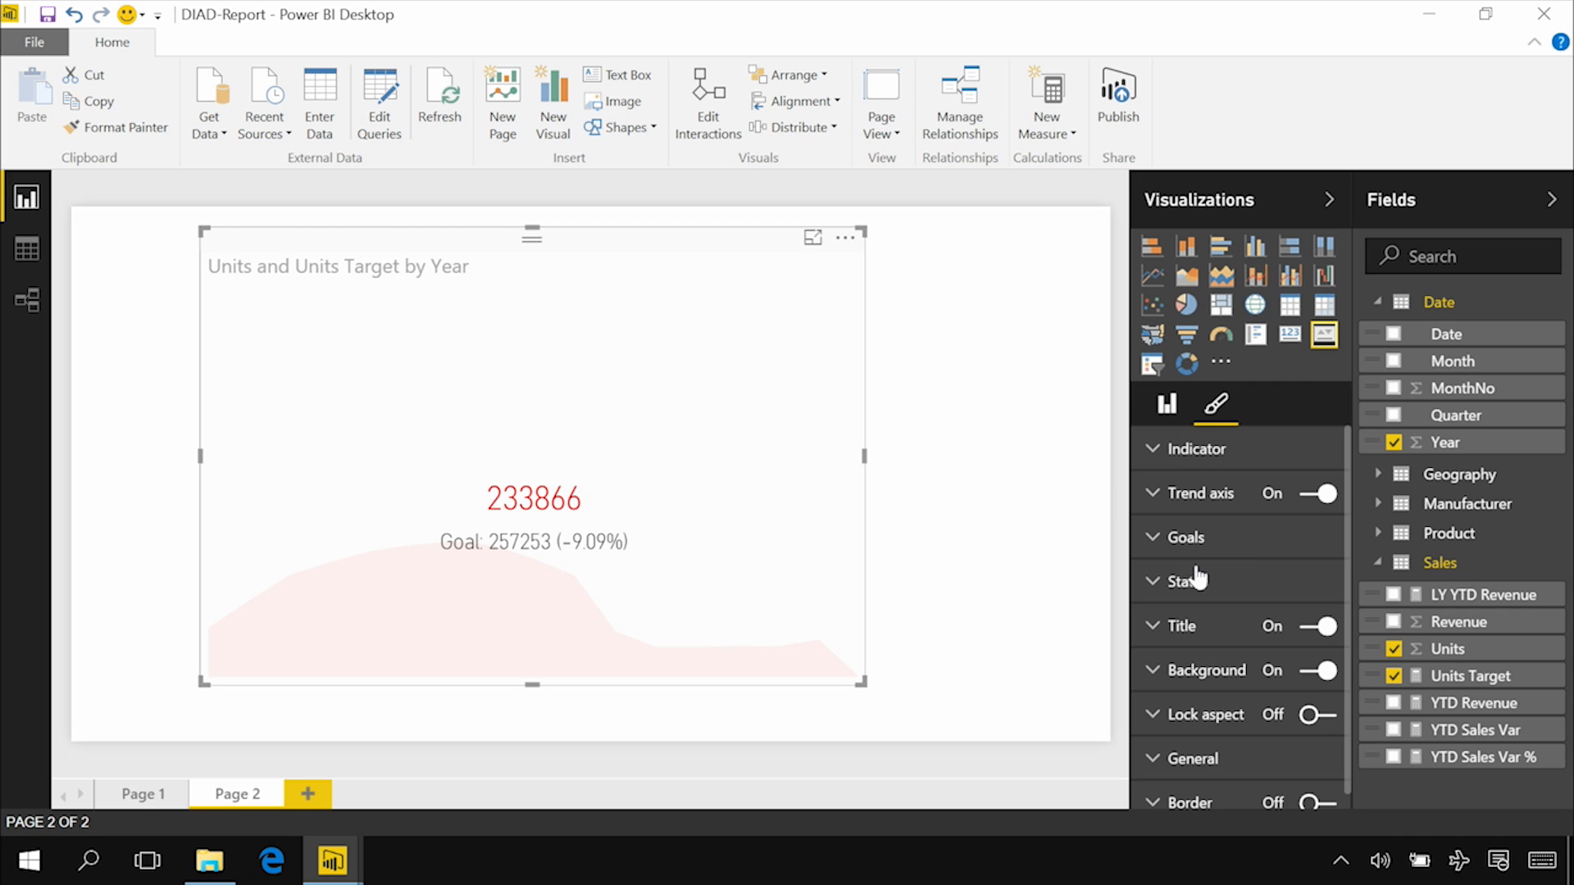
pyautogui.click(1185, 536)
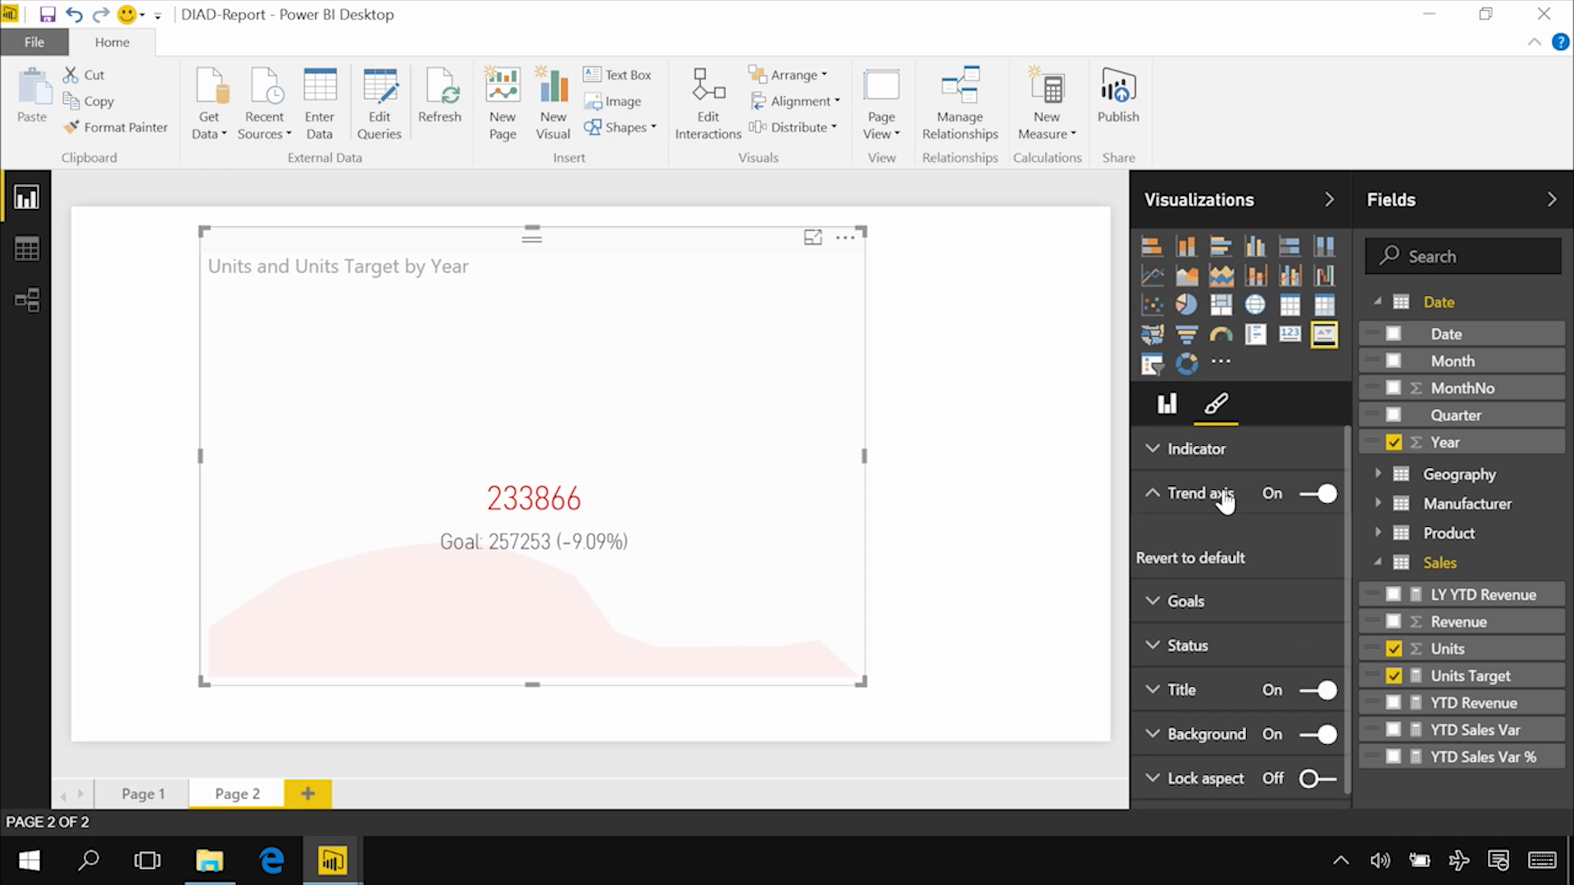
pyautogui.click(1153, 492)
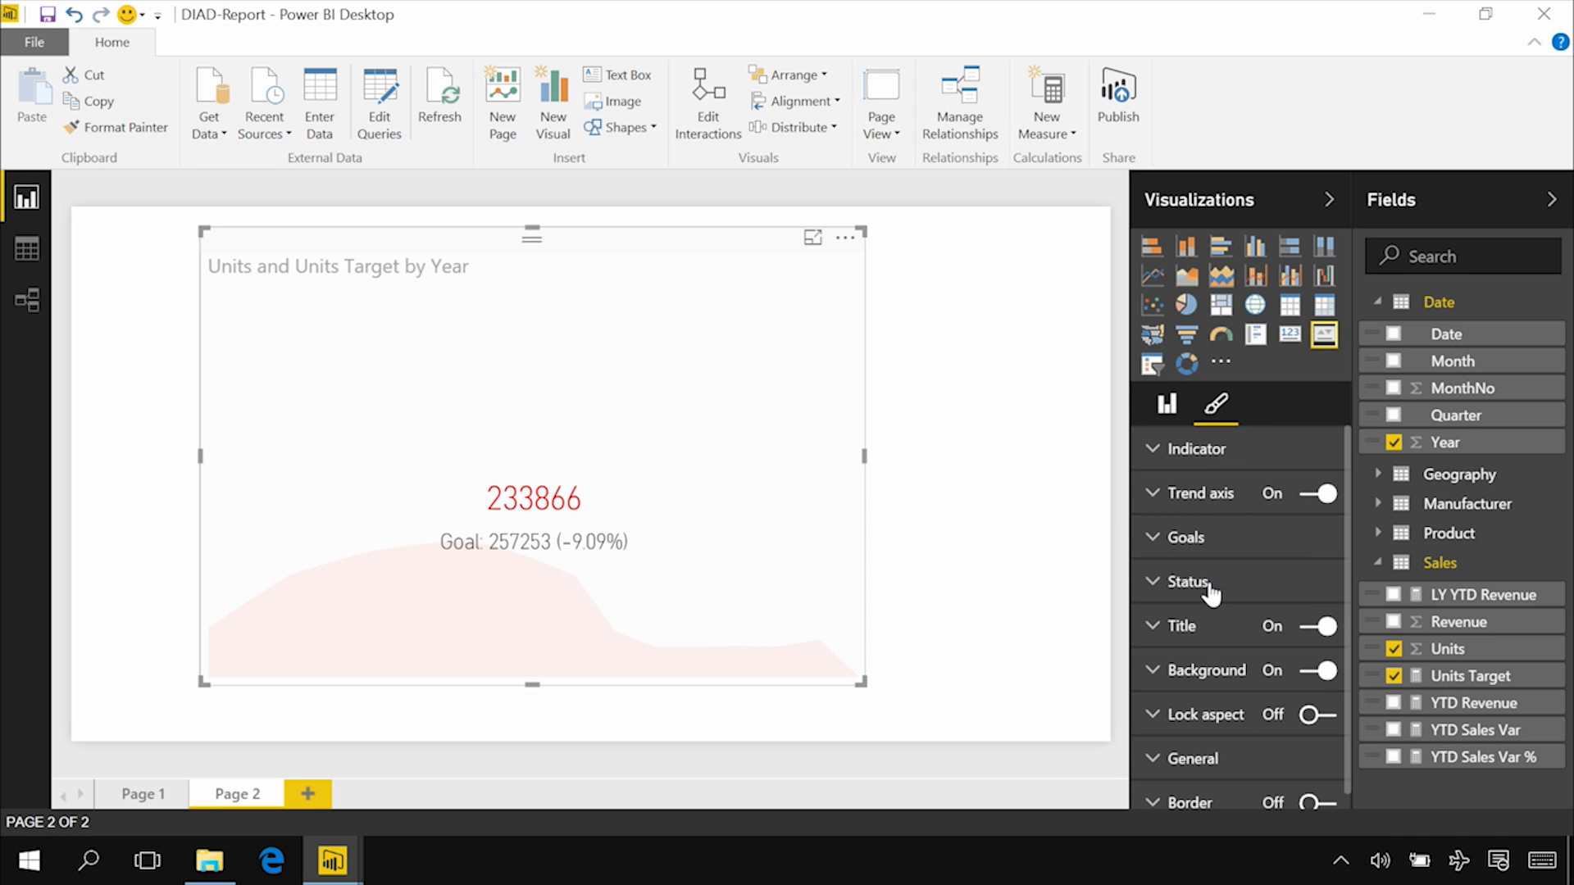
pyautogui.click(1181, 582)
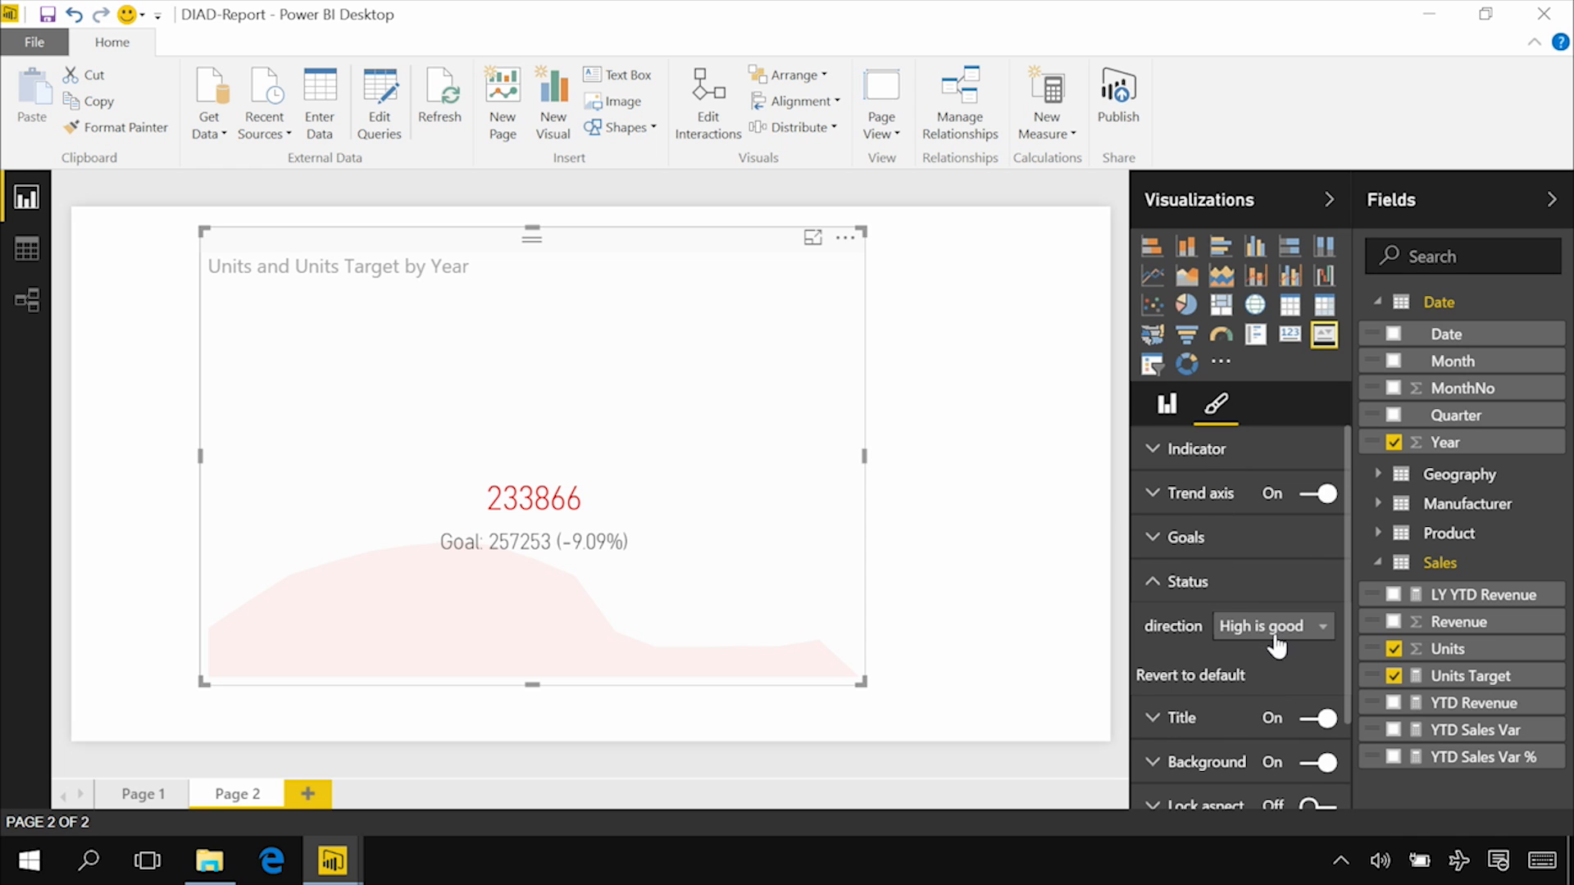
pyautogui.moveTo(1290, 653)
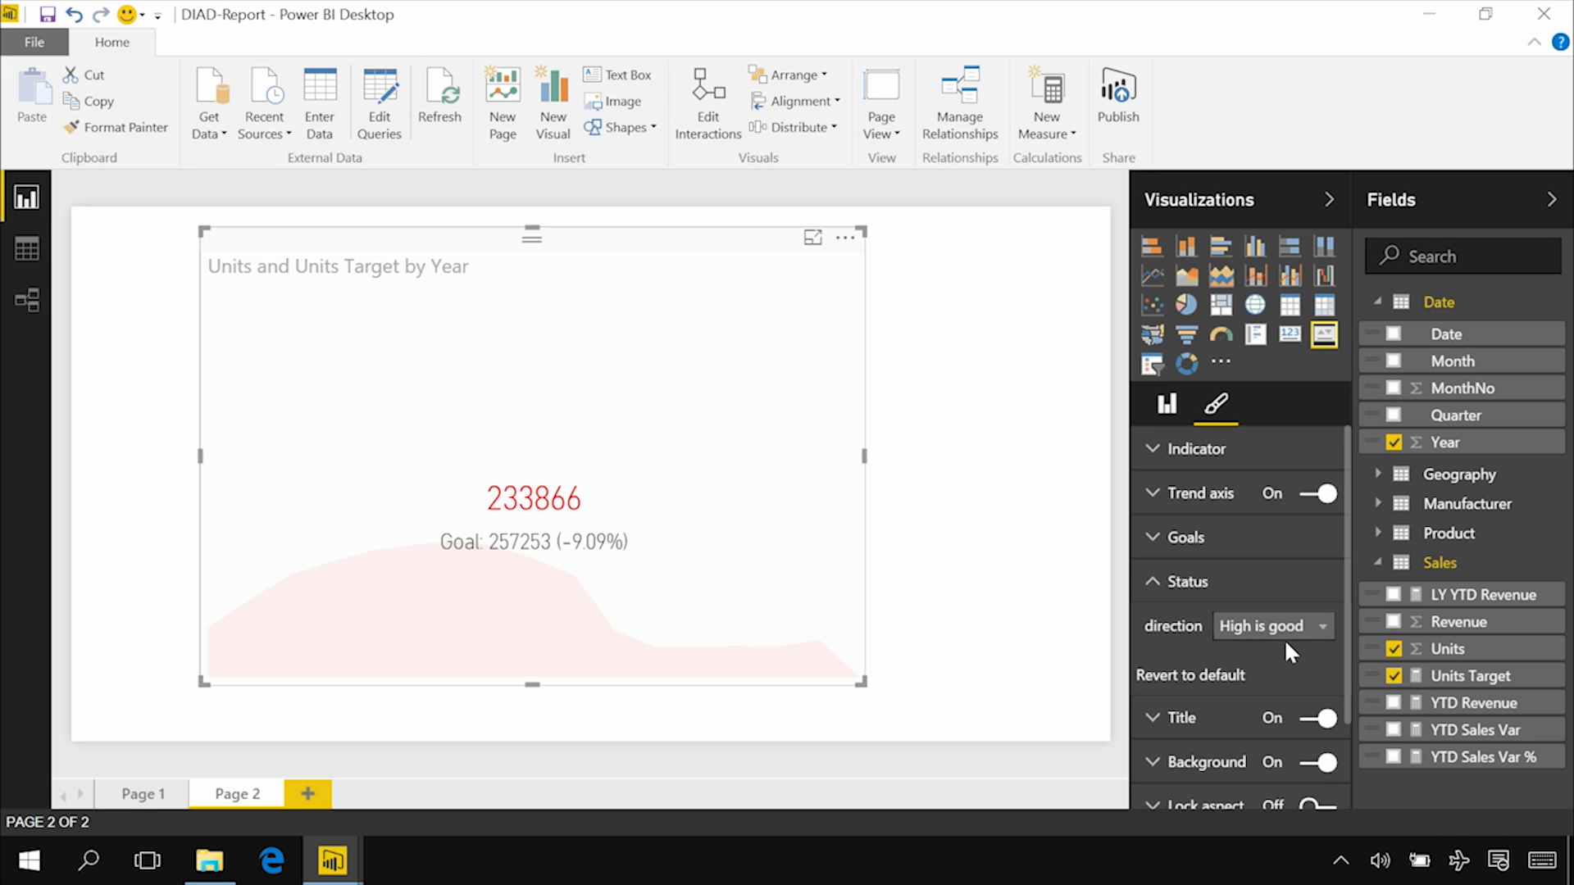
pyautogui.click(1271, 625)
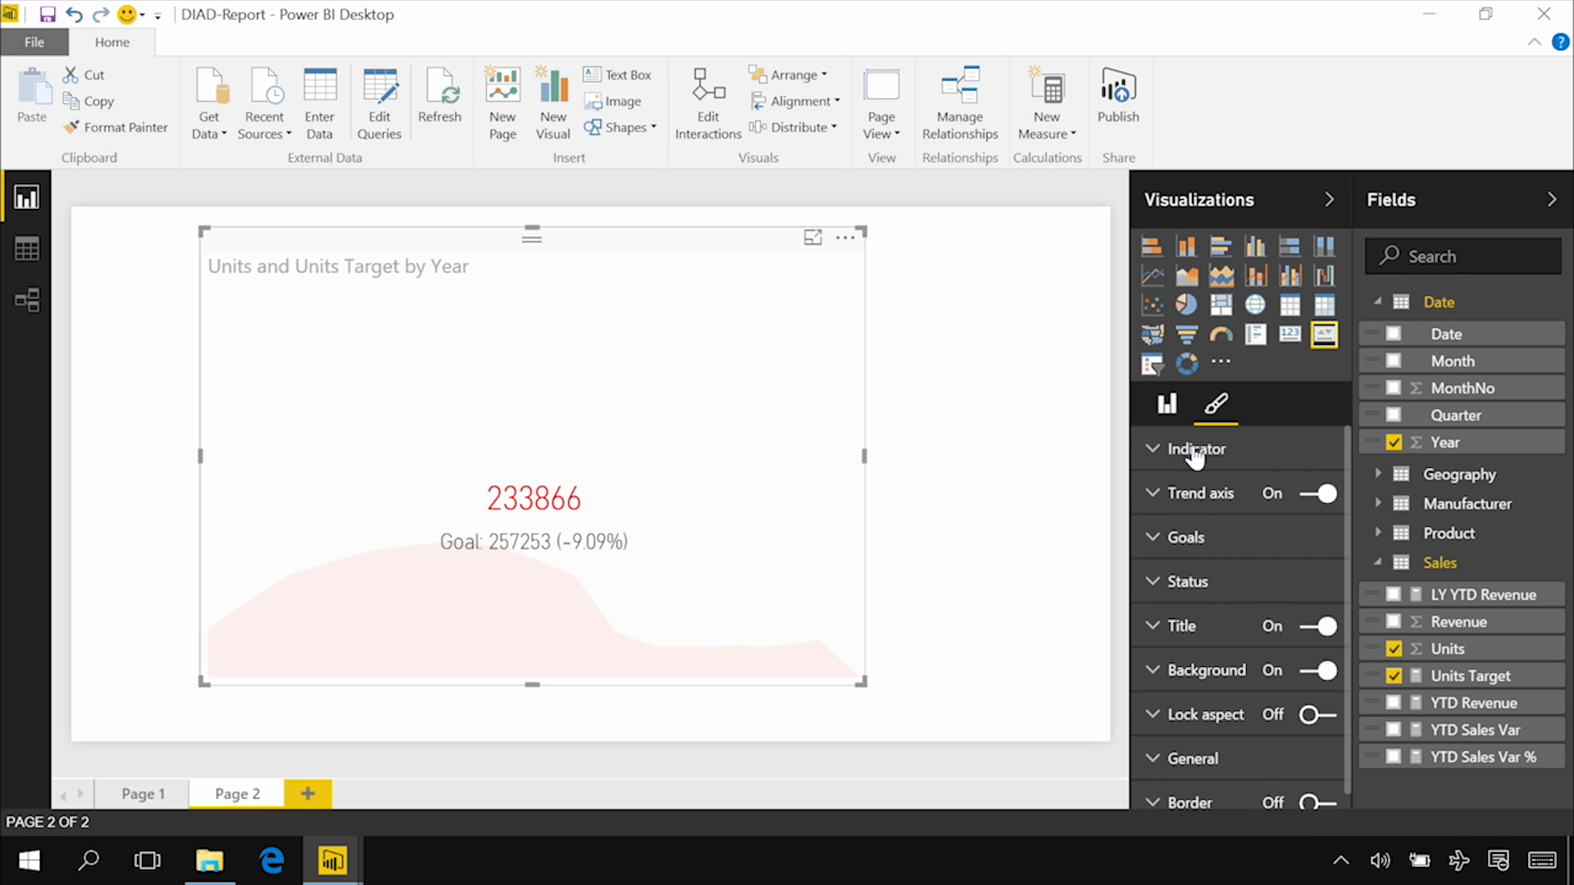
# Look over the Indicator format settings, then return to the KPI field wells.
pyautogui.click(1194, 448)
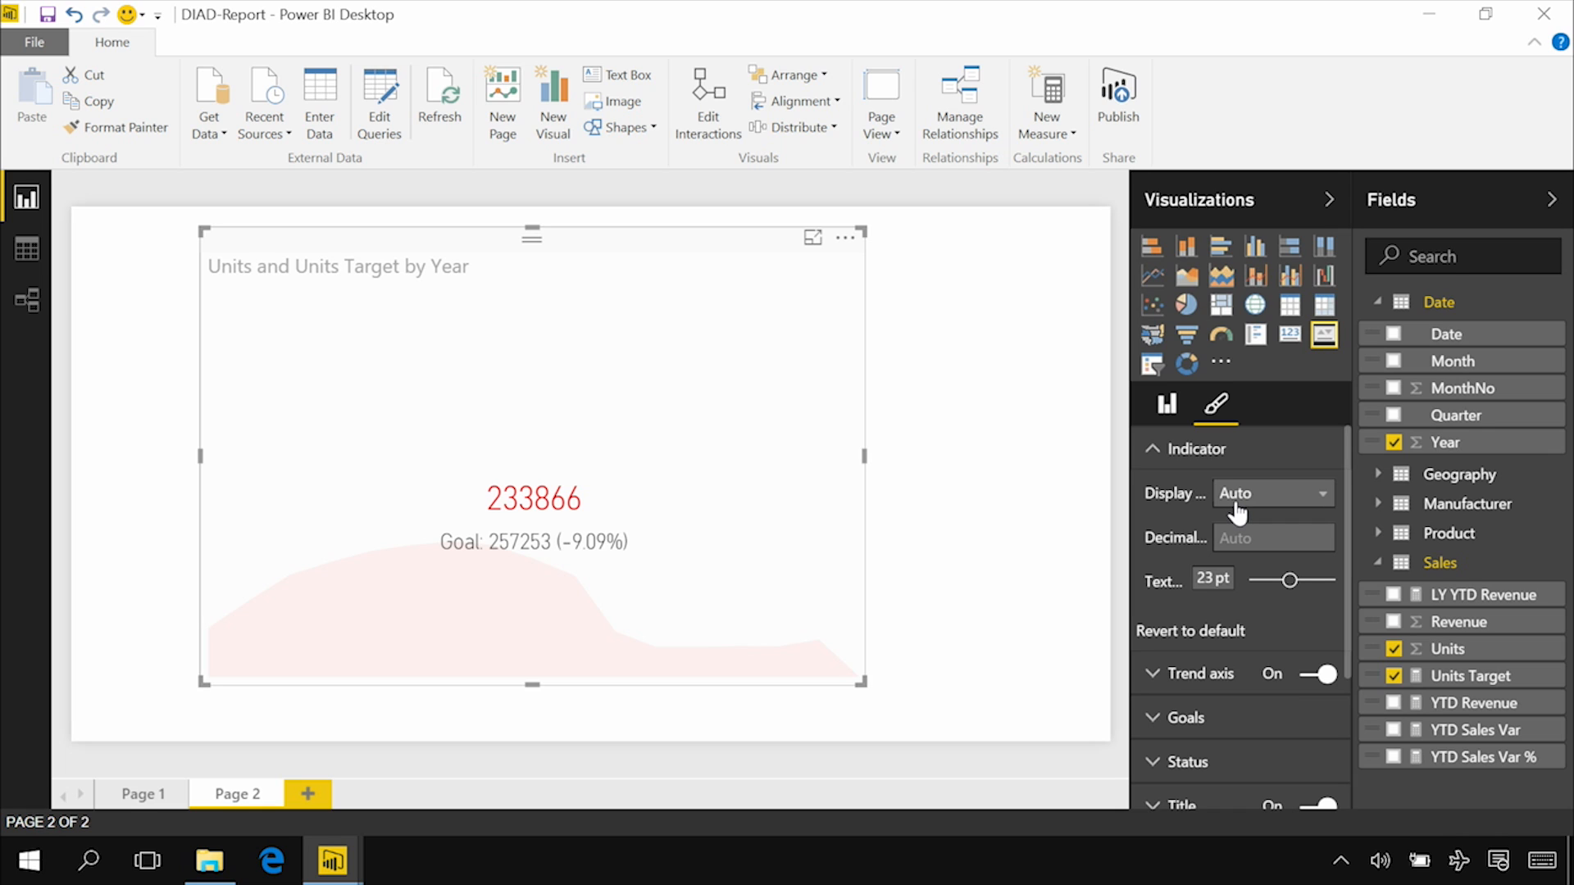
pyautogui.click(1195, 448)
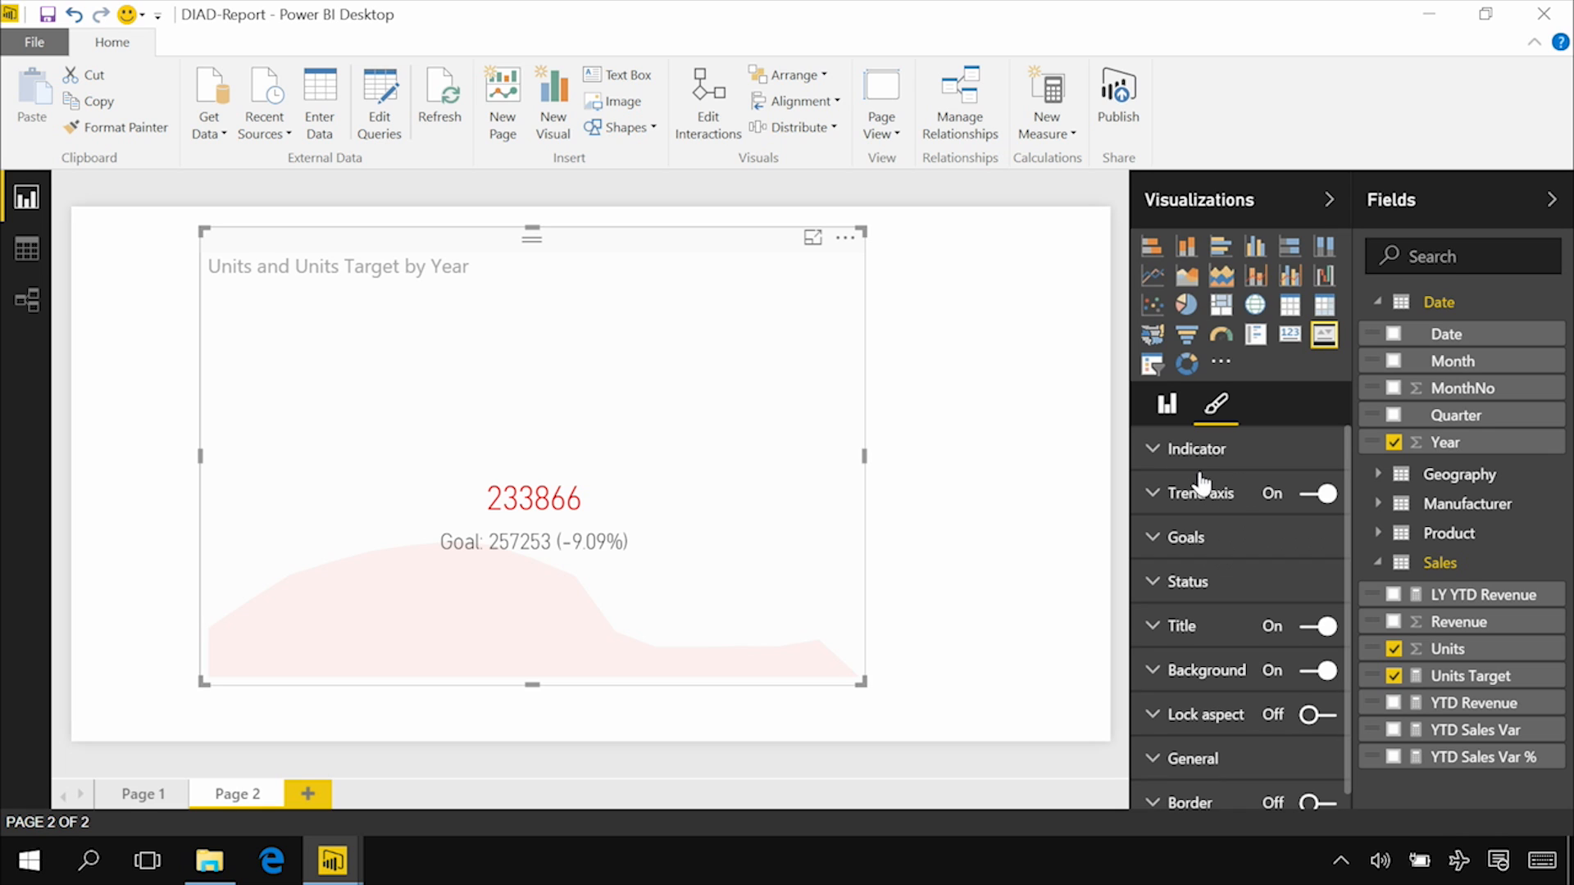
pyautogui.moveTo(1182, 485)
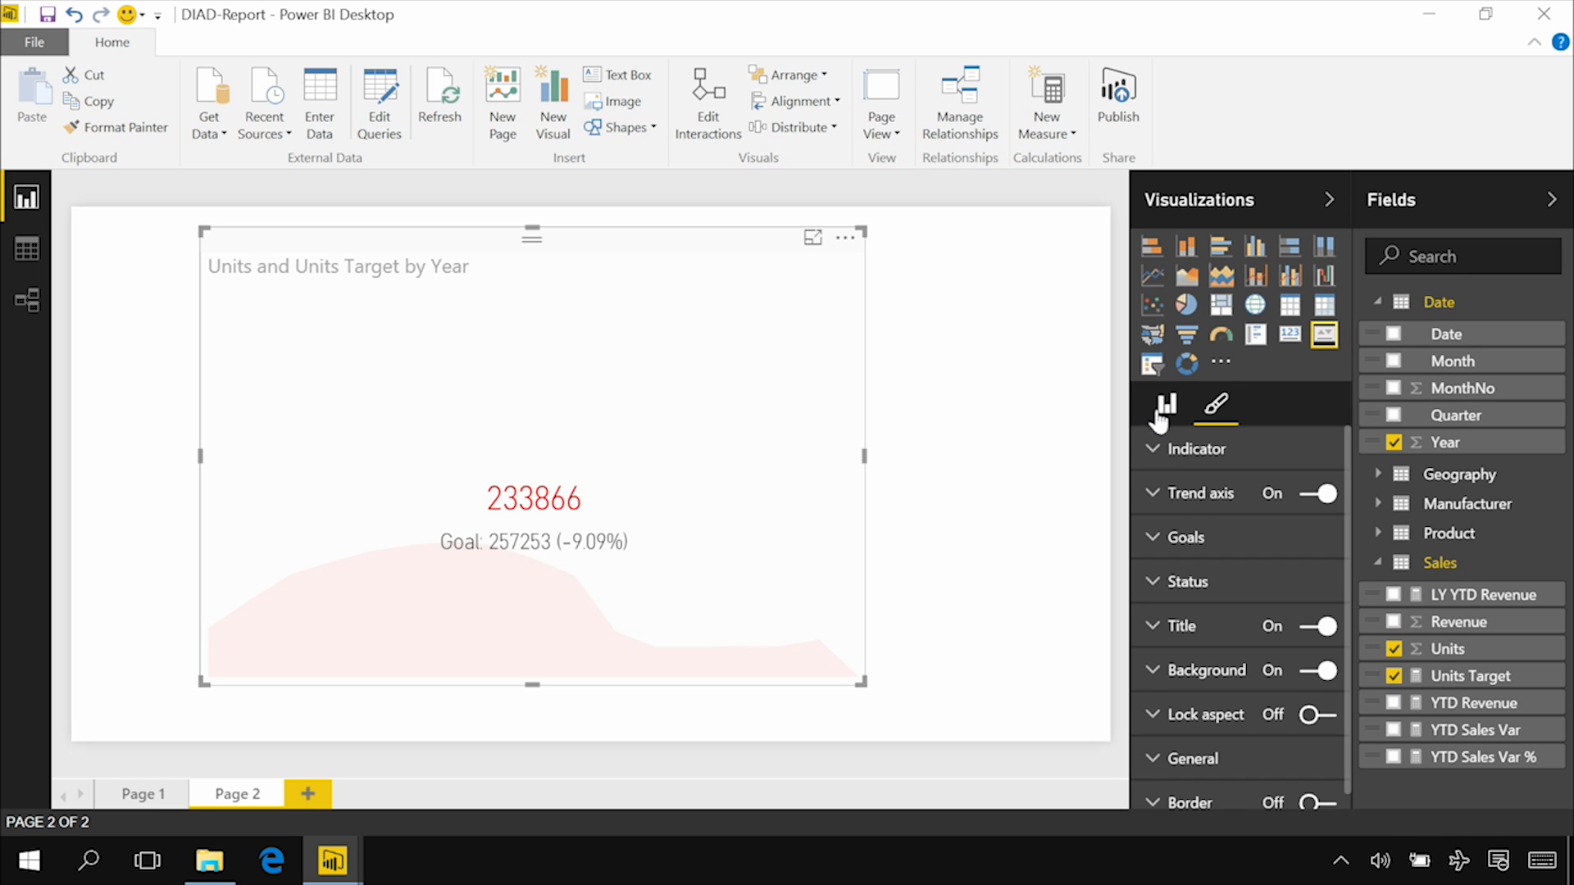
pyautogui.click(1162, 409)
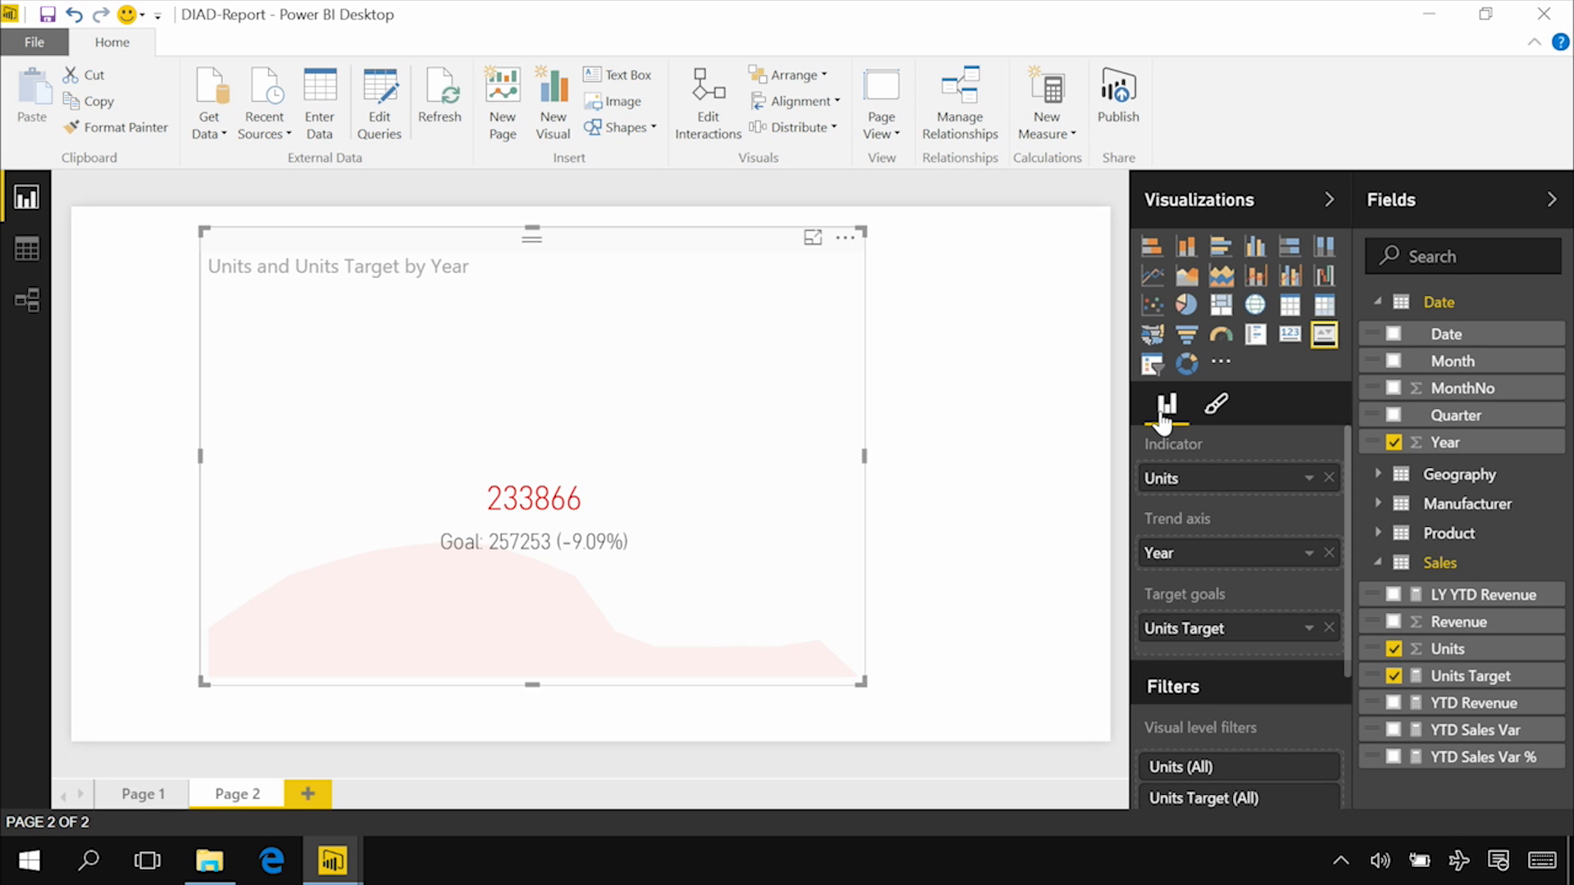